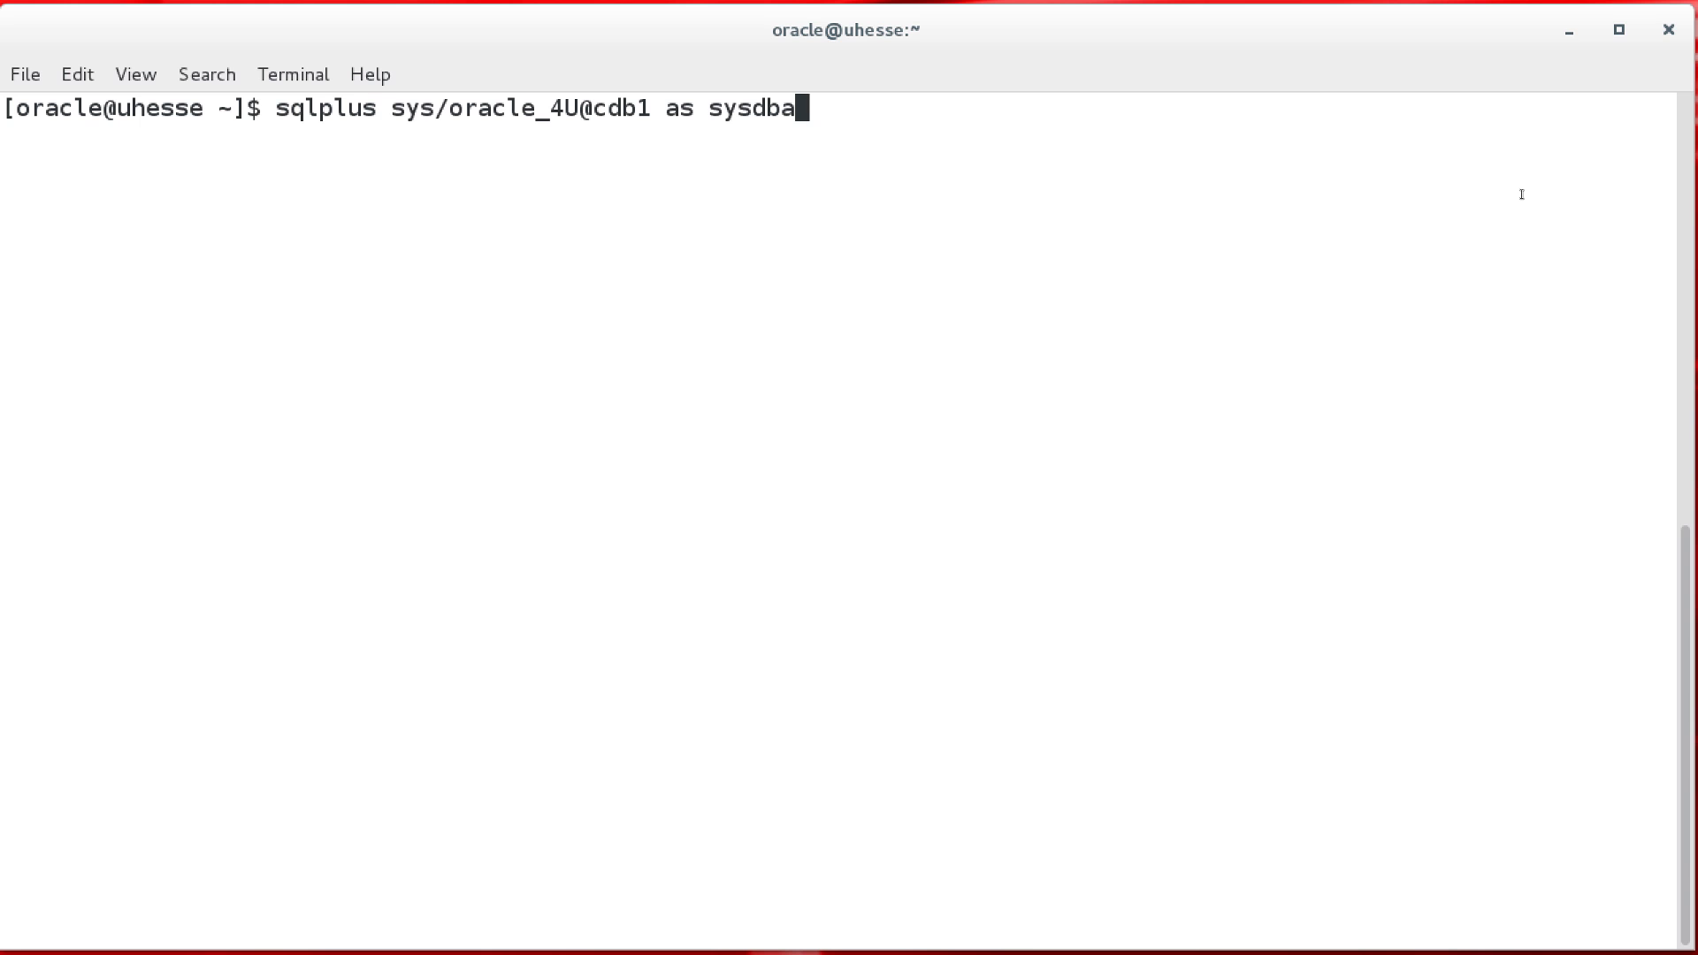
Connect to cdb1 as SYSDBA and list v$pdbs showing PDB$SEED read-only and PDB1 read-write
{"action": "key", "text": "Return"}
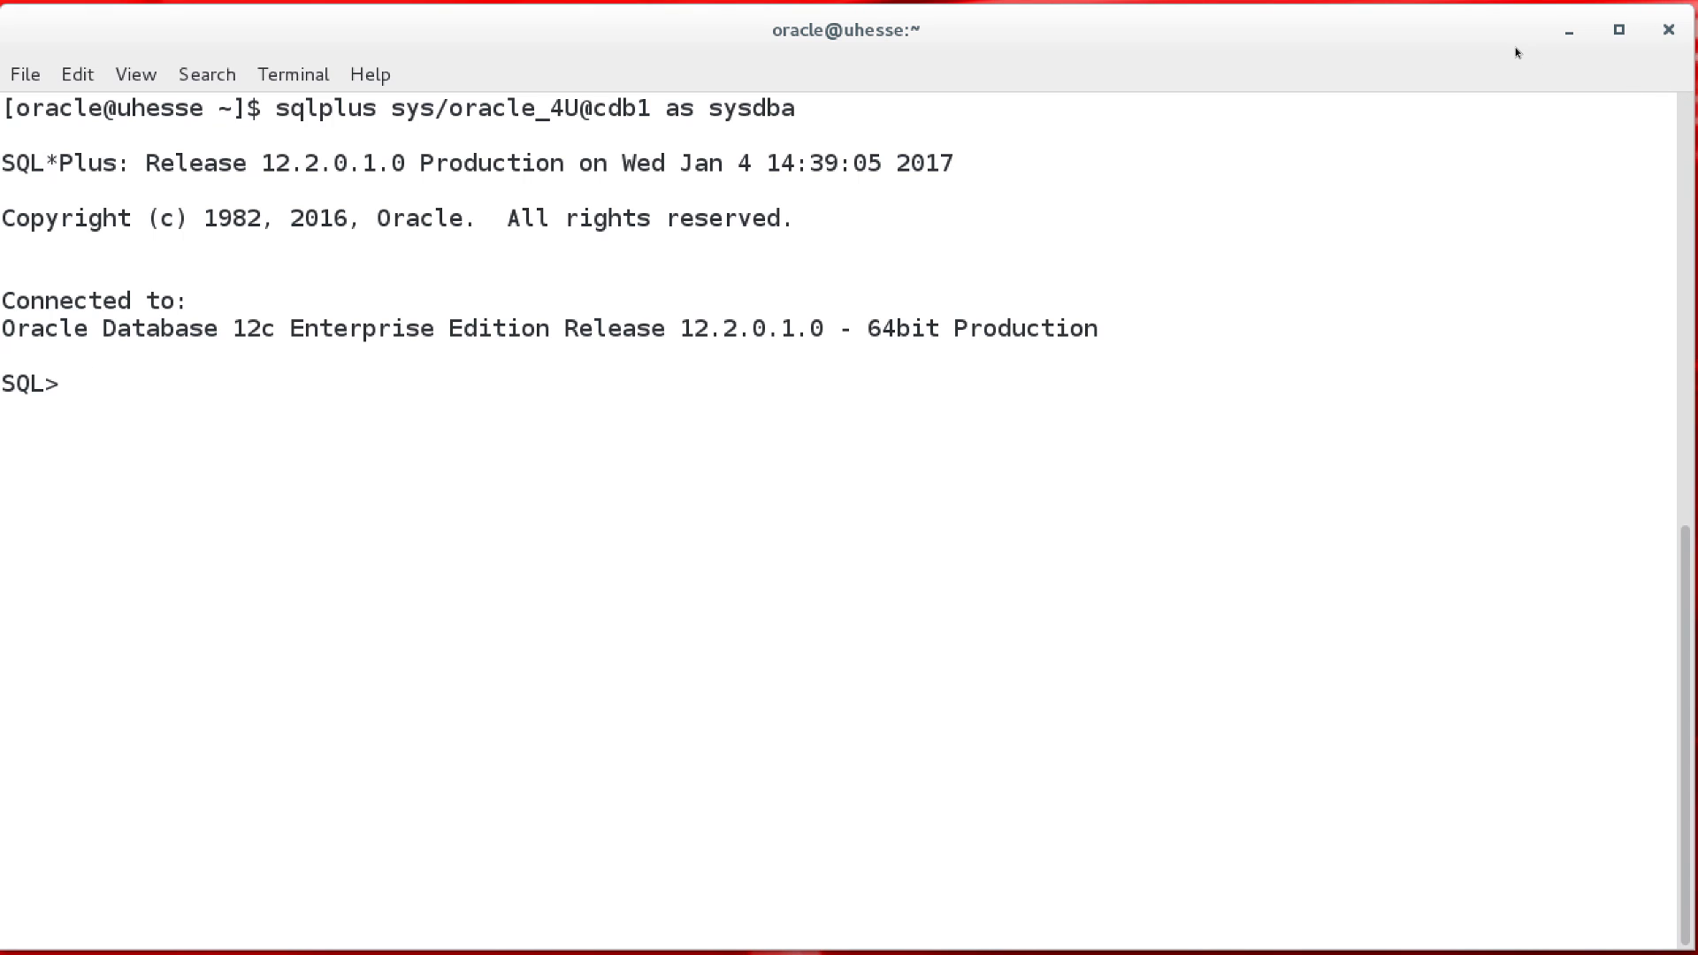
{"action": "type", "text": "select"}
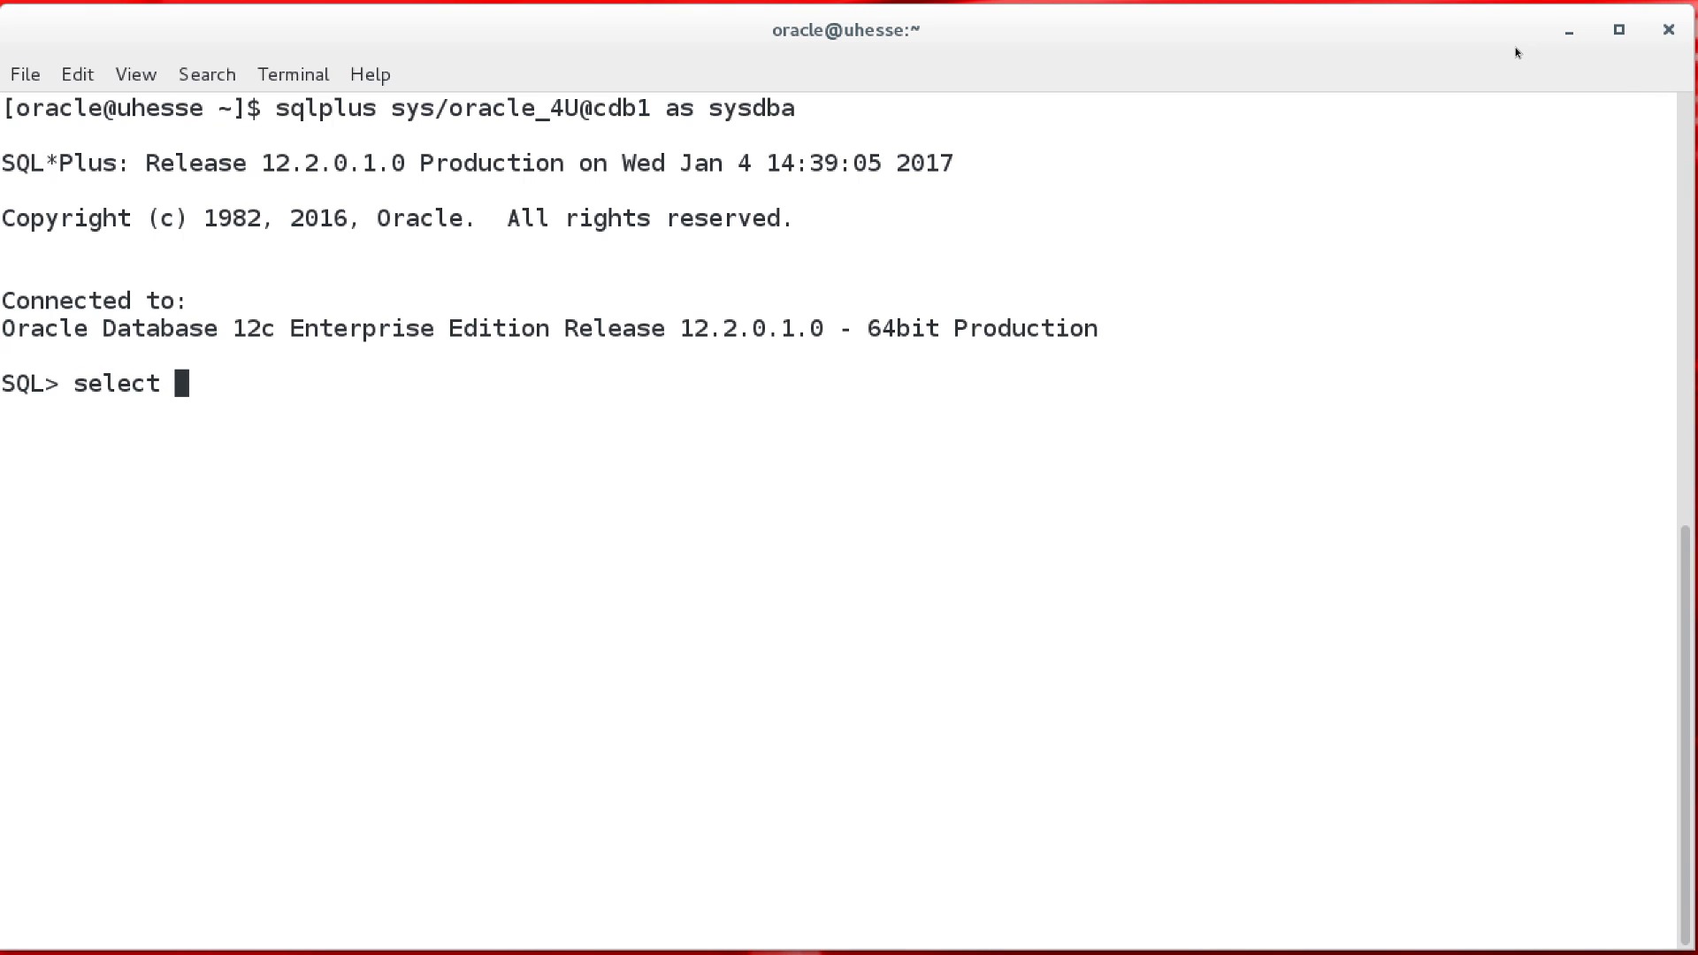
{"action": "type", "text": "name,"}
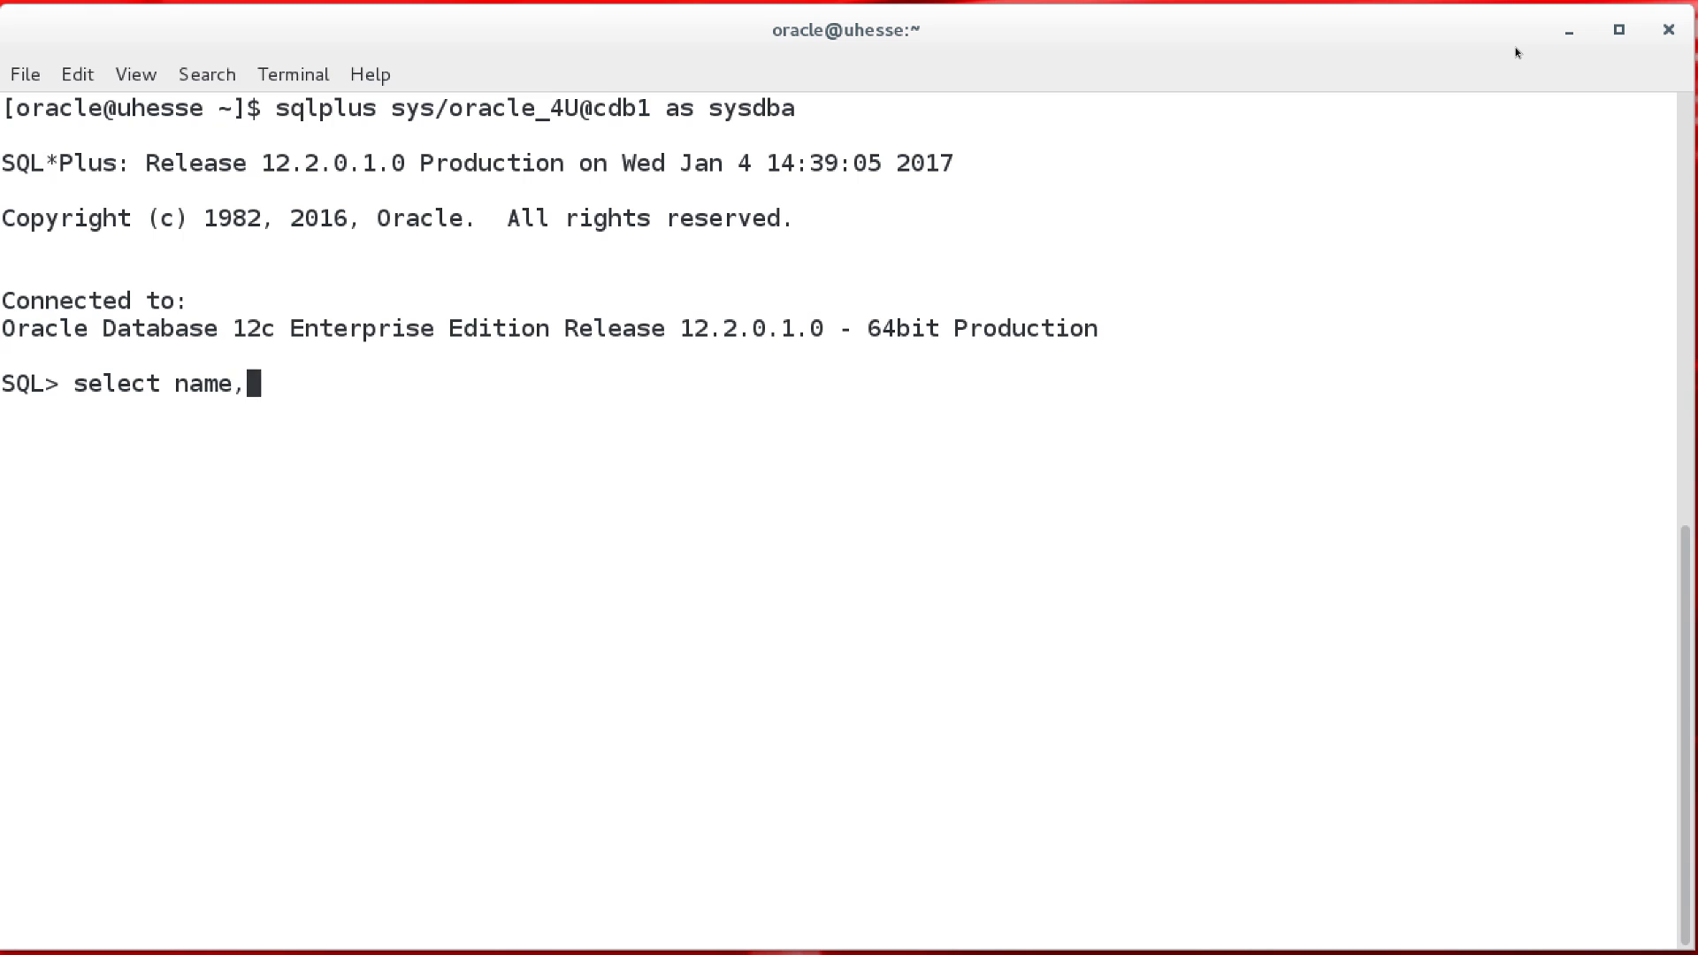
{"action": "type", "text": "open_"}
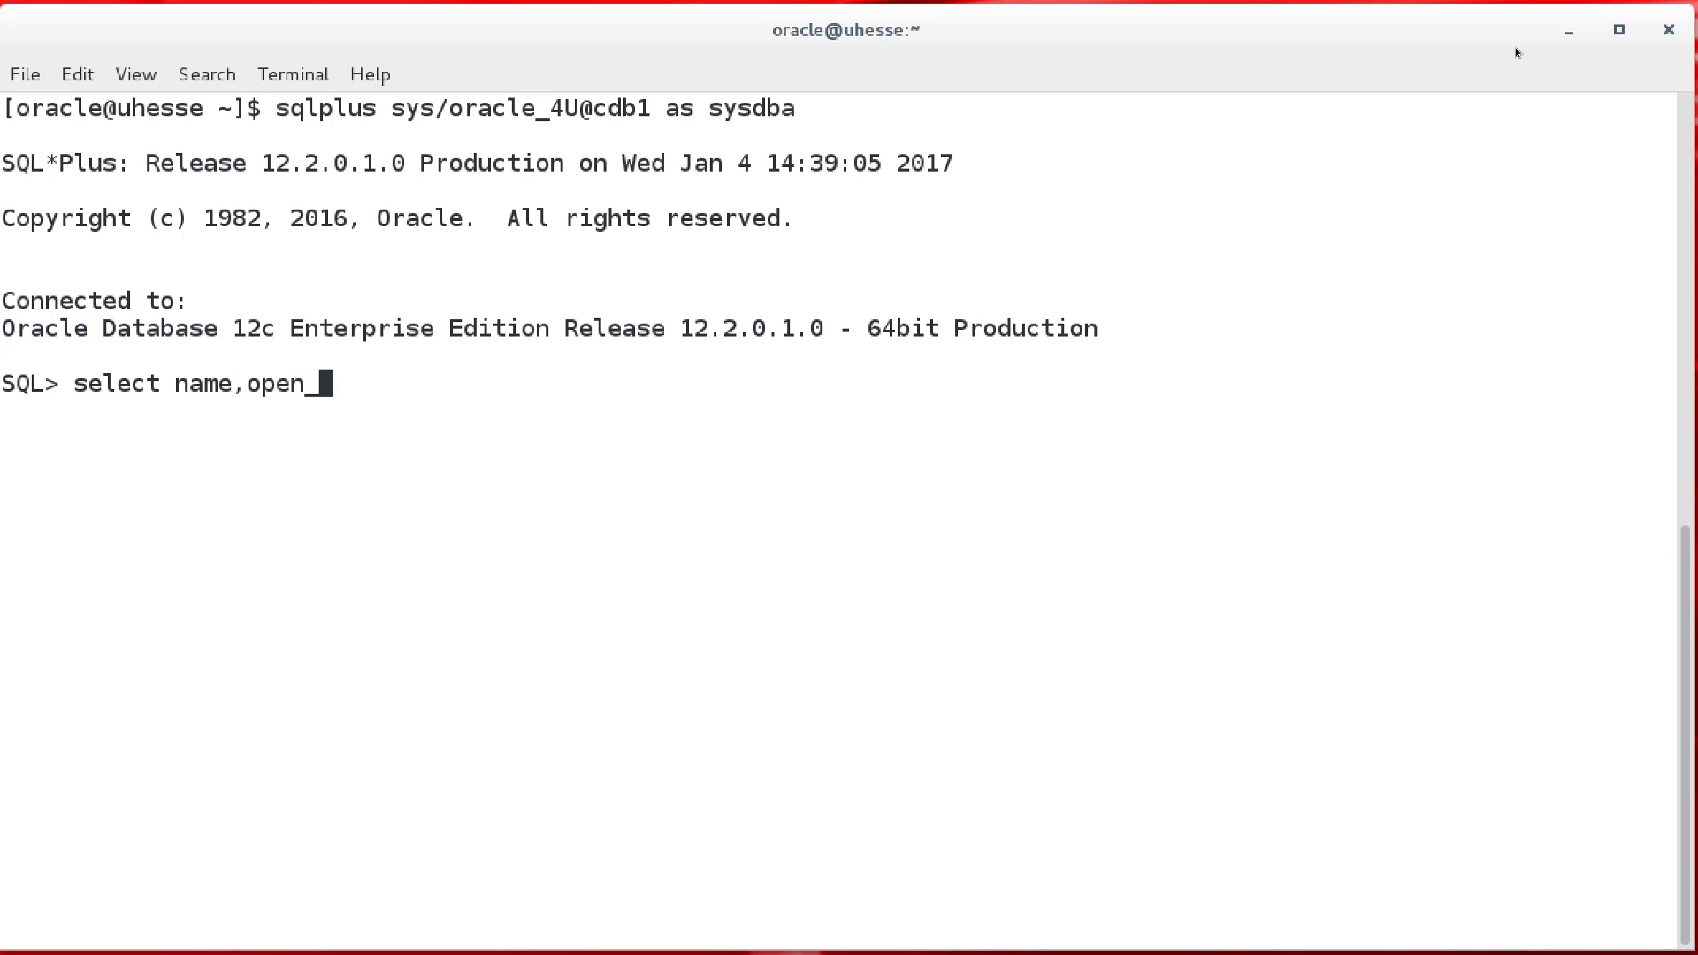
{"action": "type", "text": "mode from"}
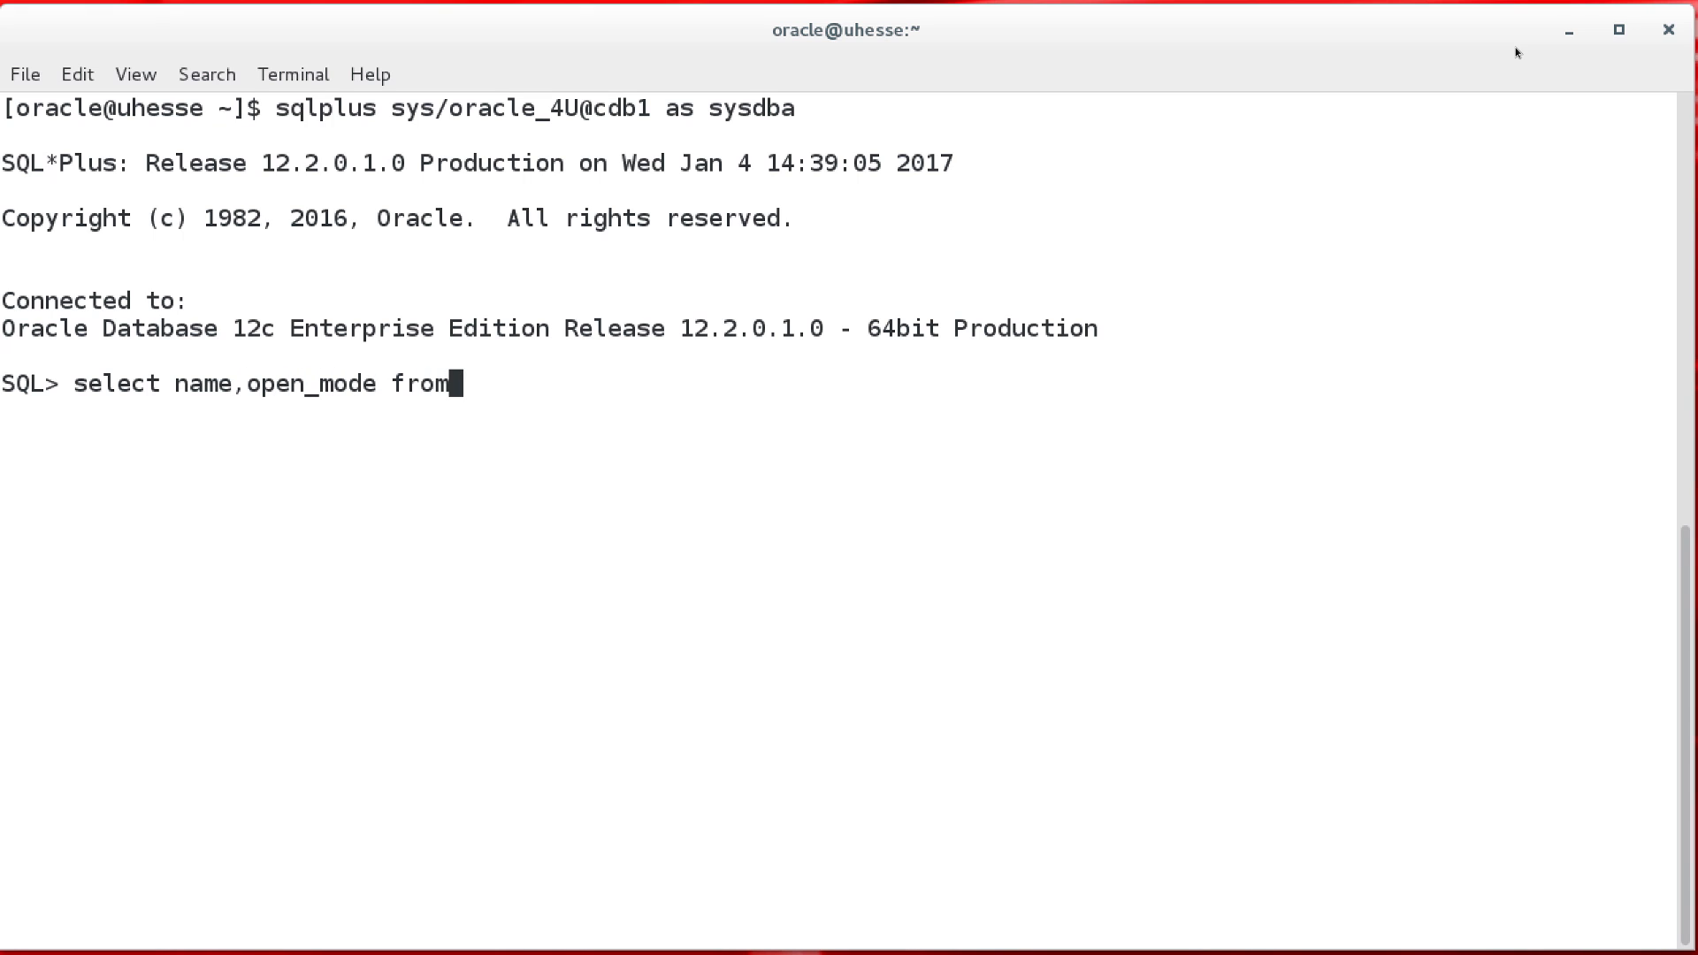
{"action": "type", "text": "v$pd"}
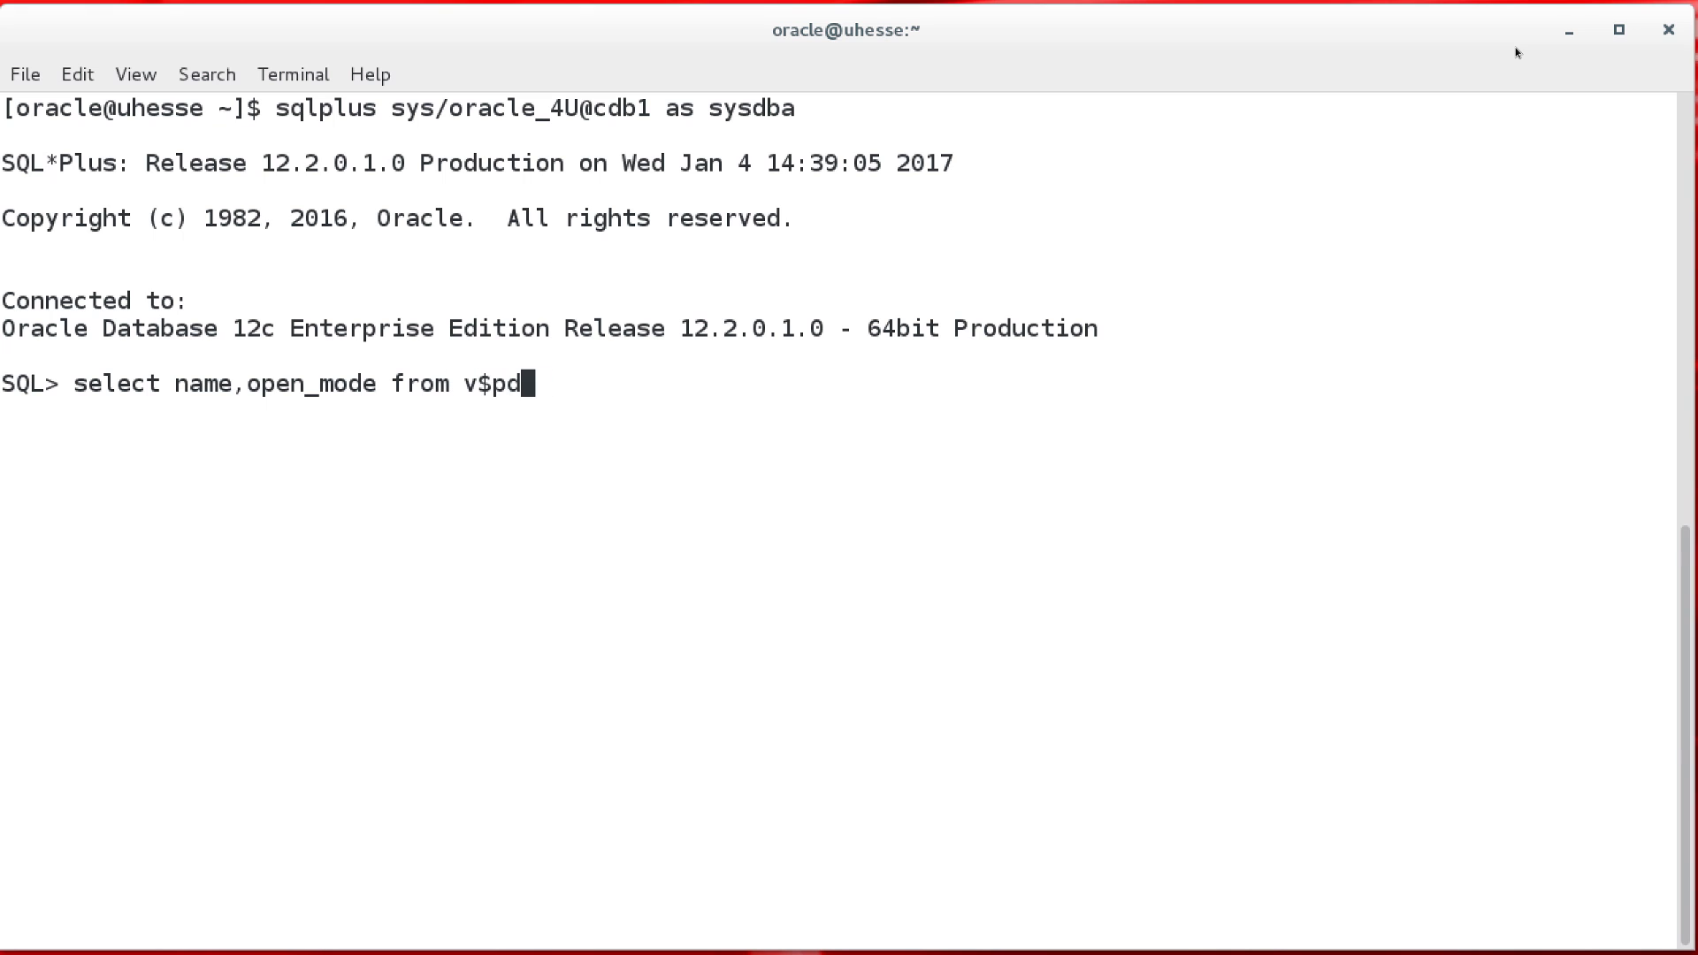
{"action": "type", "text": "bs;"}
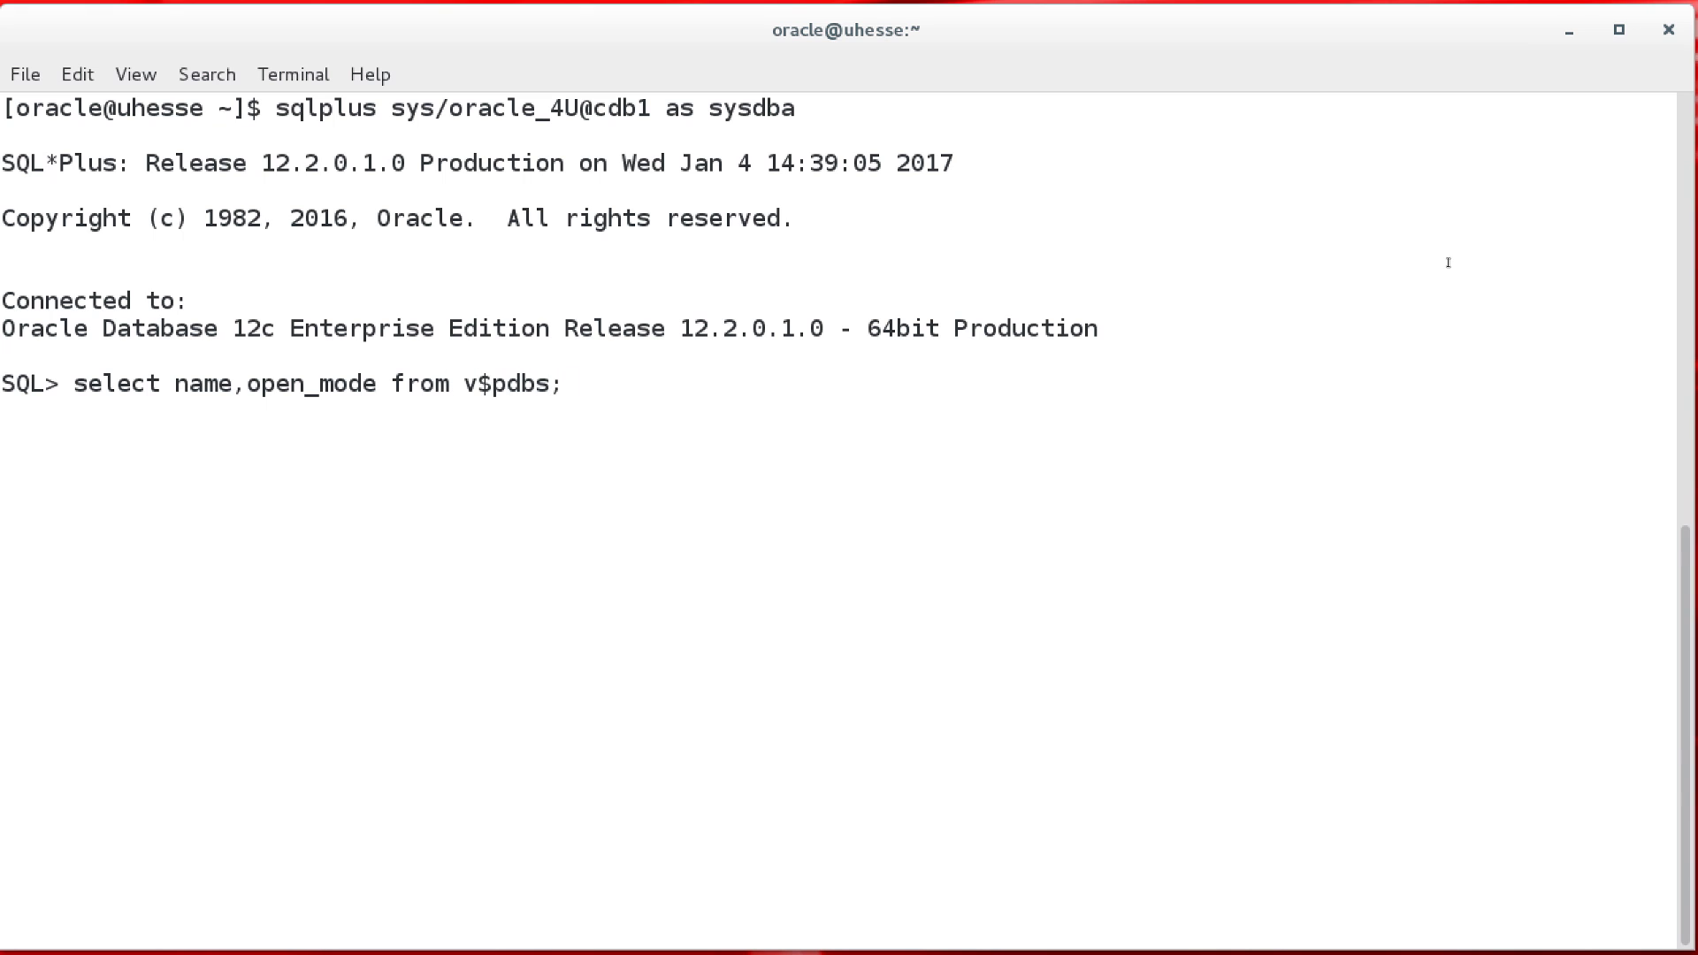
{"action": "key", "text": "Return"}
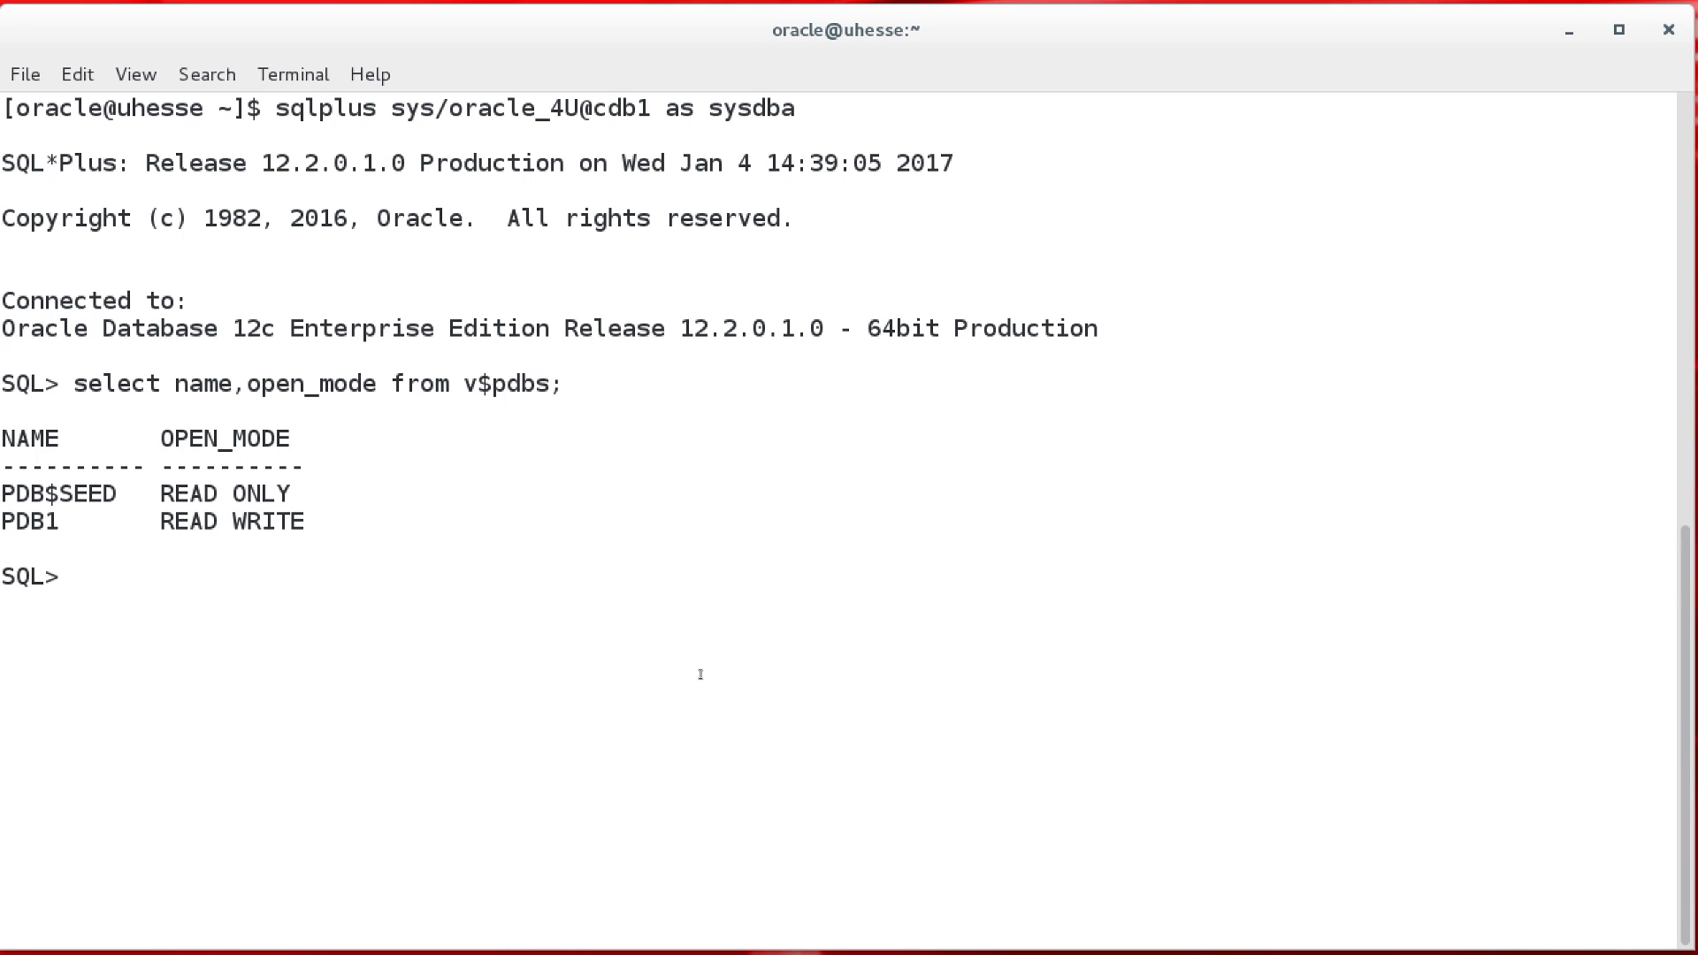
Query database_properties to confirm LOCAL_UNDO_ENABLED is TRUE
{"action": "type", "text": "select property_value from database_properties where property_name='LOCAL_UNDO_ENABLED';"}
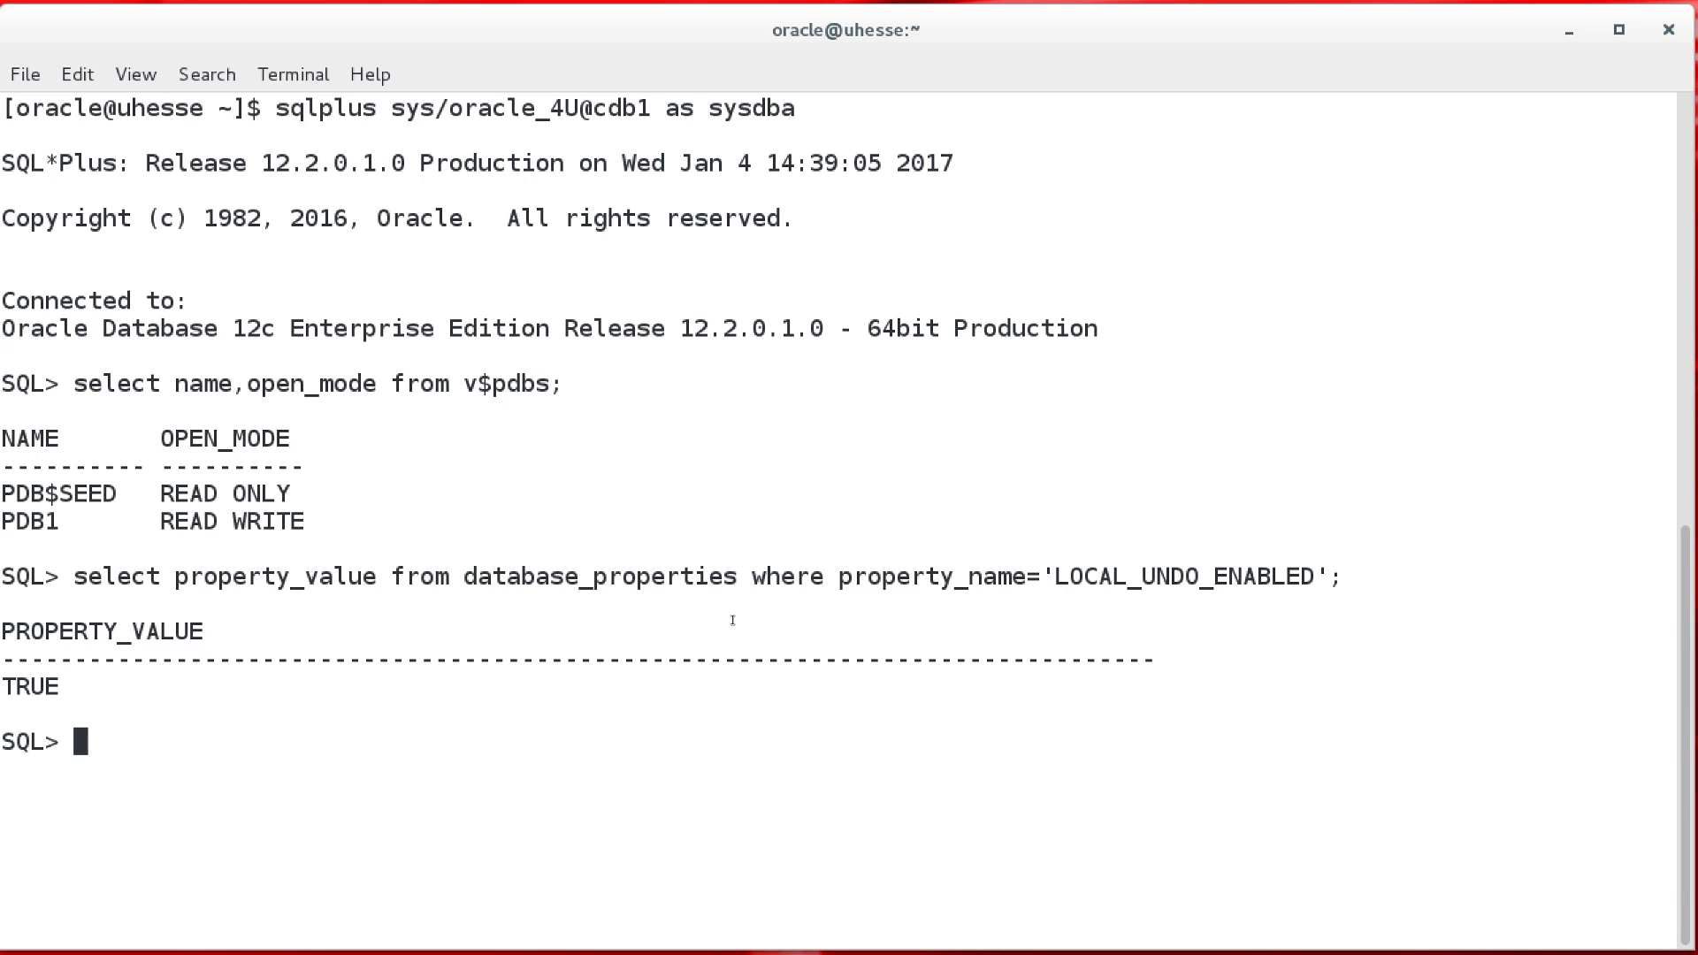
{"action": "mouse_move", "coordinate": [829, 671]}
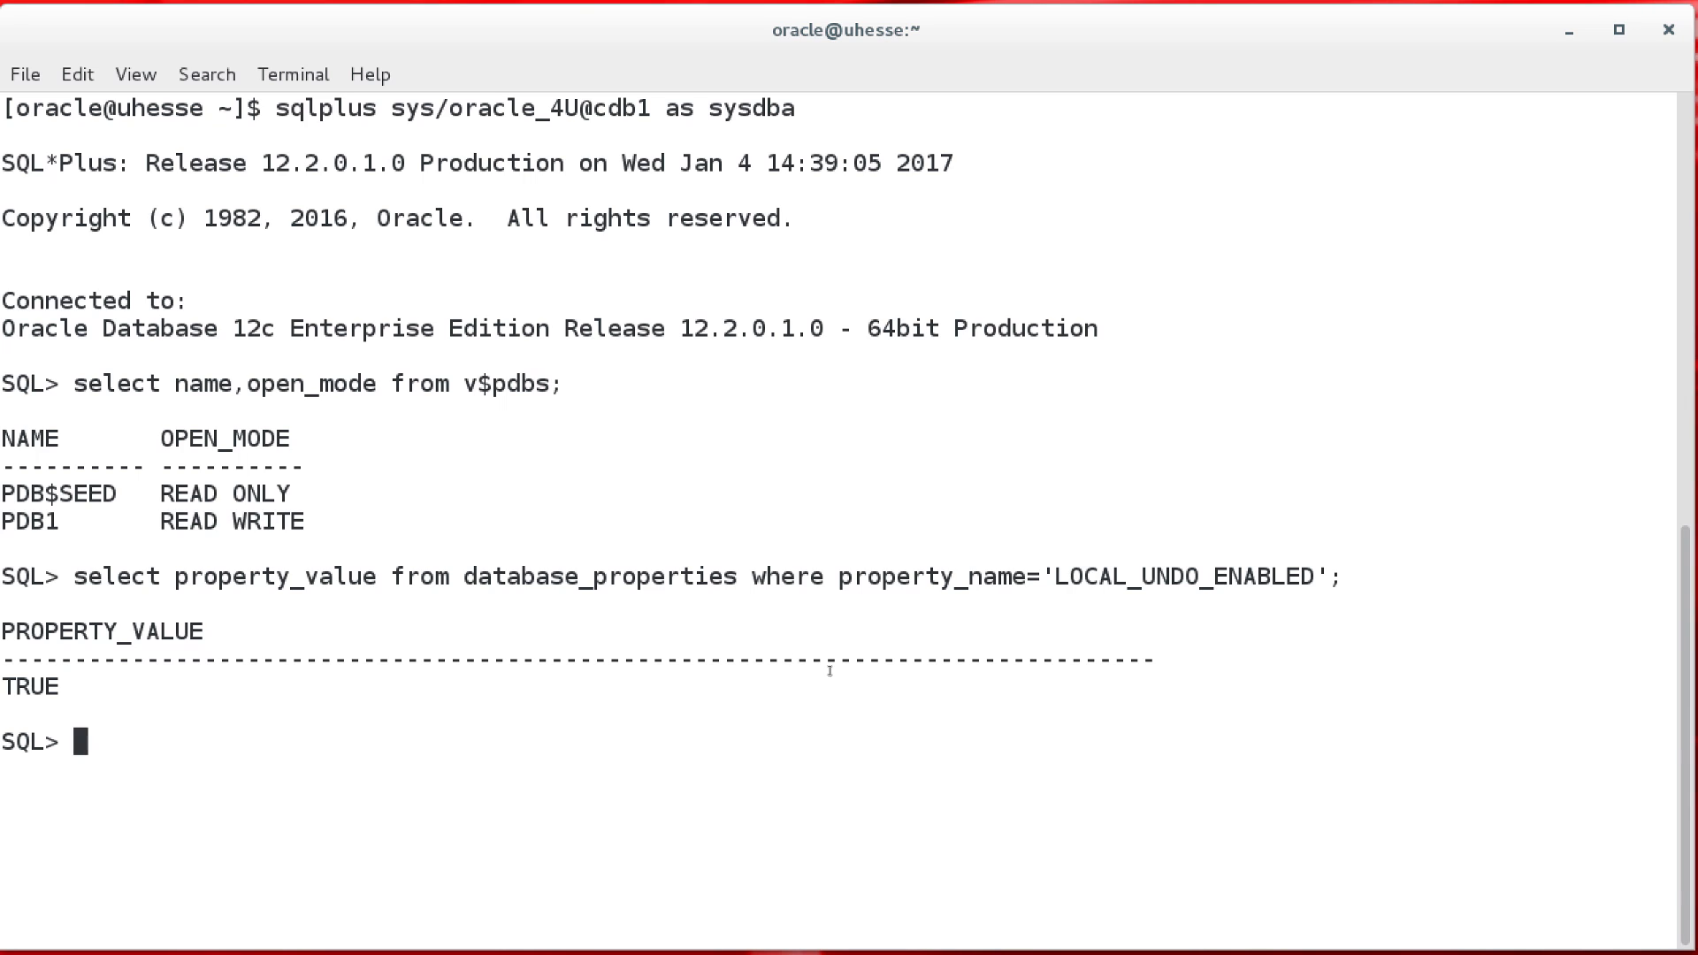
{"action": "mouse_move", "coordinate": [746, 524]}
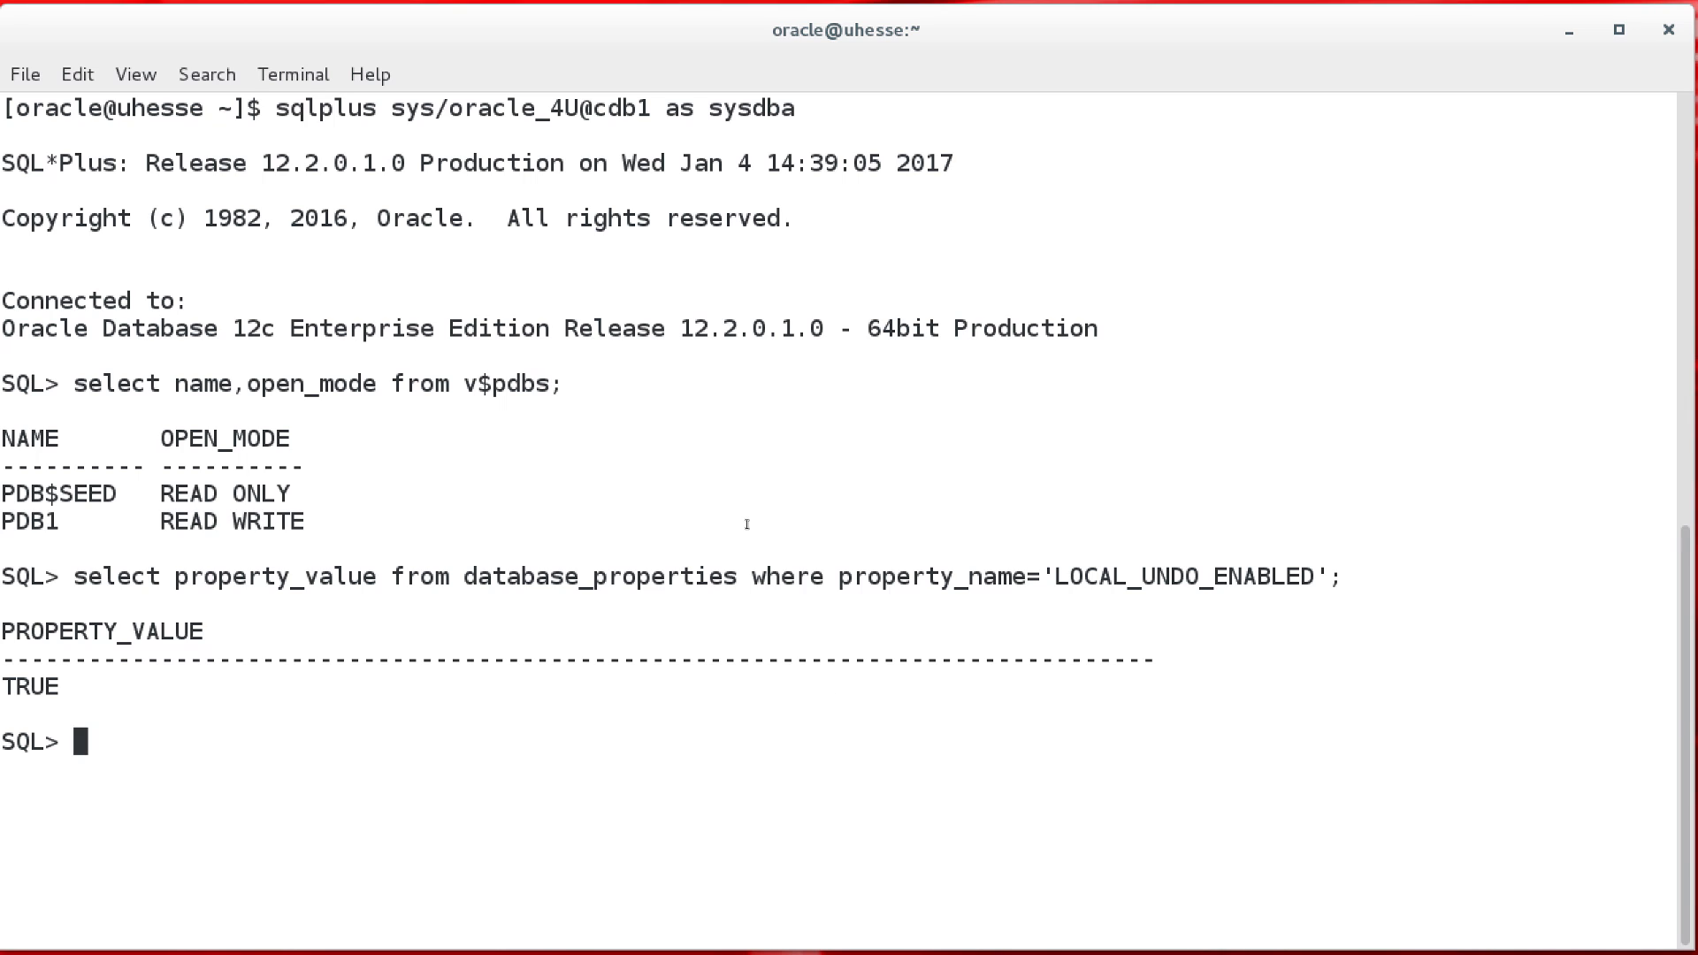
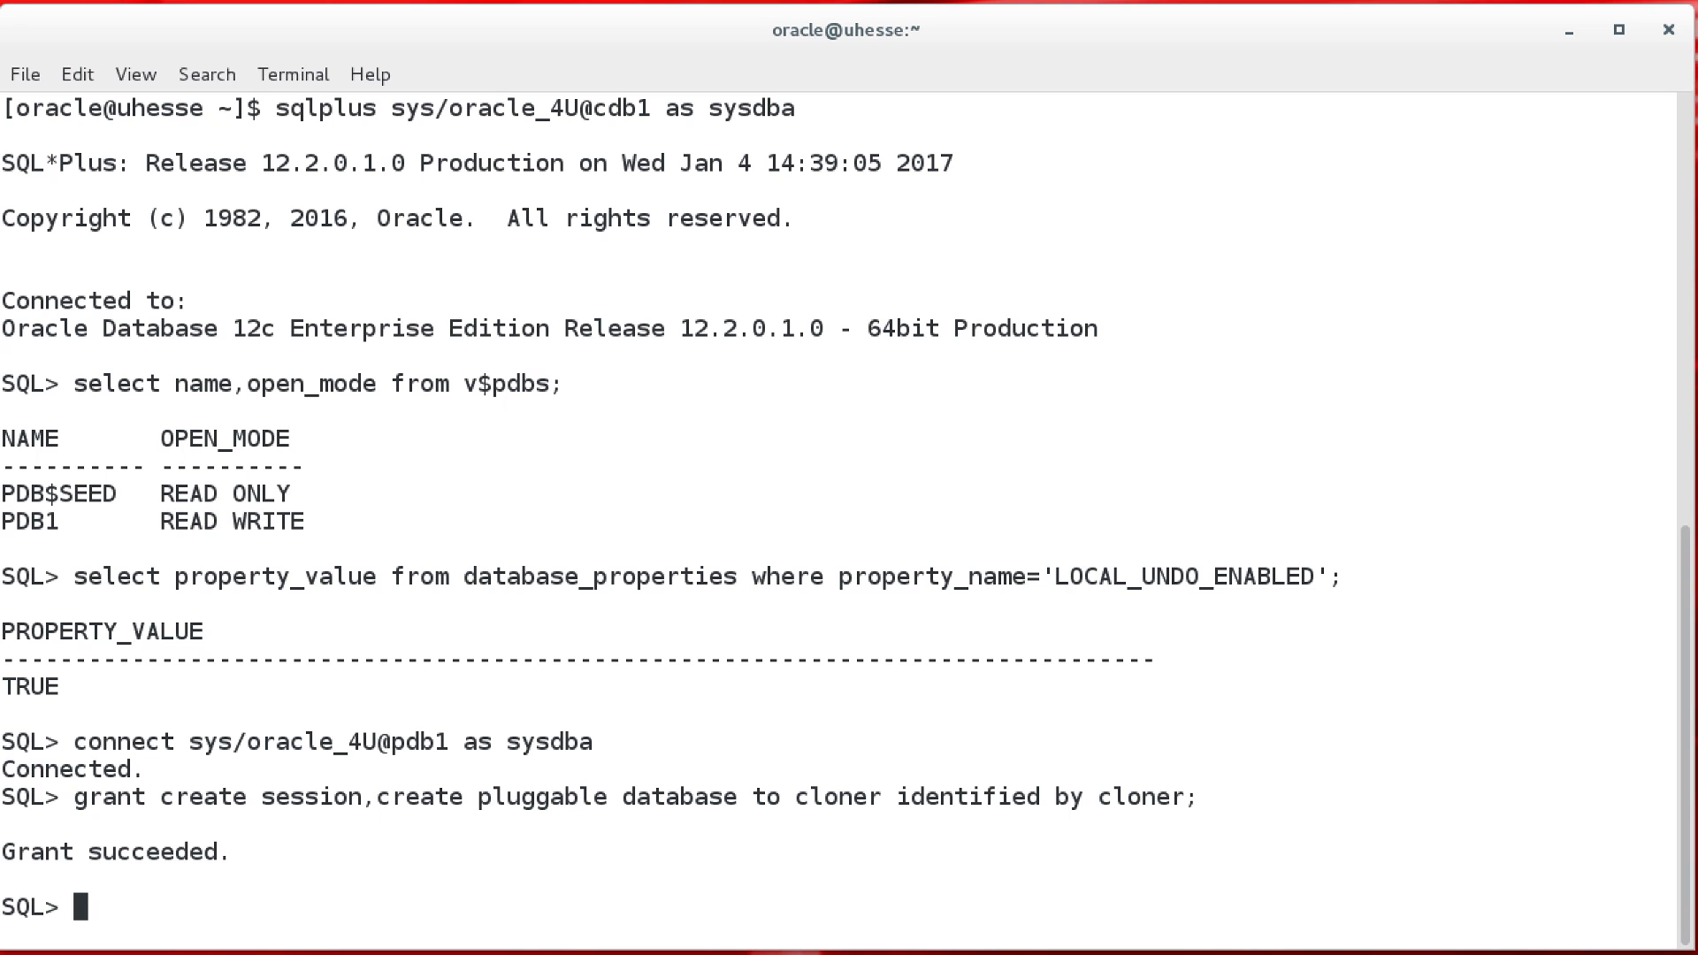
In pdb1 as SYSDBA, grant create session and create pluggable database to cloner
{"action": "mouse_move", "coordinate": [801, 395]}
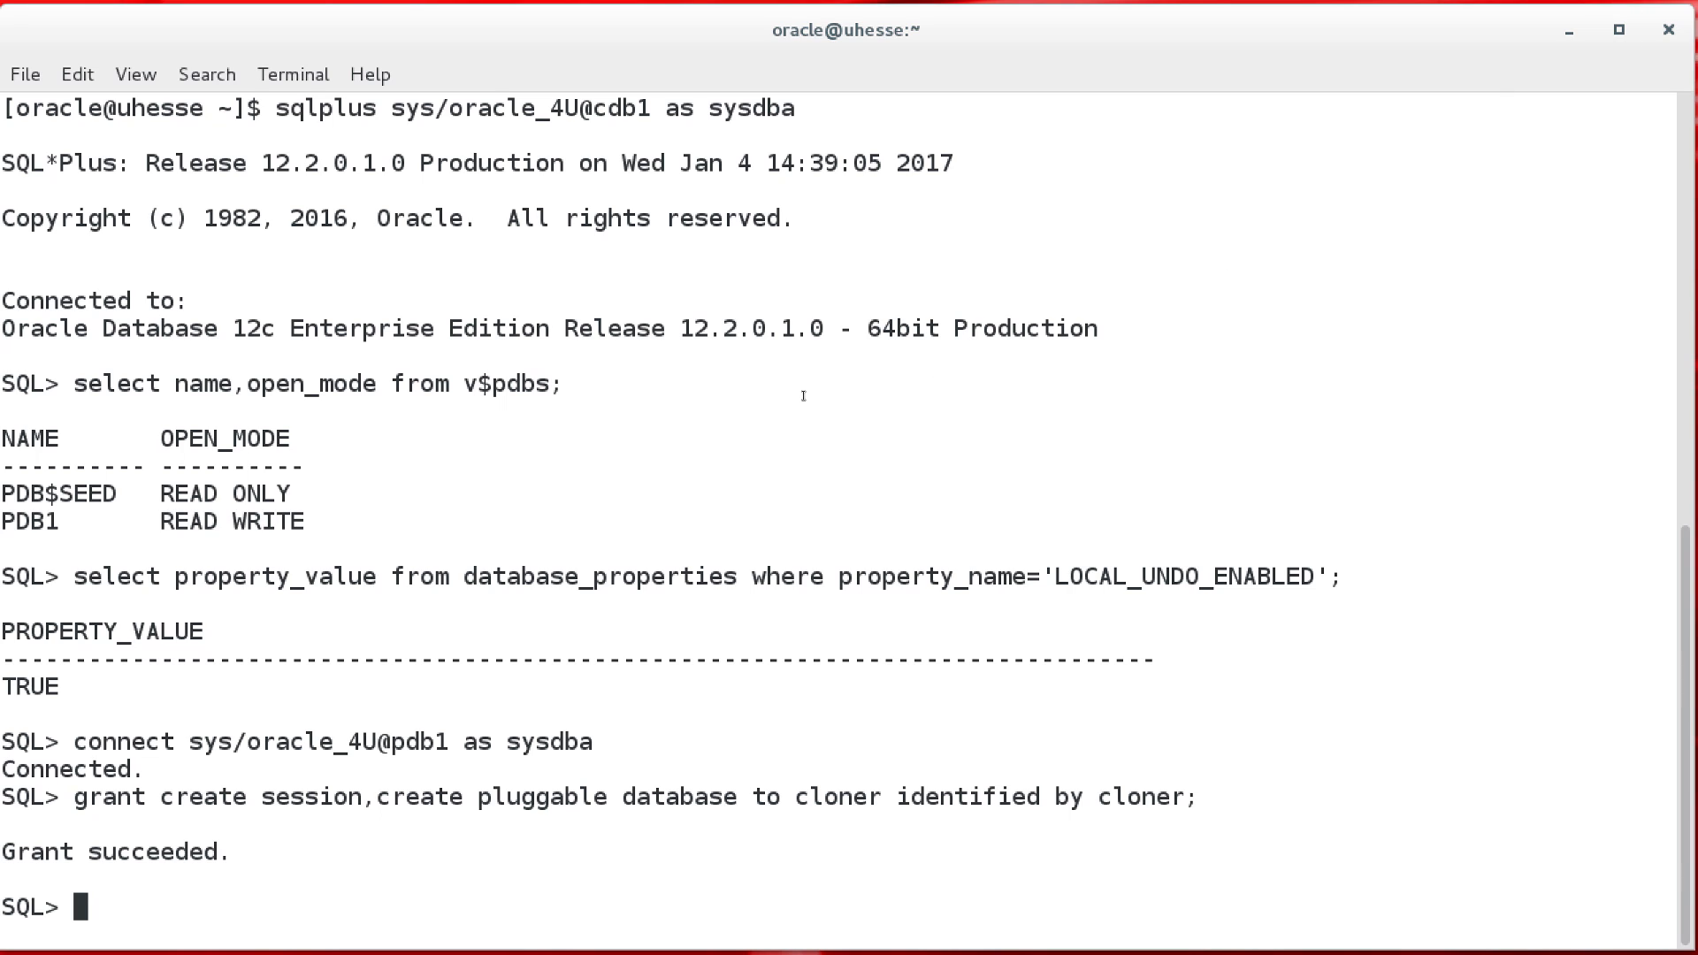
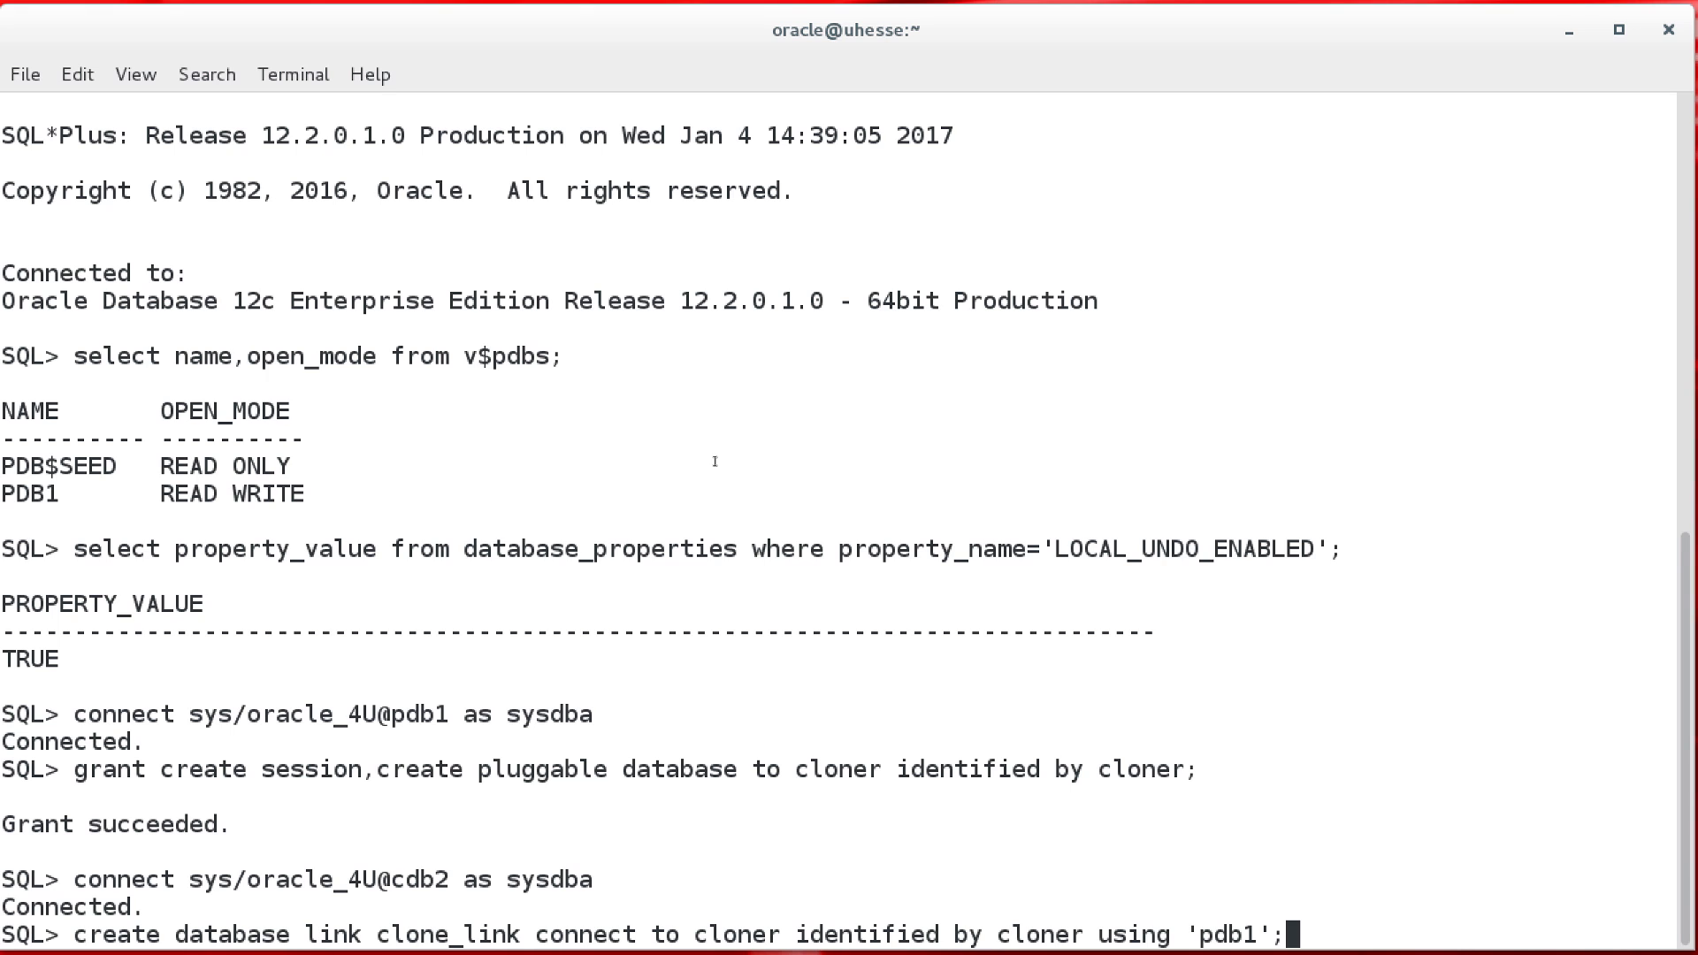
From cdb2, create database link clone_link connecting as cloner using 'pdb1'
{"action": "key", "text": "Return"}
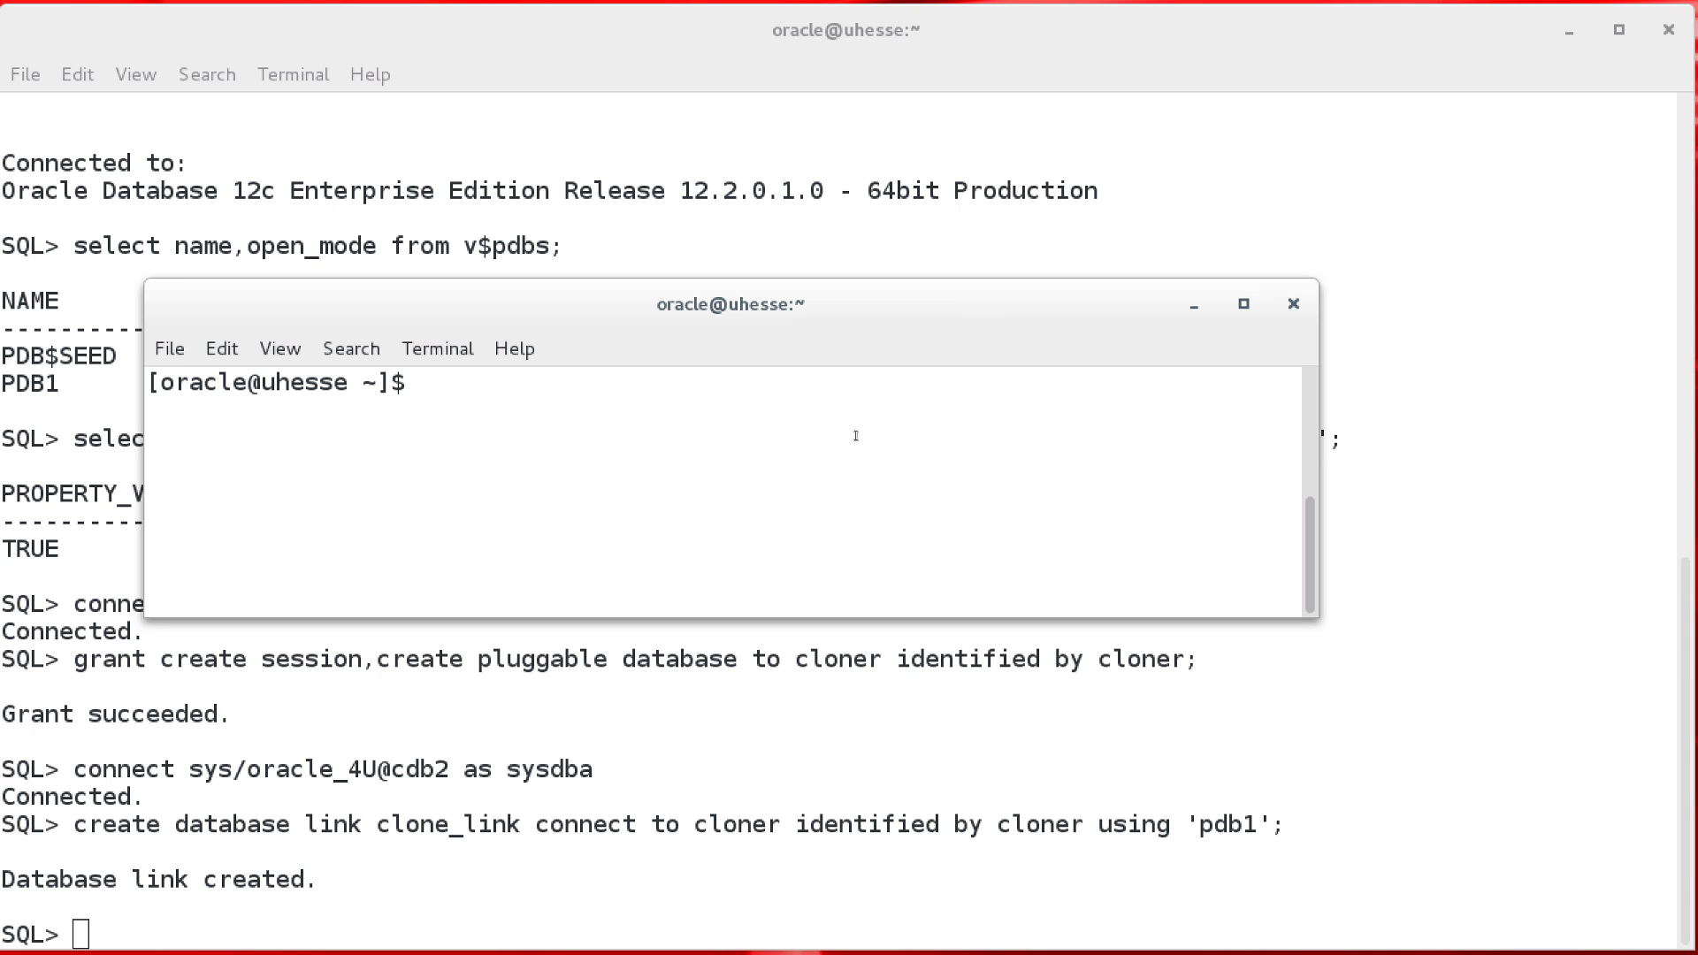
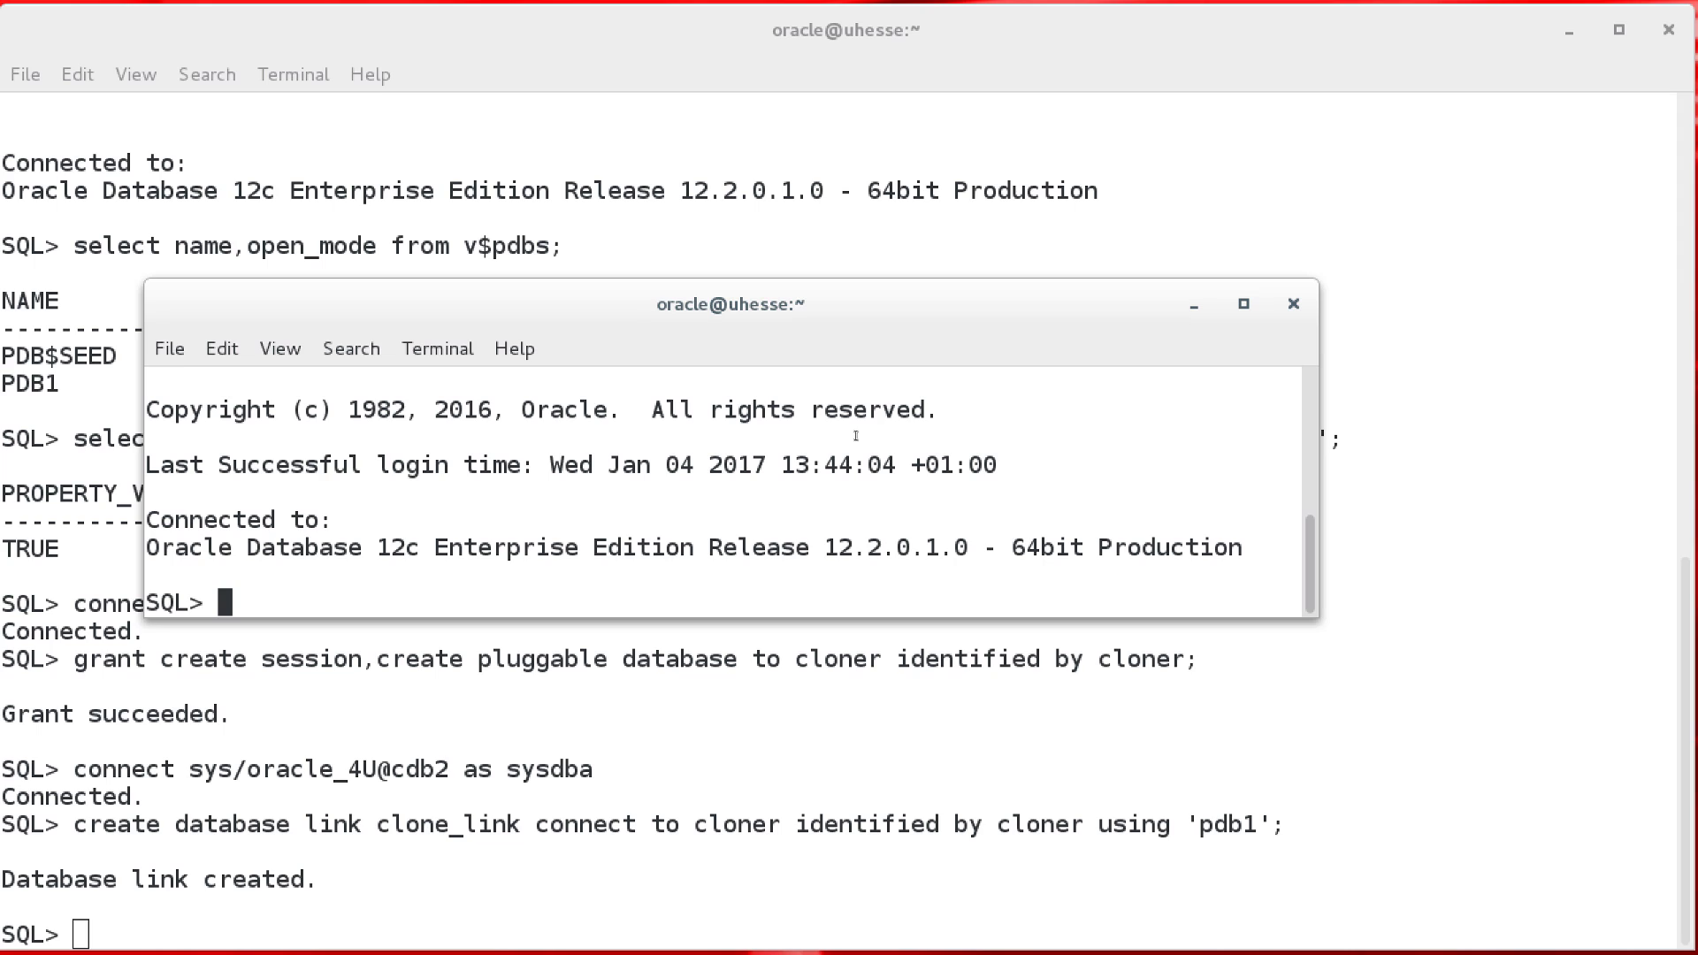
As adam on pdb1, delete one row from sales (where rownum<2)
{"action": "type", "text": "delete from"}
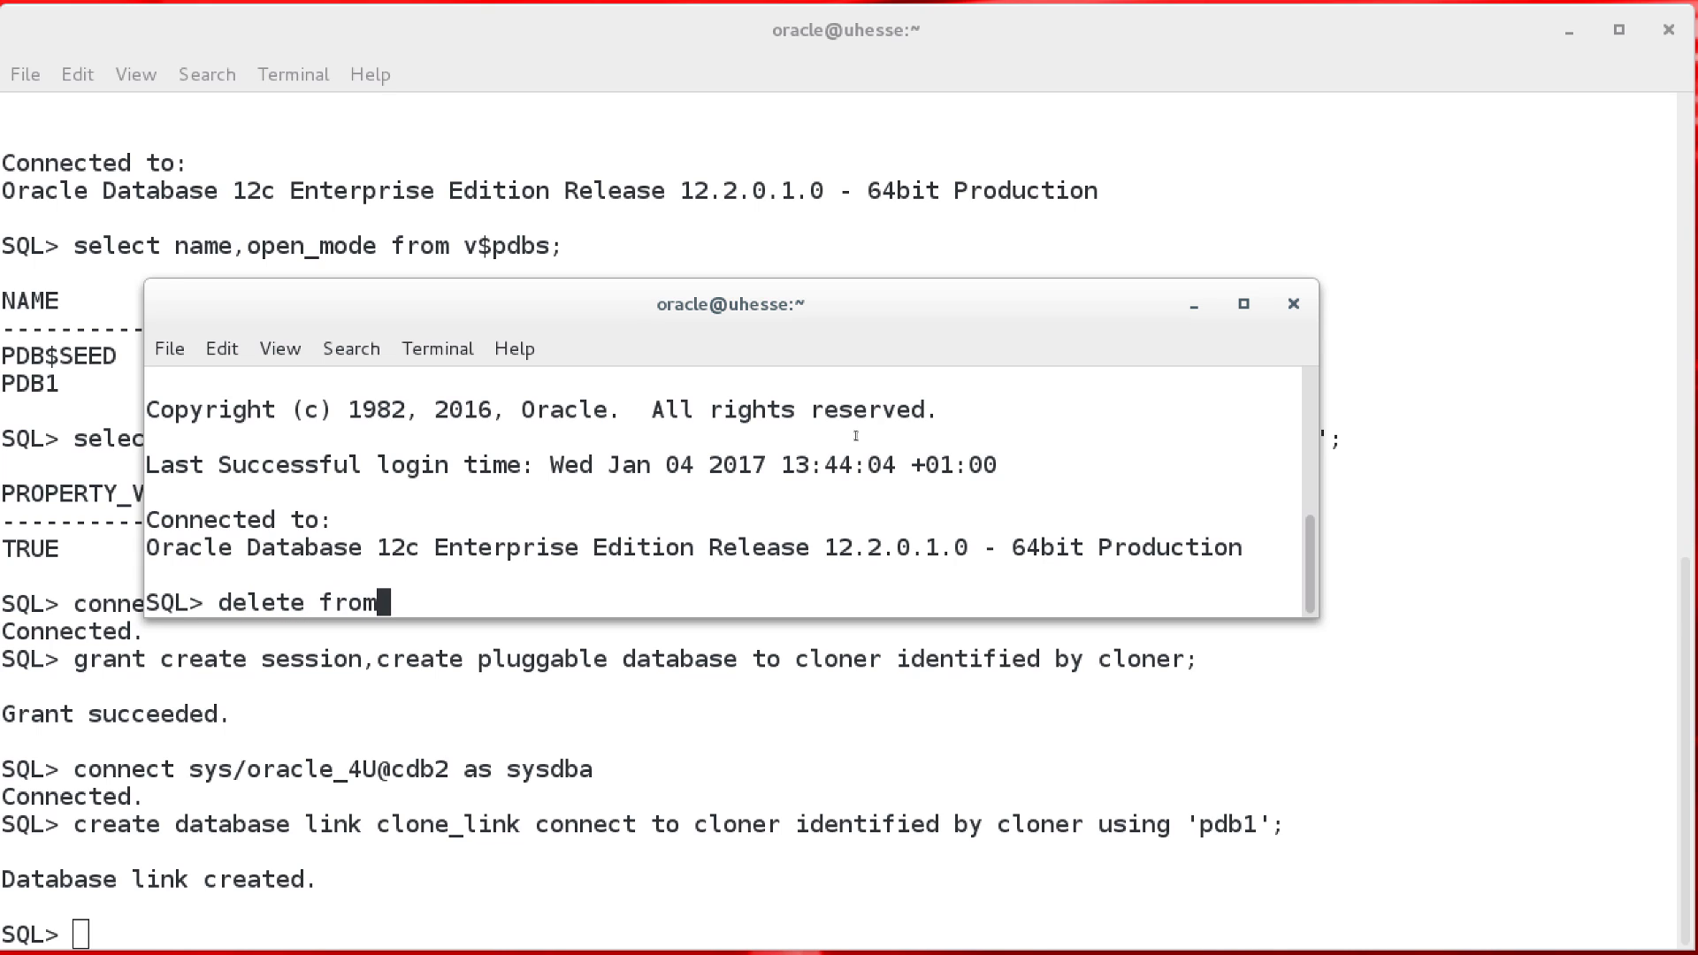
{"action": "type", "text": "sales where rownu"}
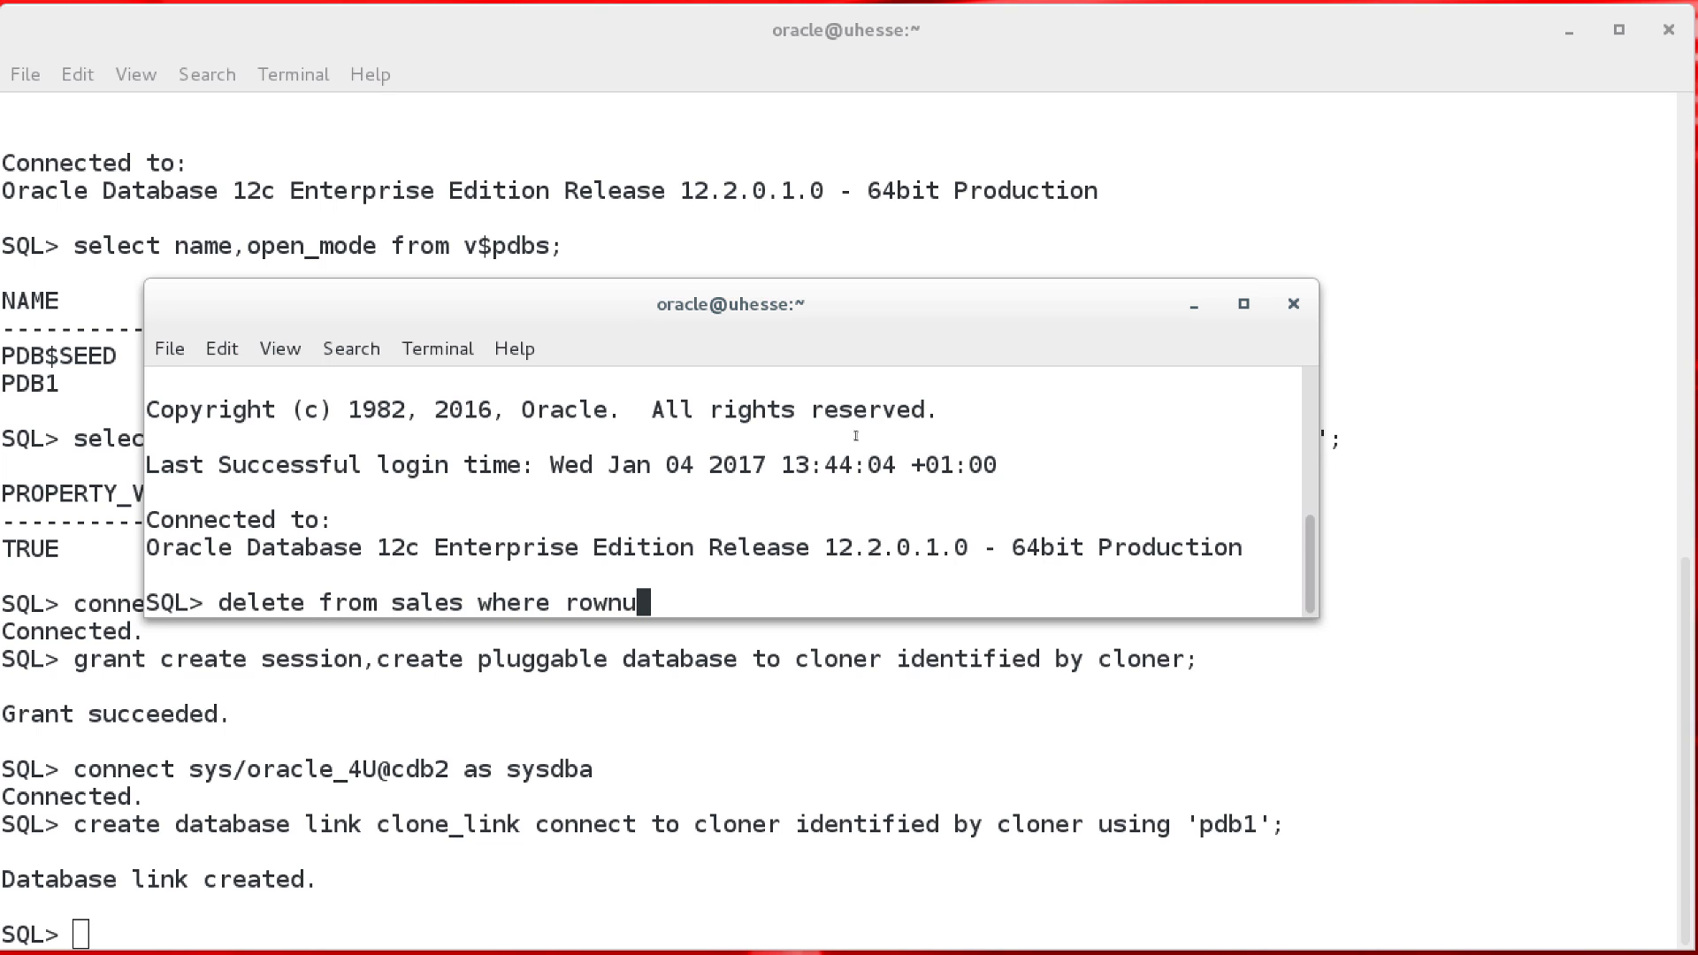
{"action": "type", "text": "m<"}
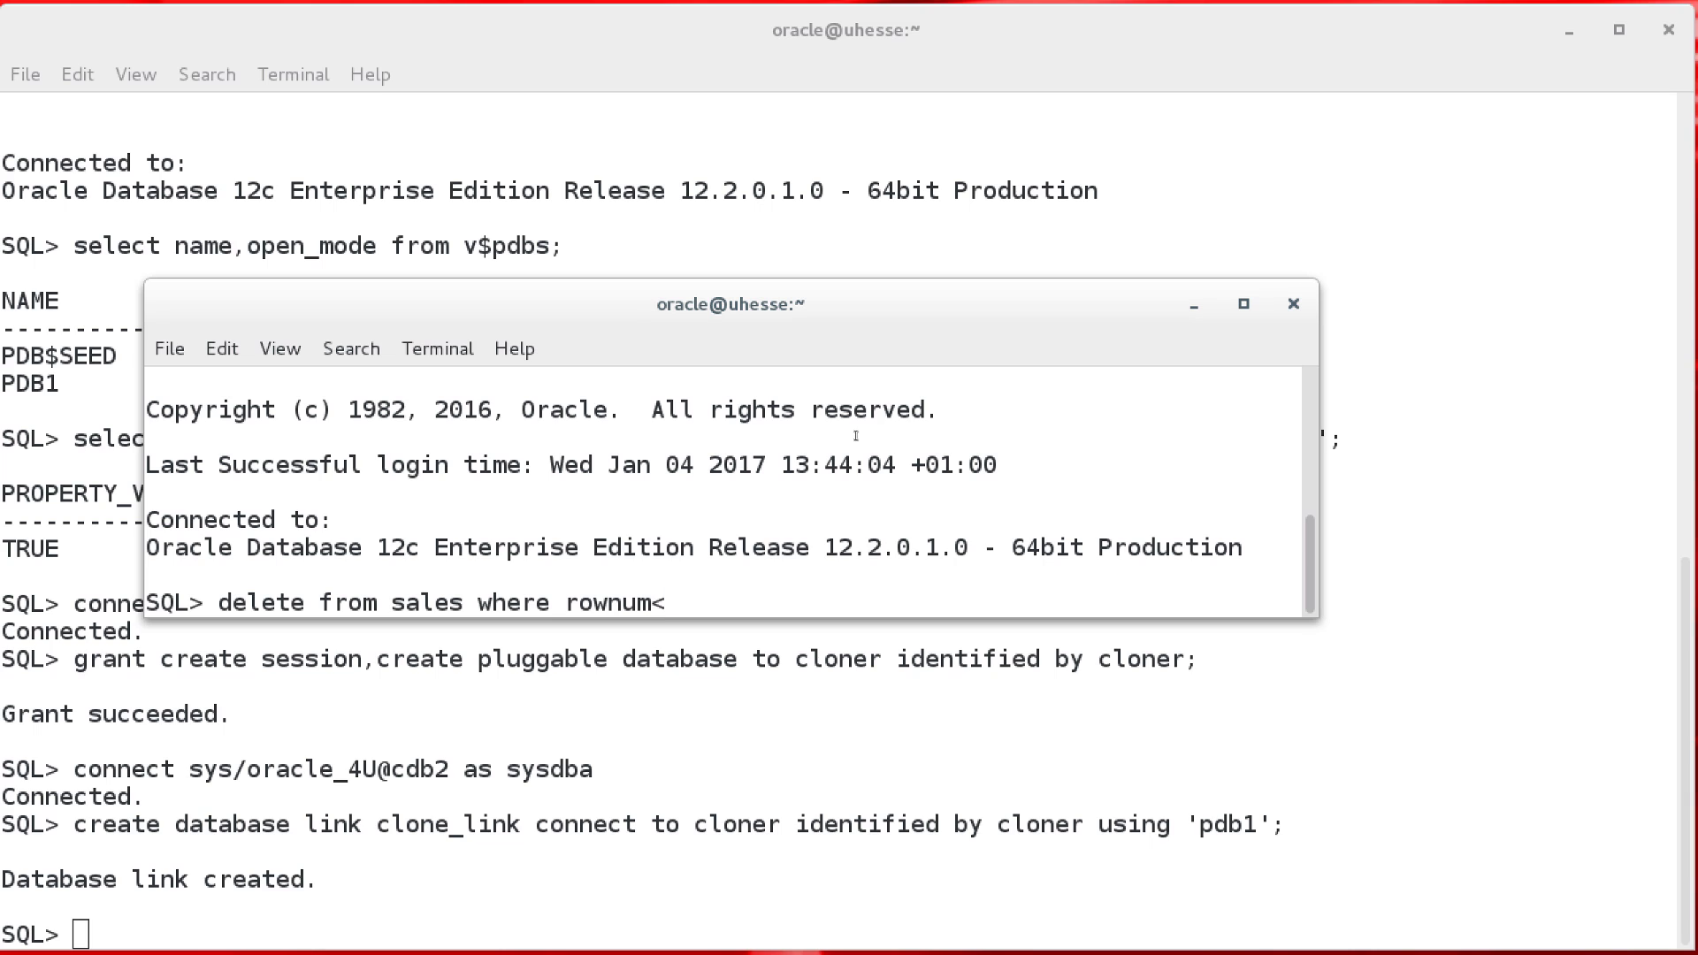
{"action": "type", "text": "2;"}
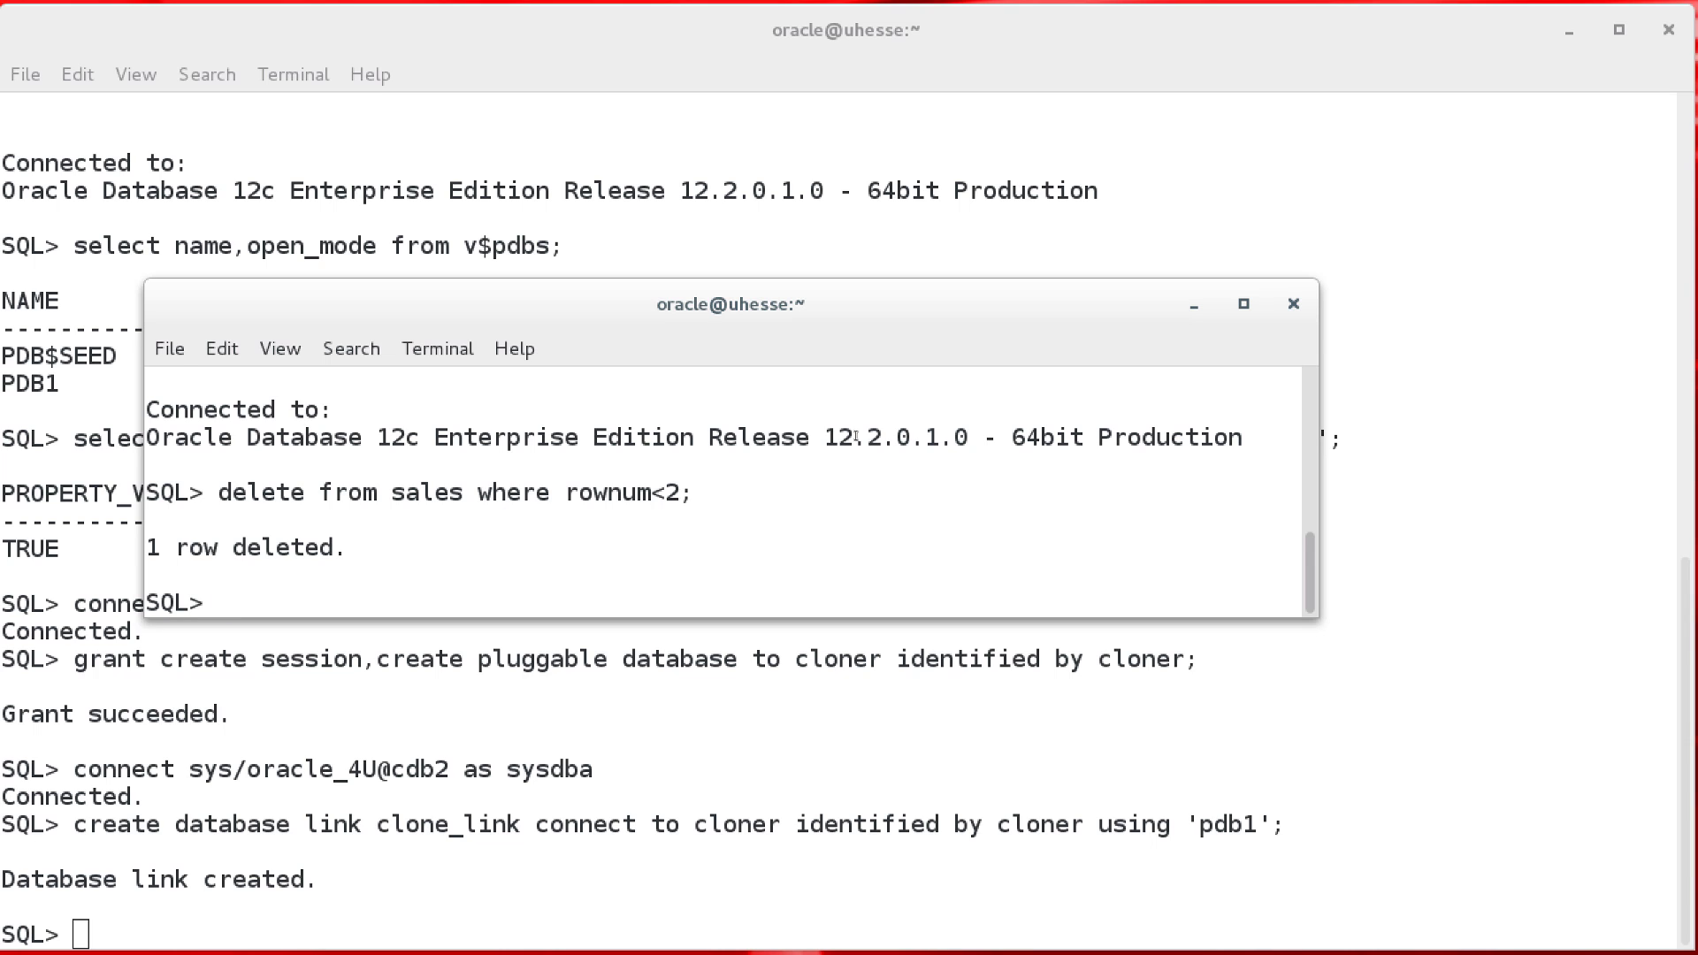
{"action": "mouse_move", "coordinate": [1036, 689]}
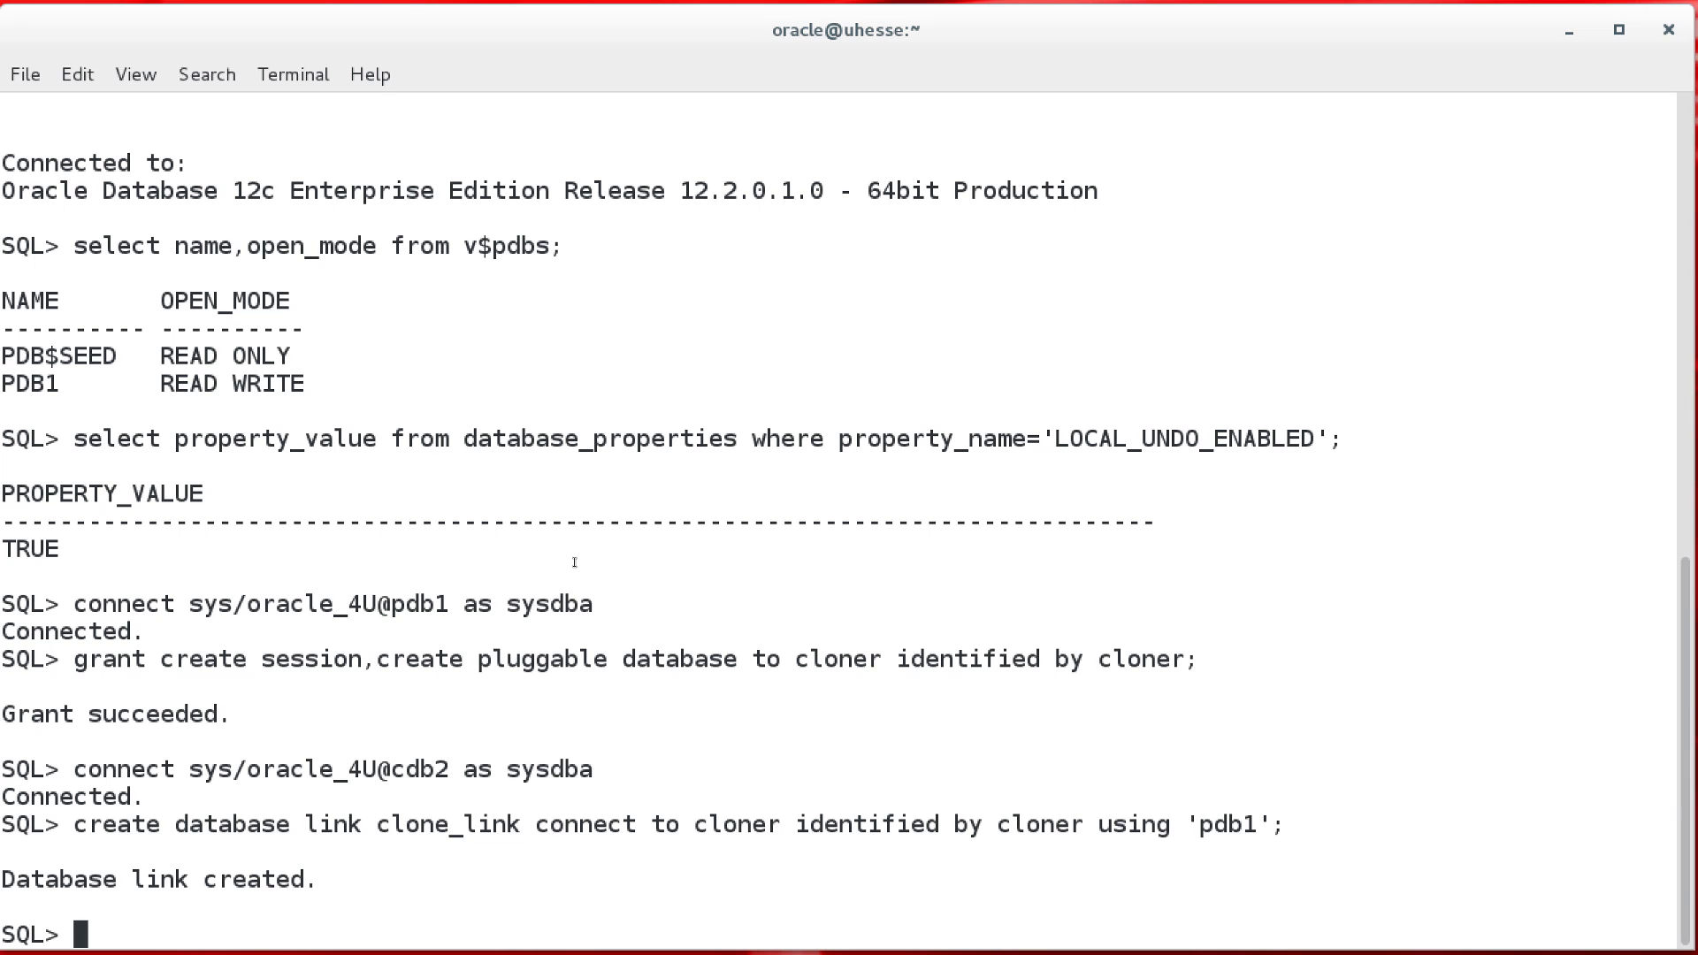
{"action": "type", "text": "@"}
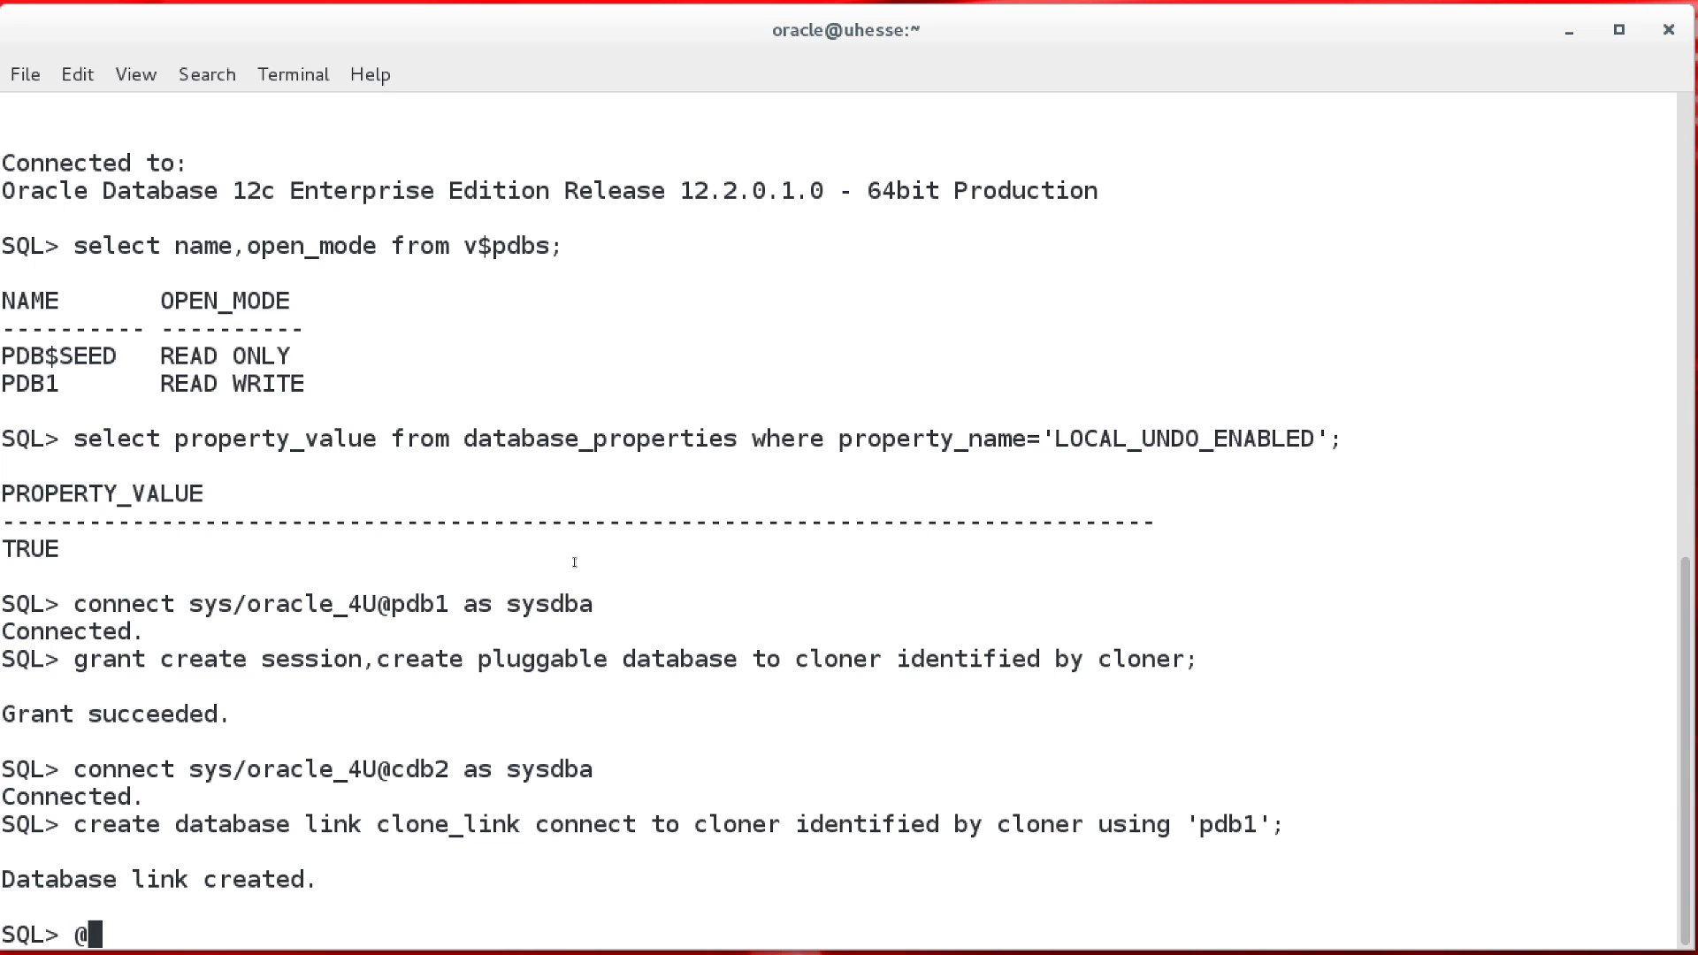
{"action": "type", "text": "ho"}
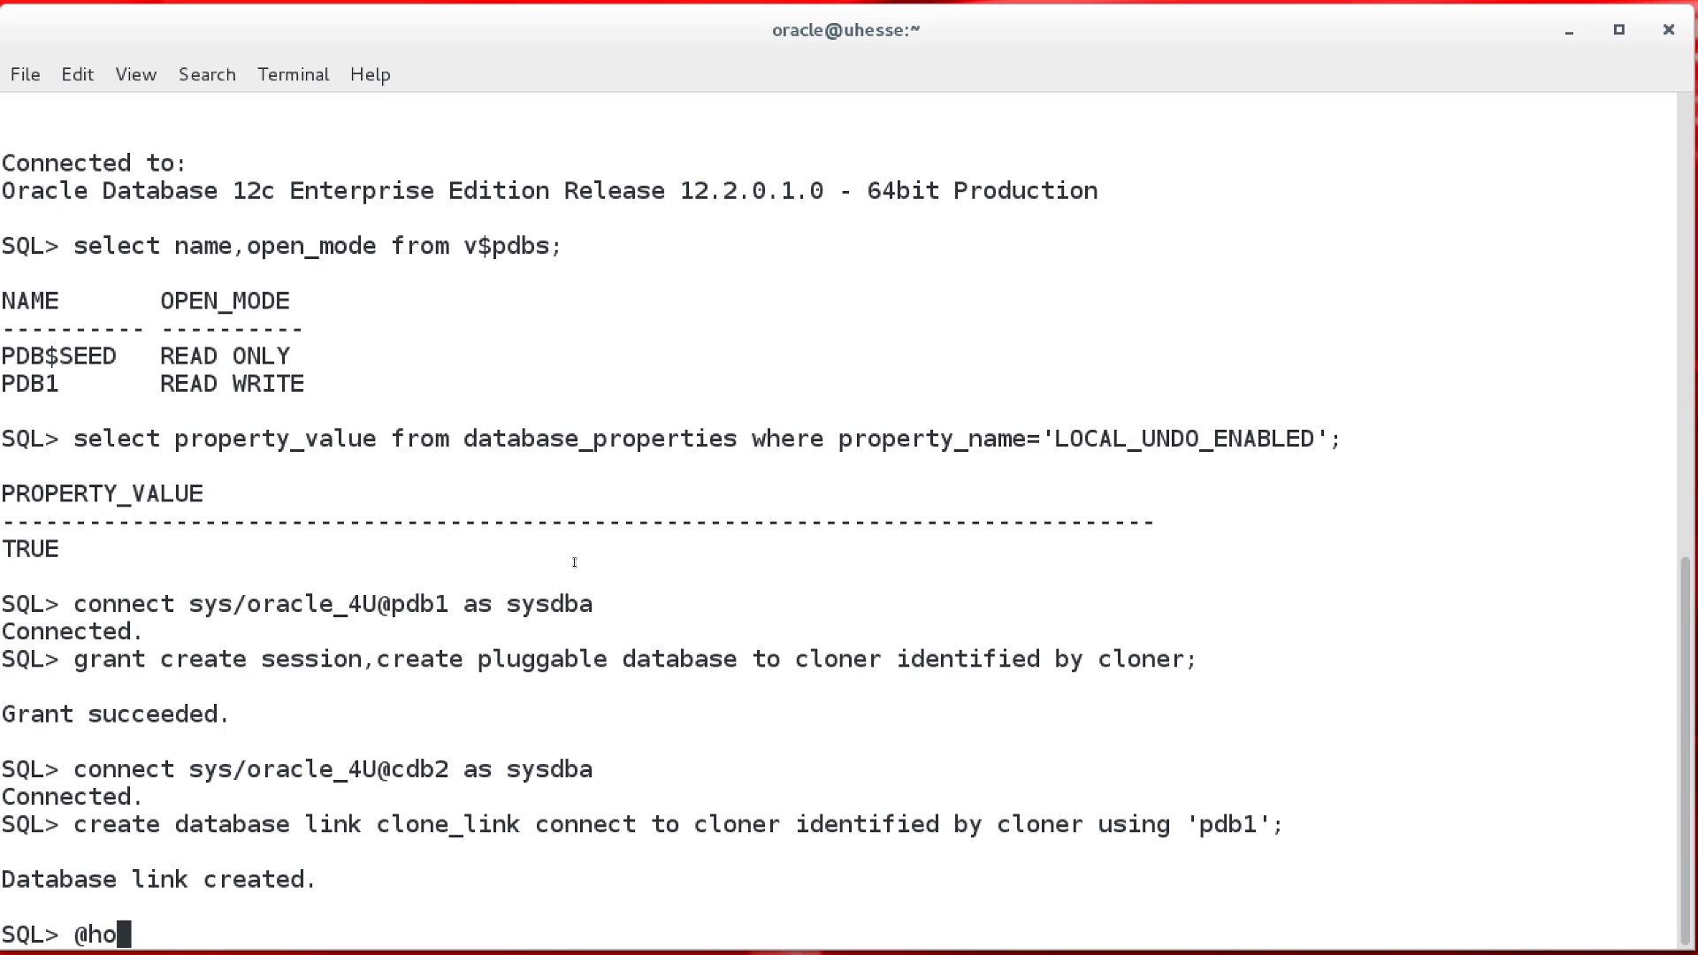
{"action": "type", "text": "tclone"}
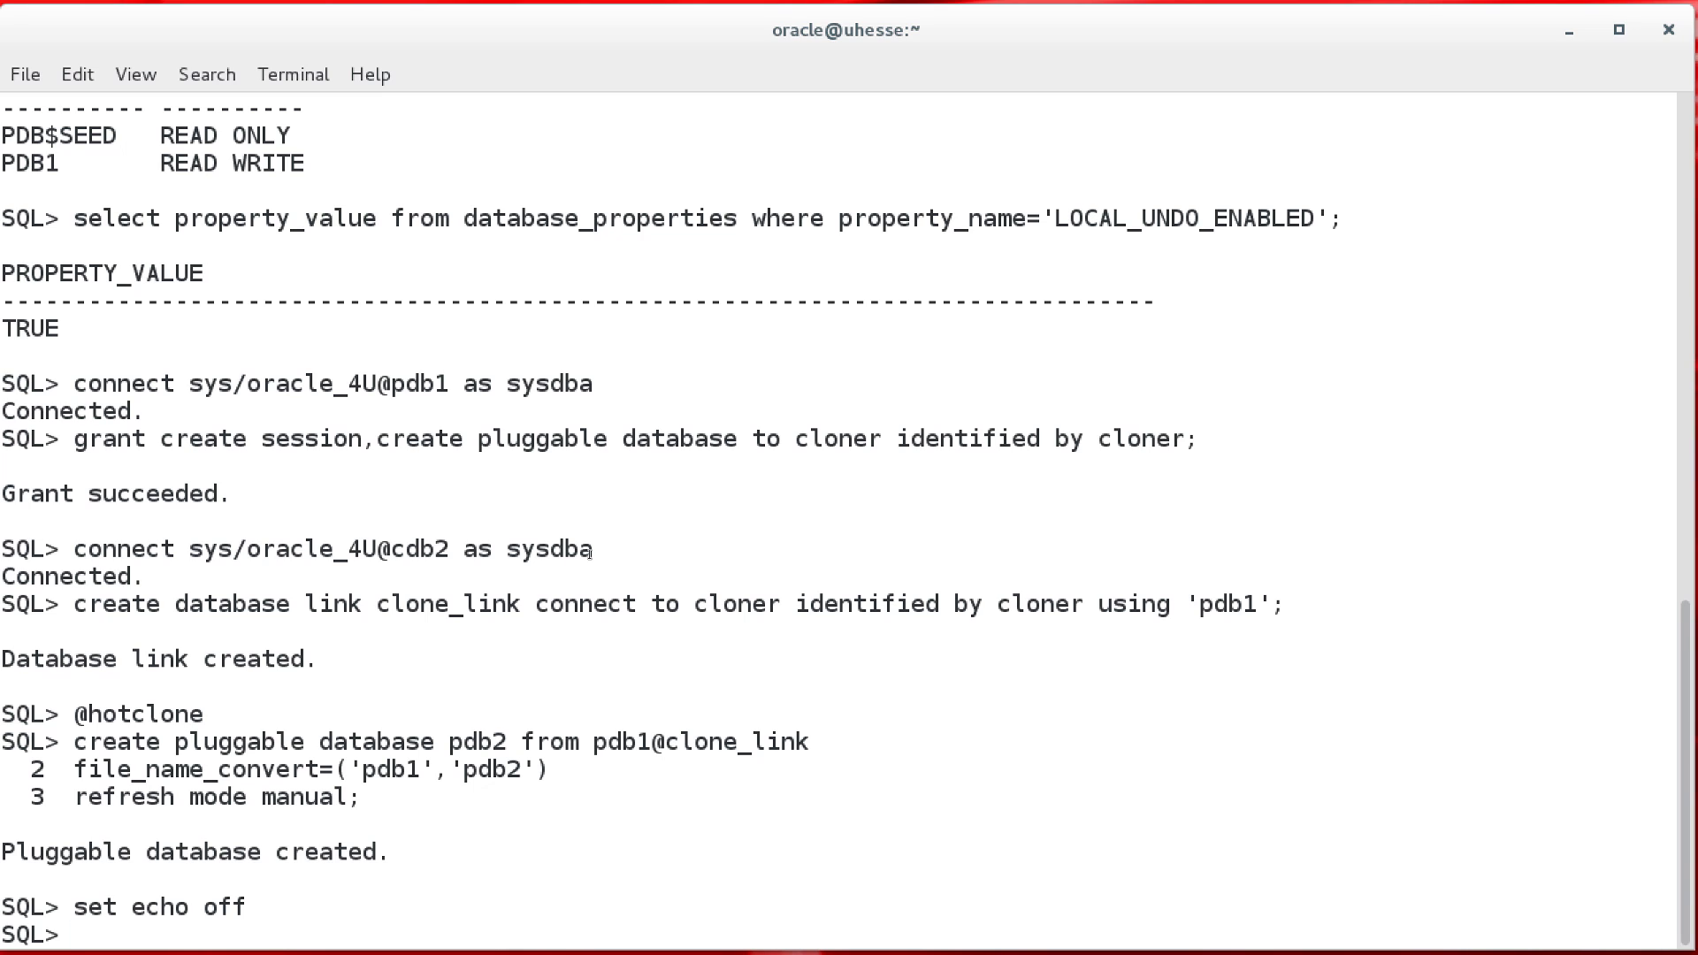
Alter pluggable database pdb2 to open read only
{"action": "type", "text": "alter pl"}
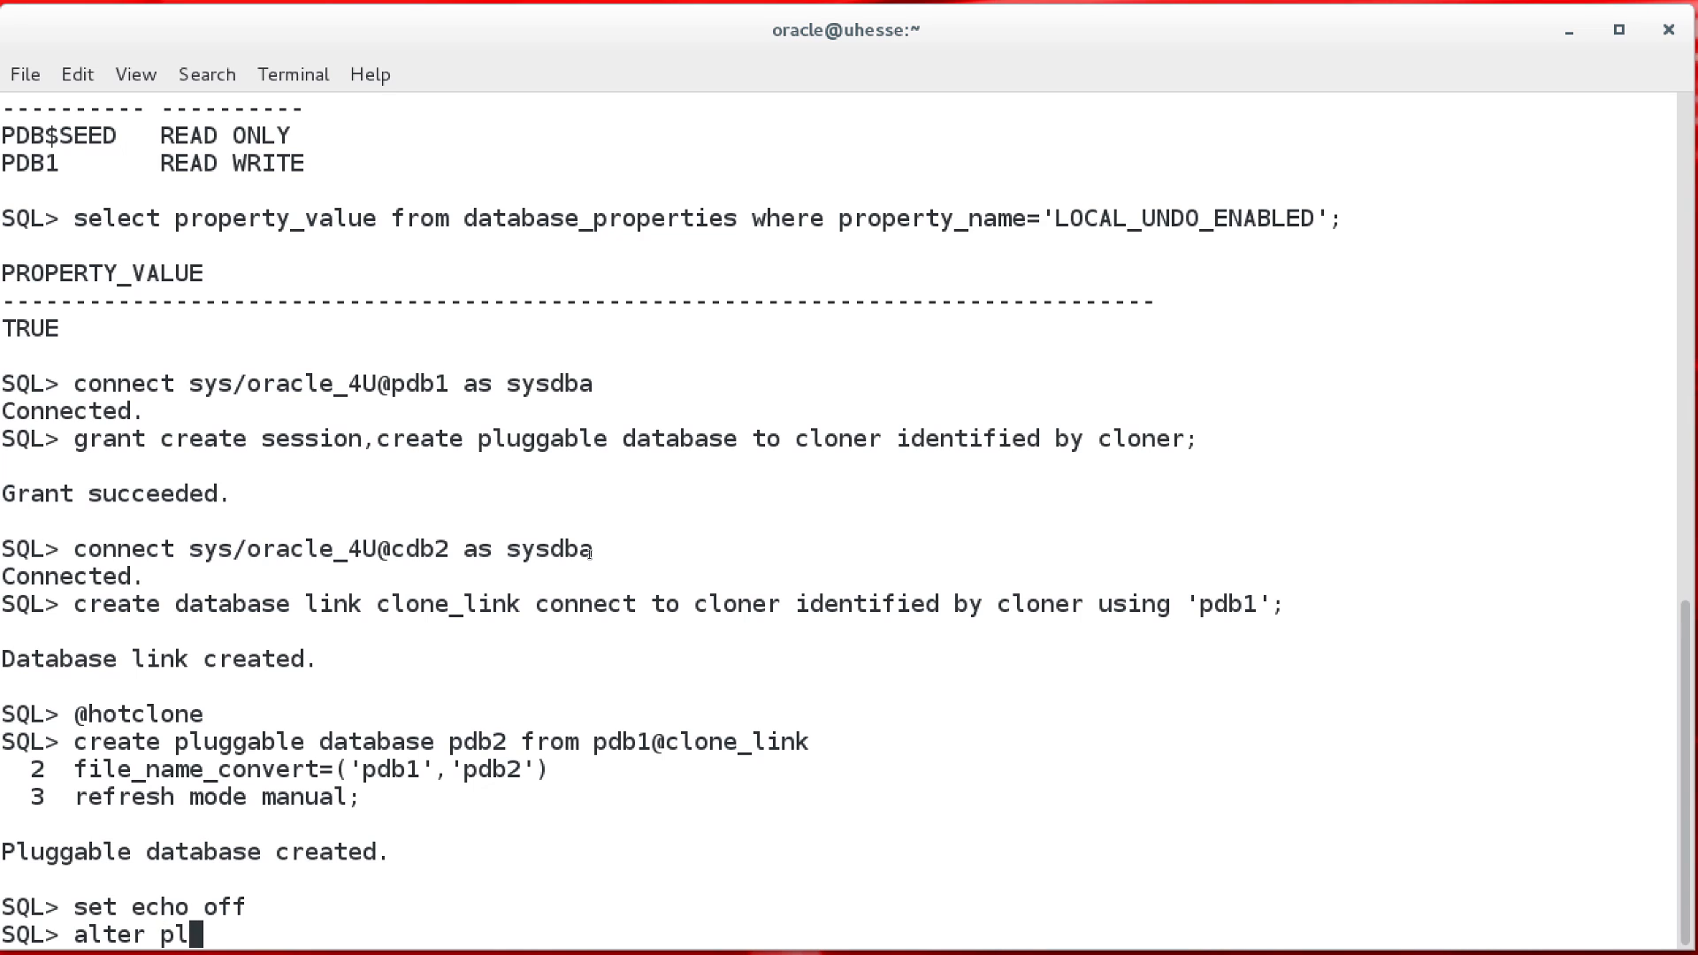
{"action": "type", "text": "uggable da"}
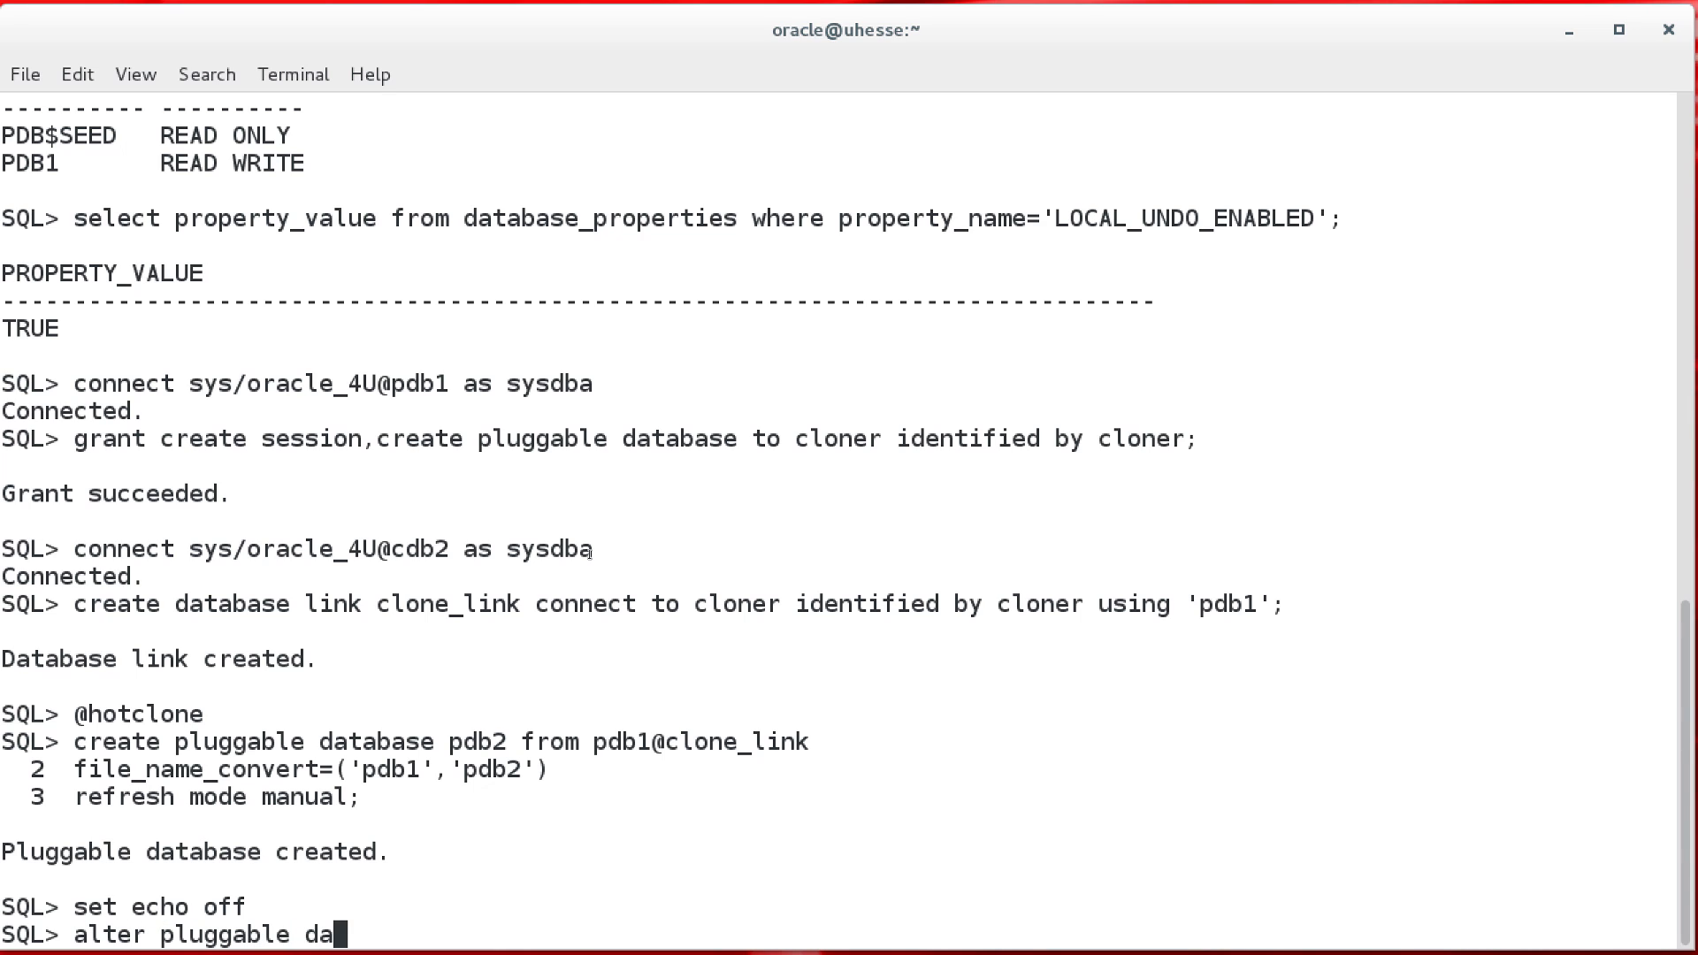
{"action": "type", "text": "tabase pdb"}
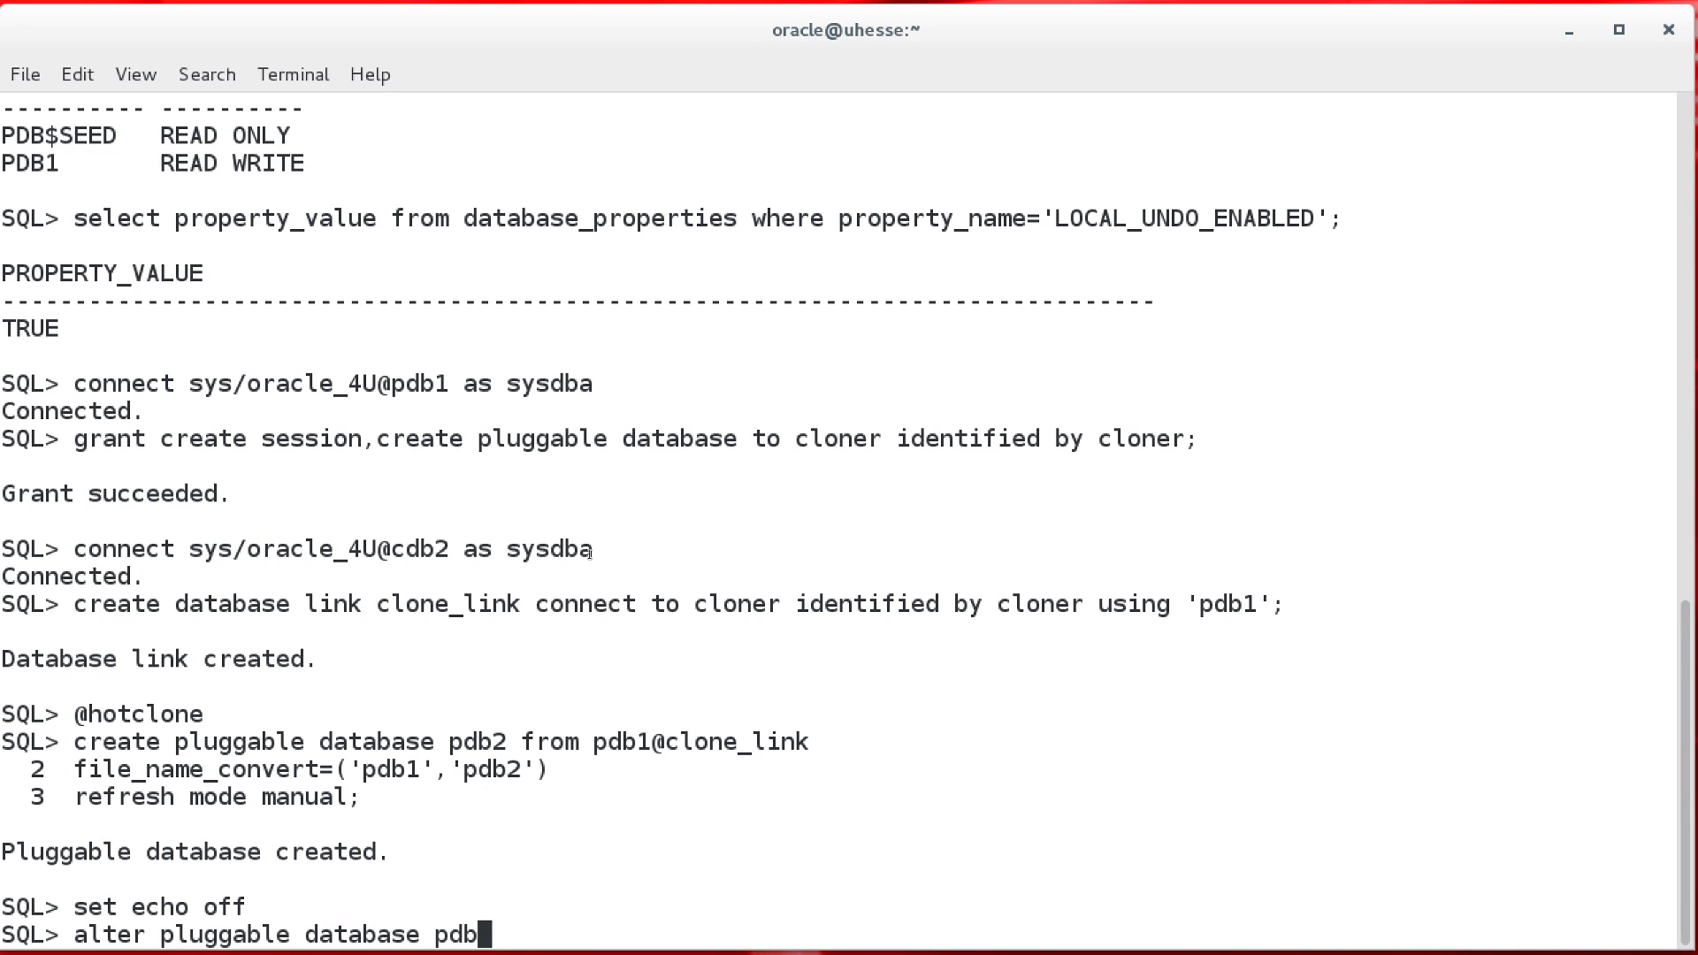
{"action": "type", "text": "2 open"}
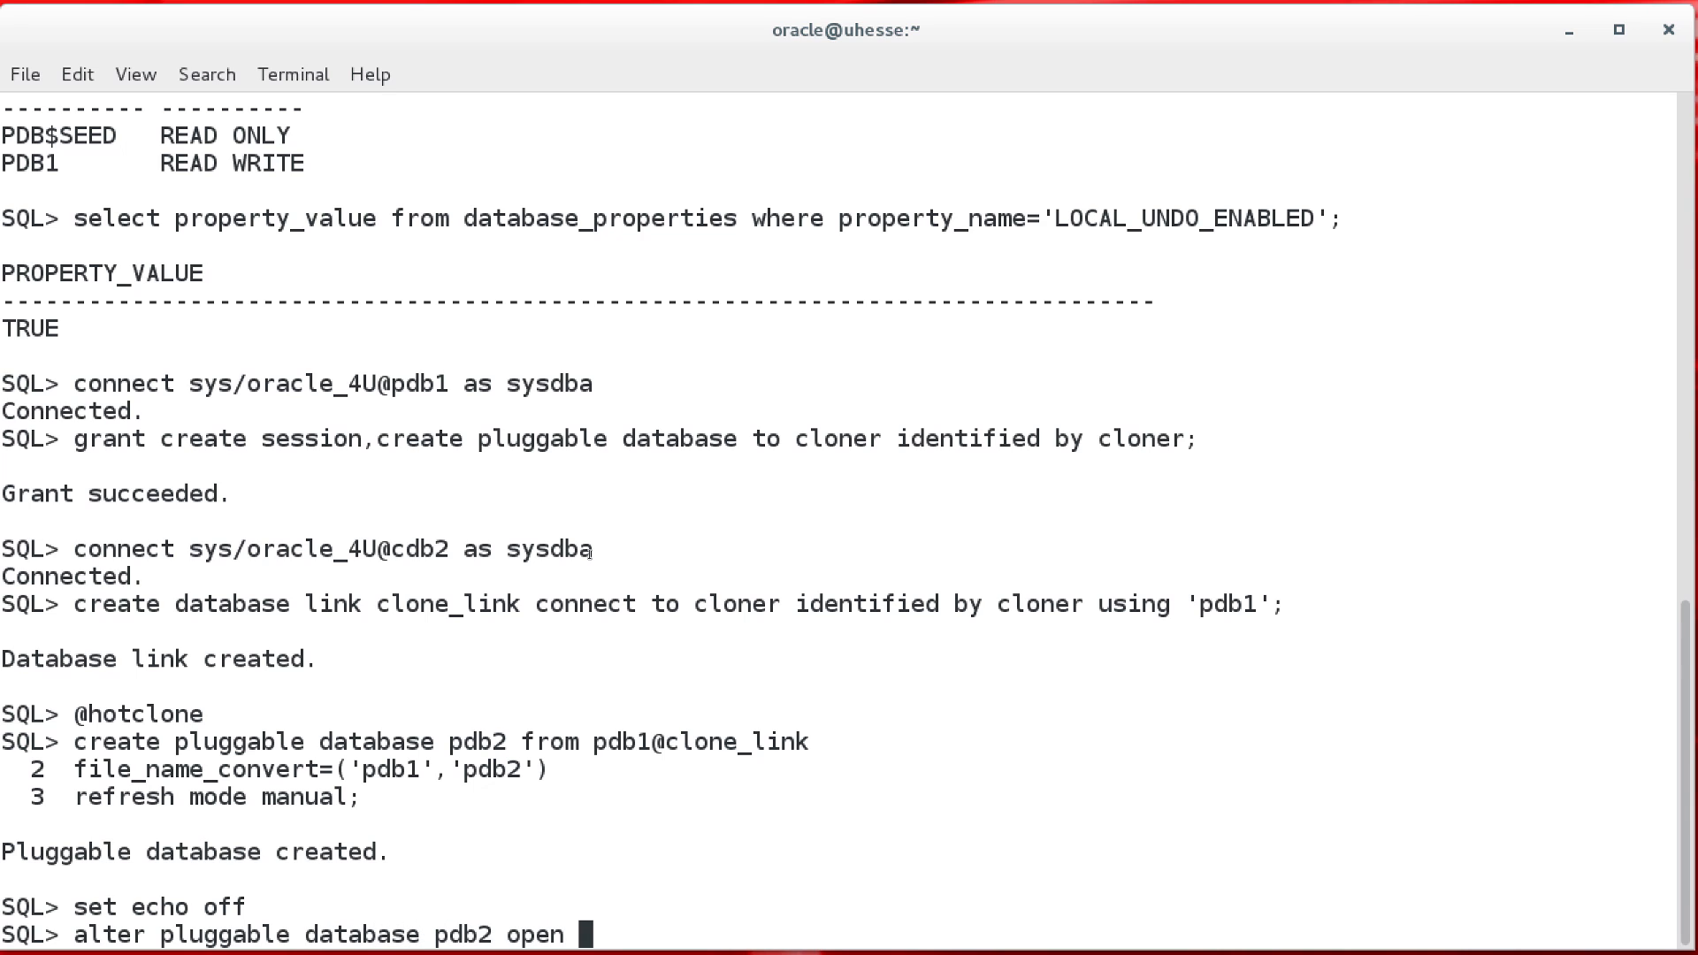
{"action": "type", "text": "read only;"}
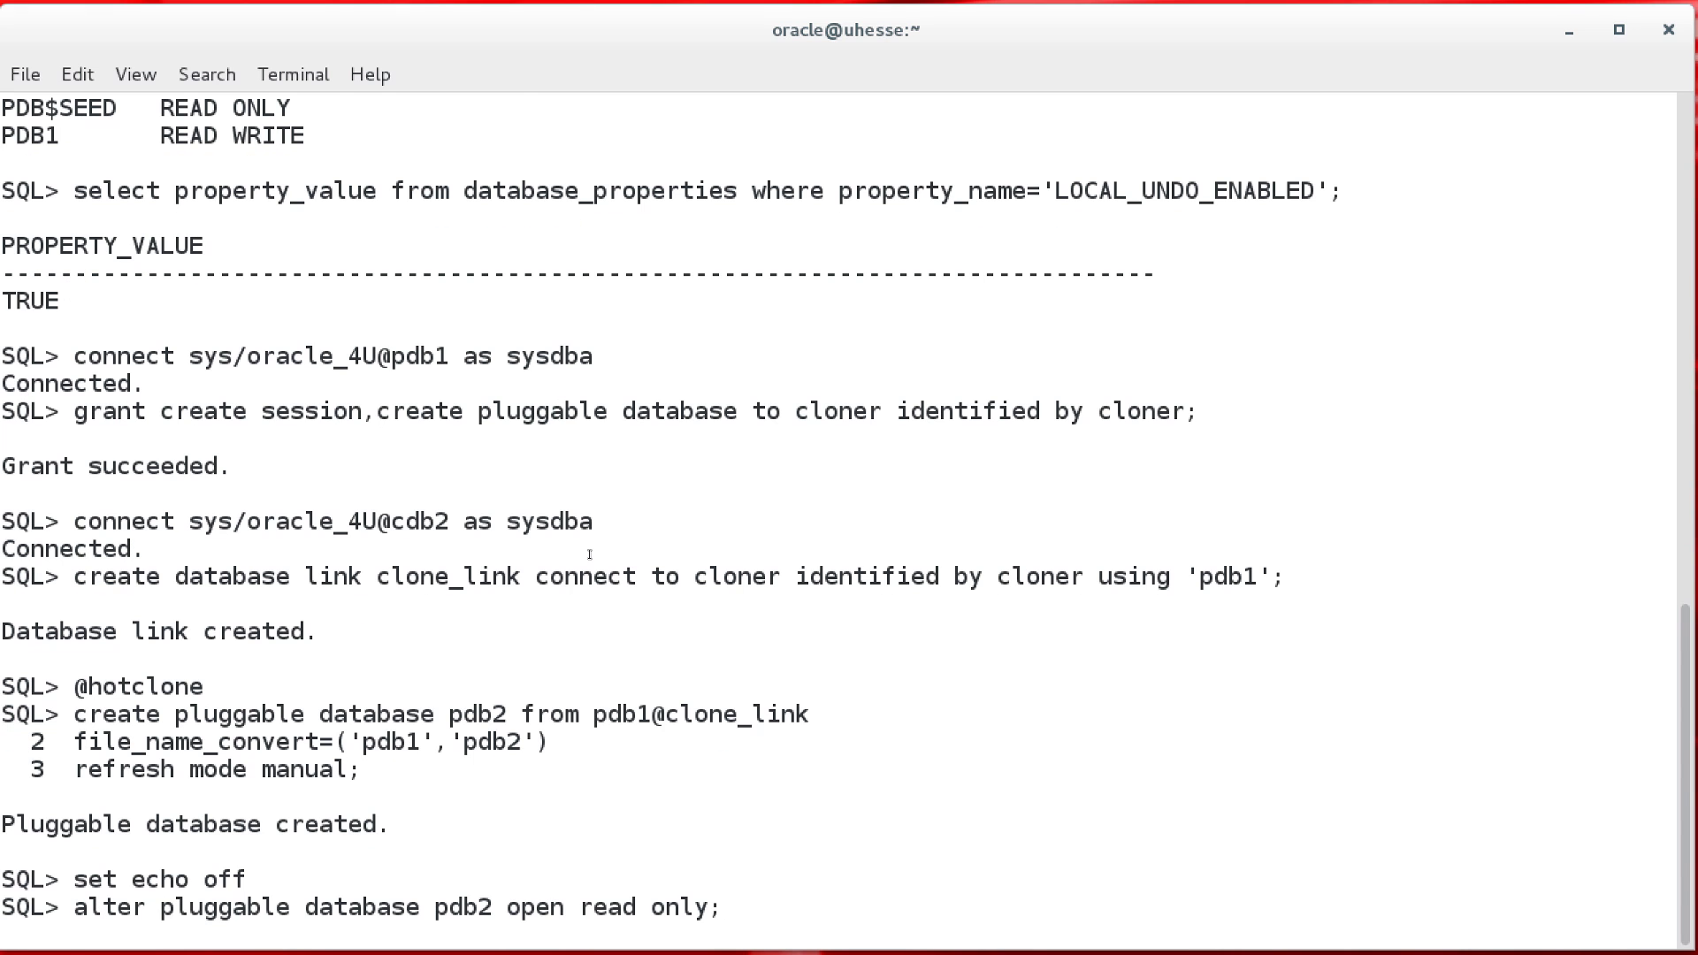
{"action": "key", "text": "Return"}
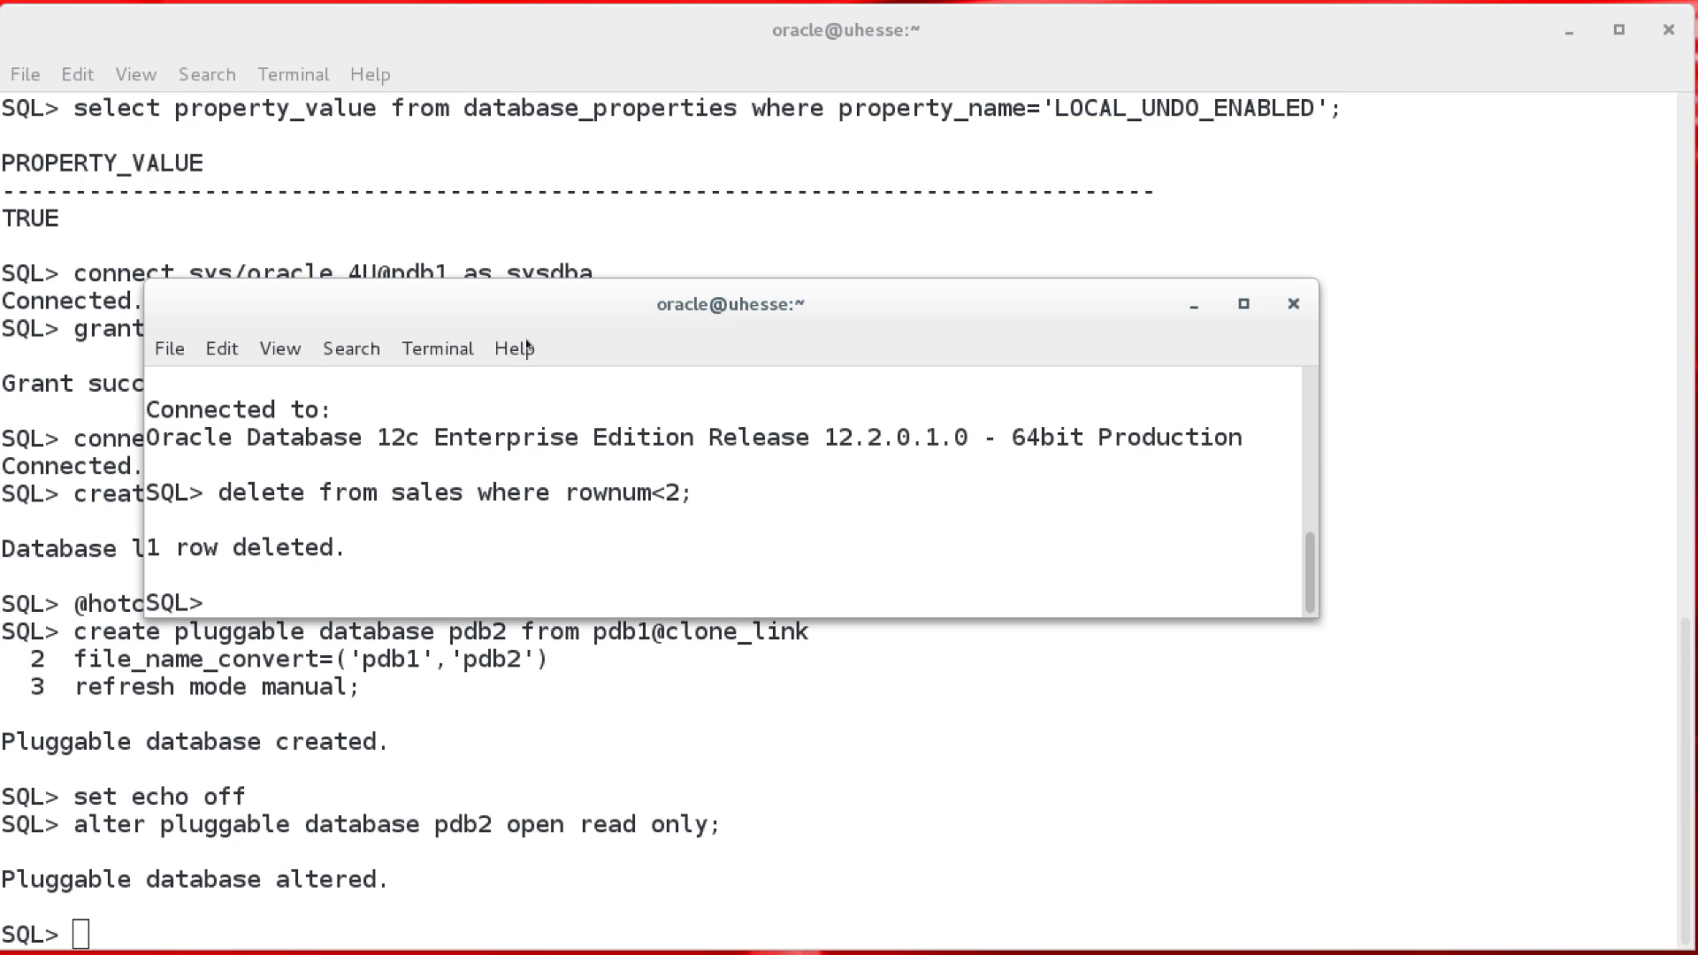
Commit the delete and count sales rows, showing 747999
{"action": "type", "text": "co"}
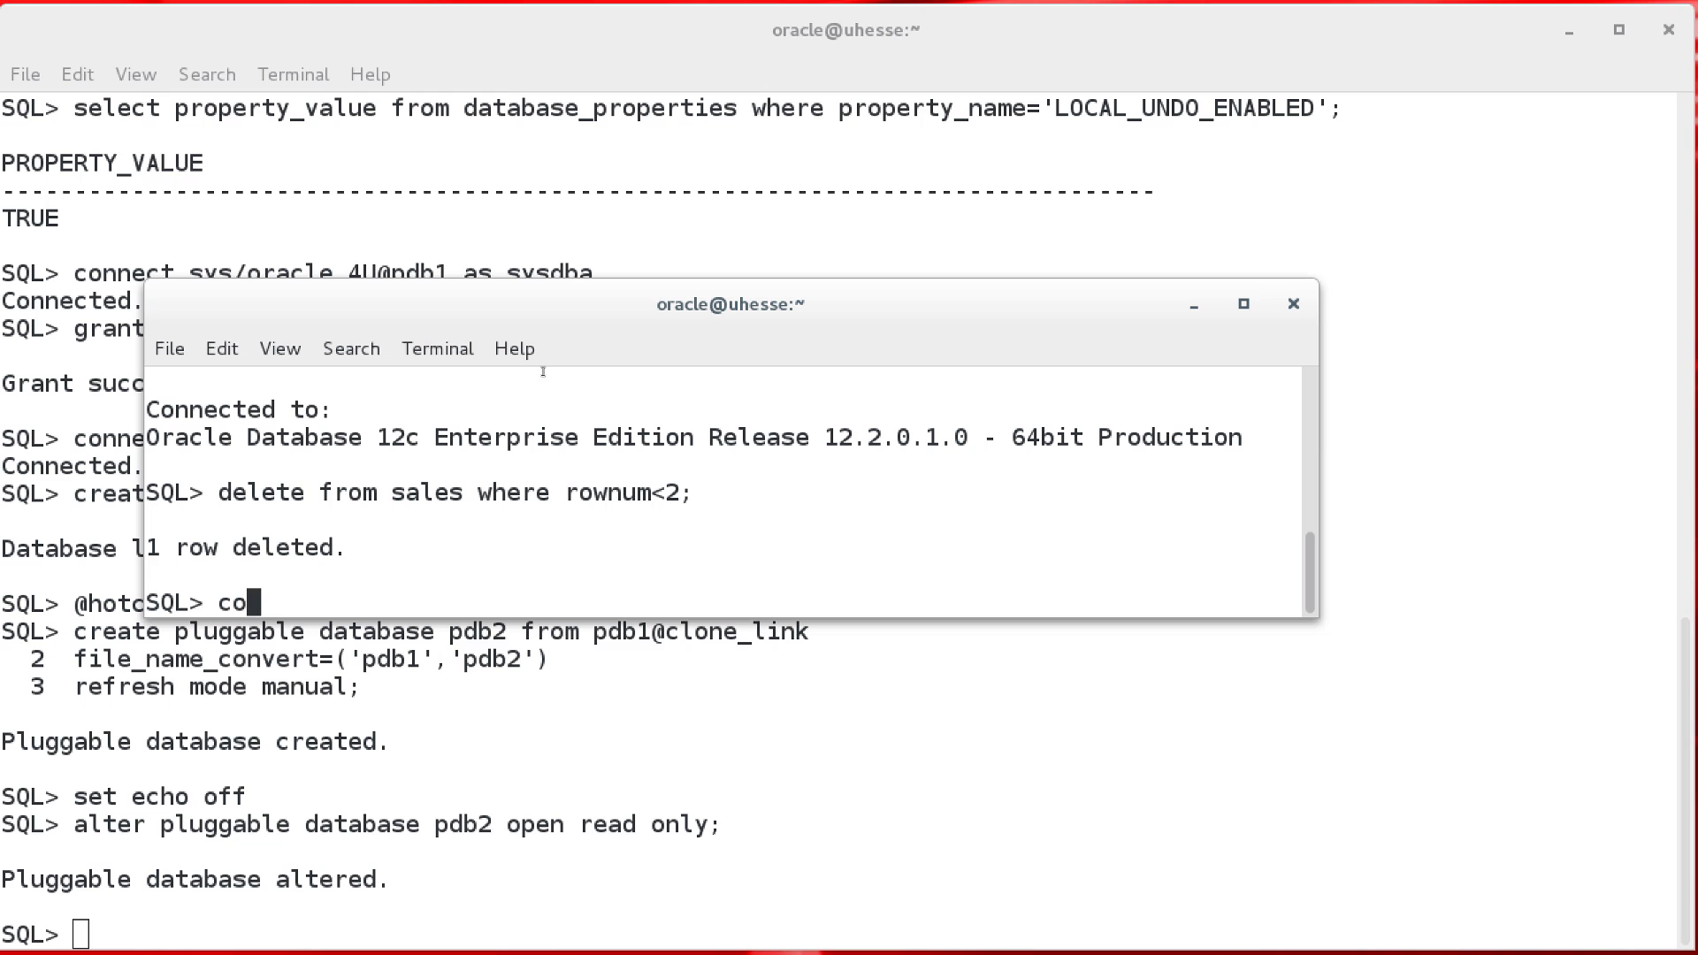
{"action": "type", "text": "mmit;"}
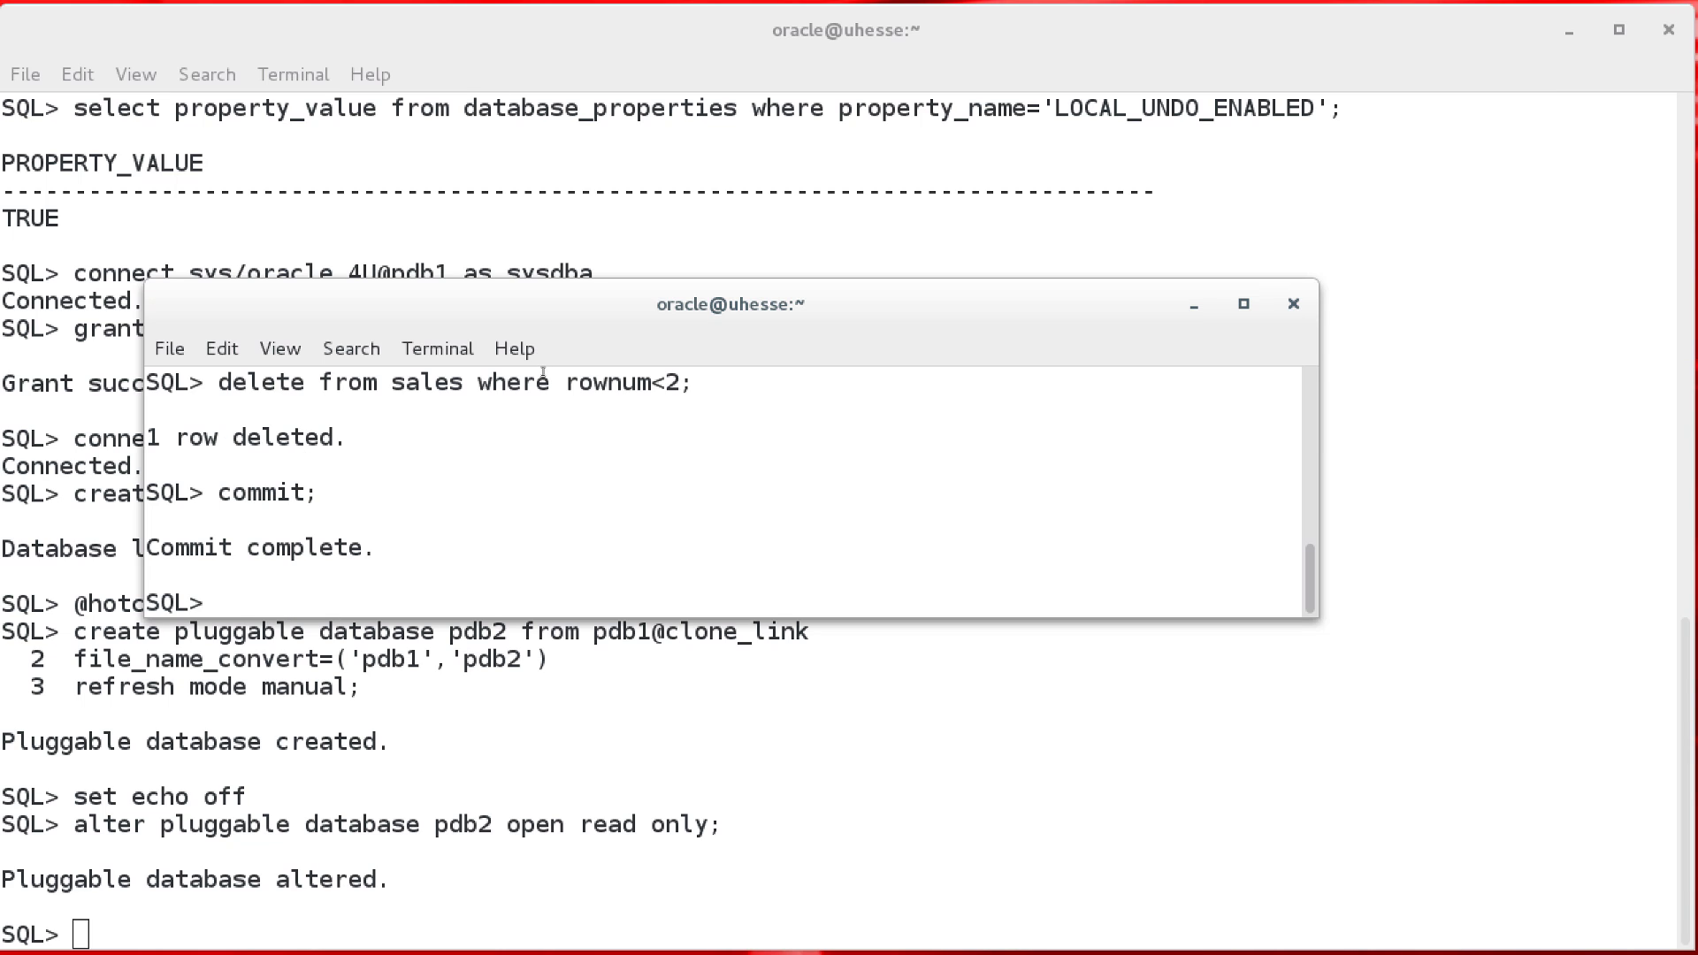
{"action": "type", "text": "select cou"}
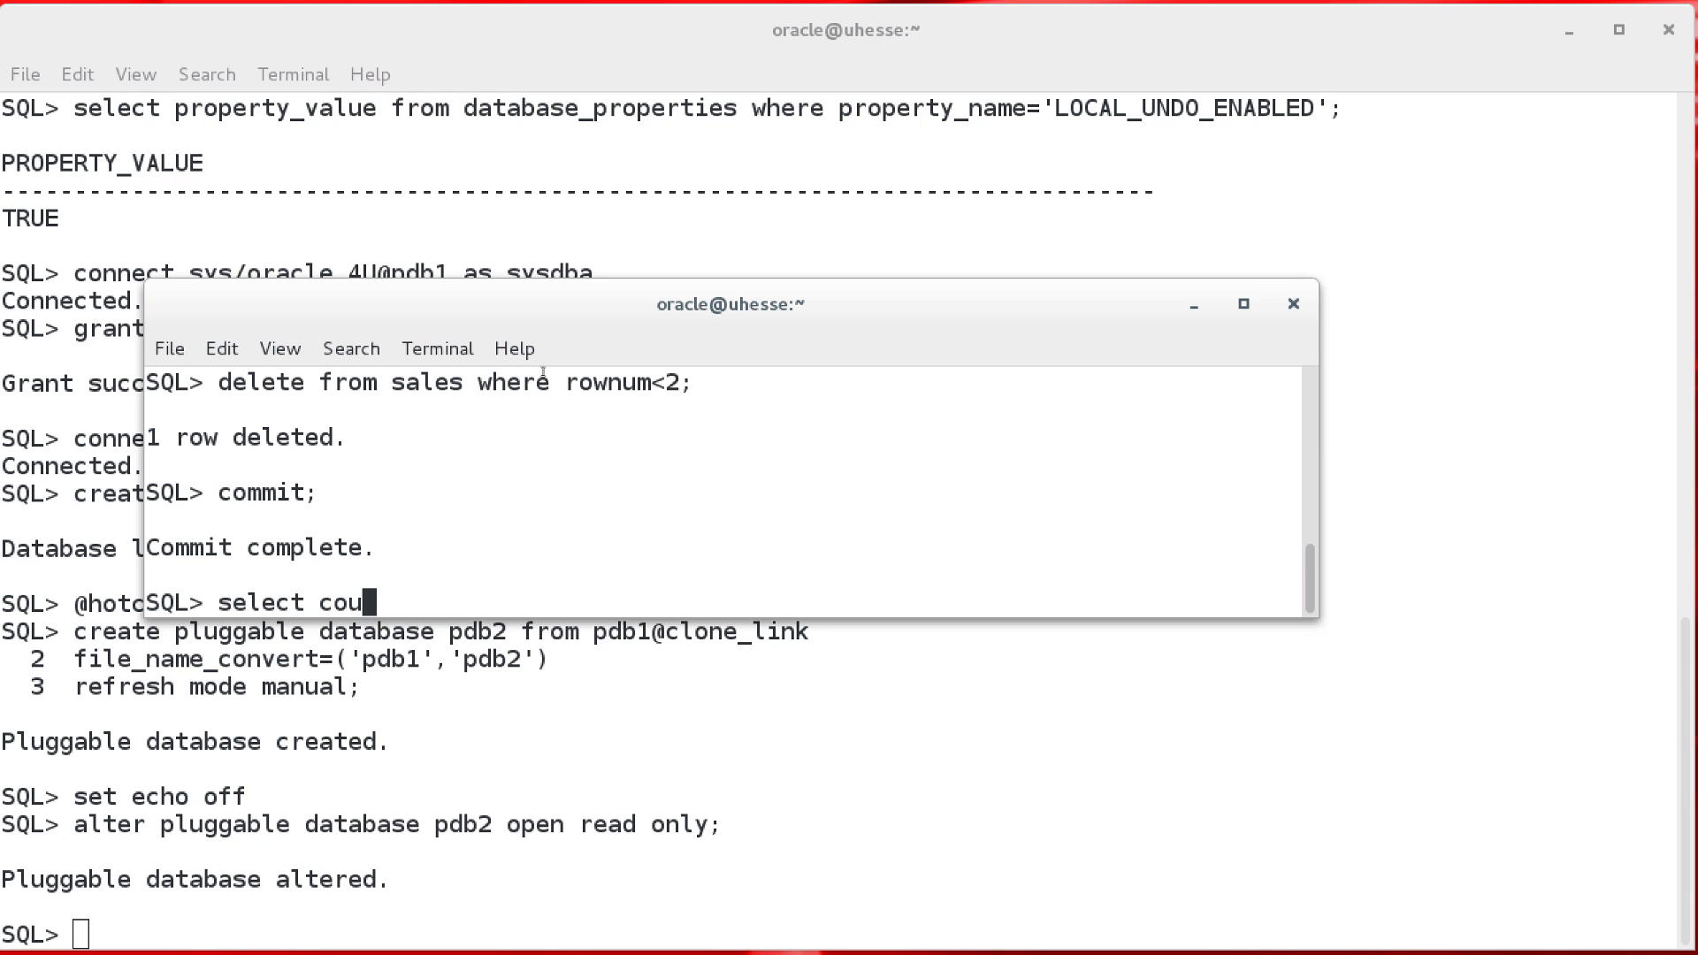
{"action": "type", "text": "nt(*)"}
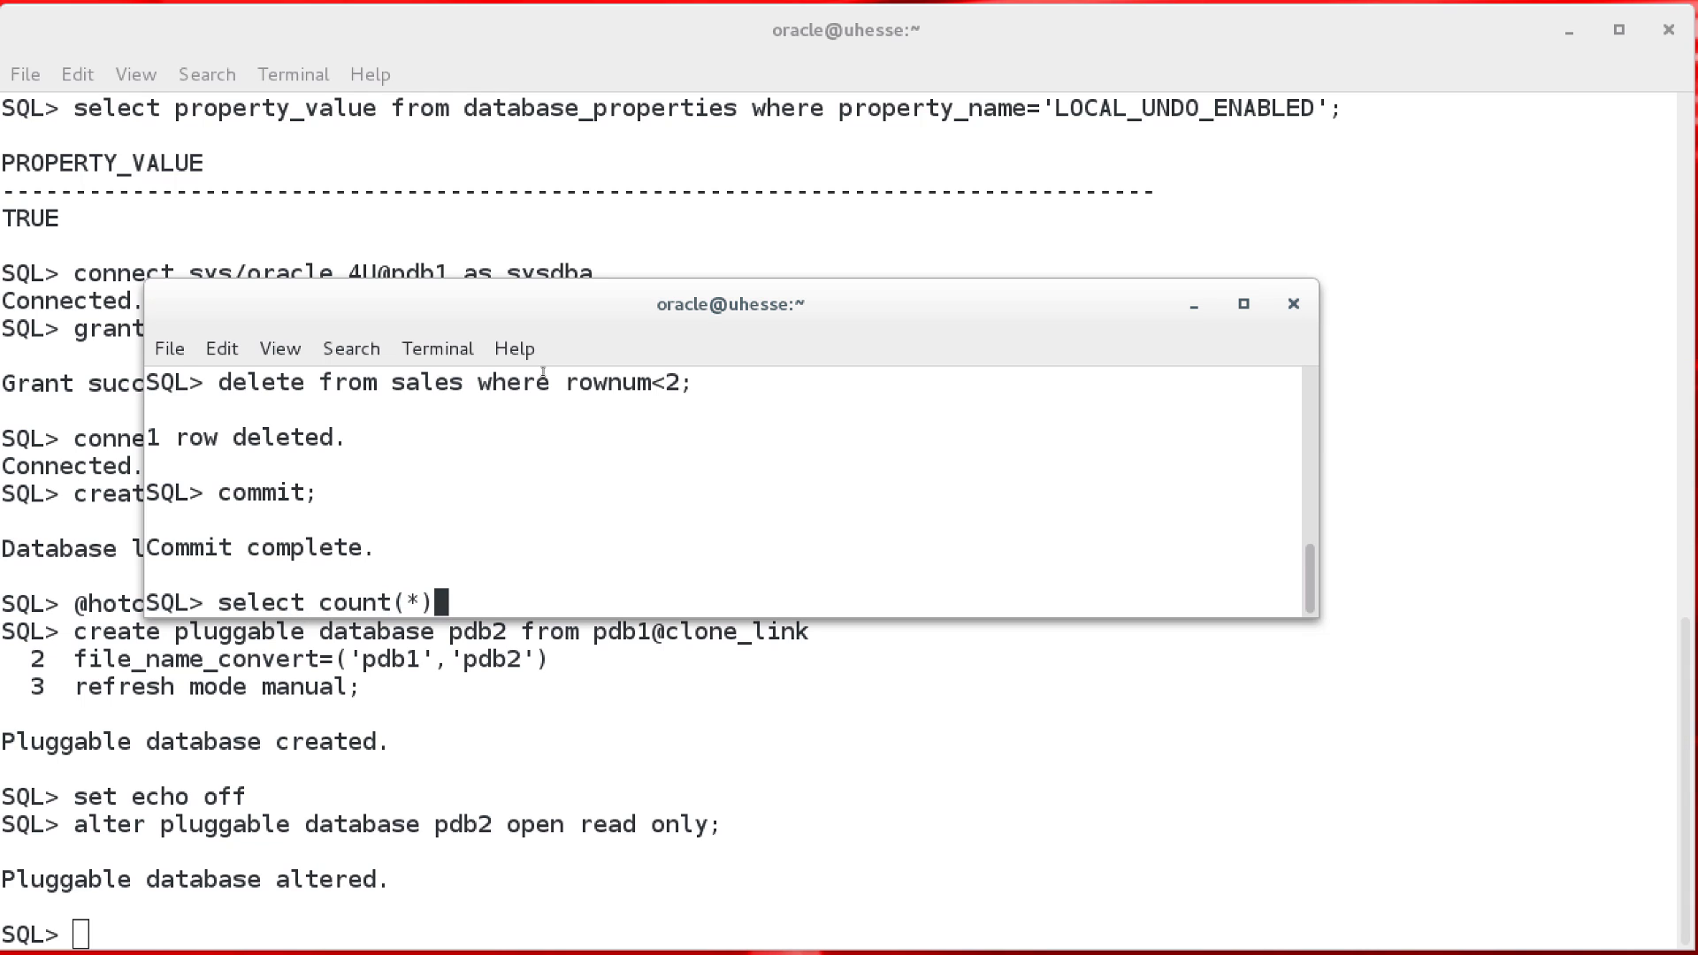
{"action": "type", "text": "from sales;"}
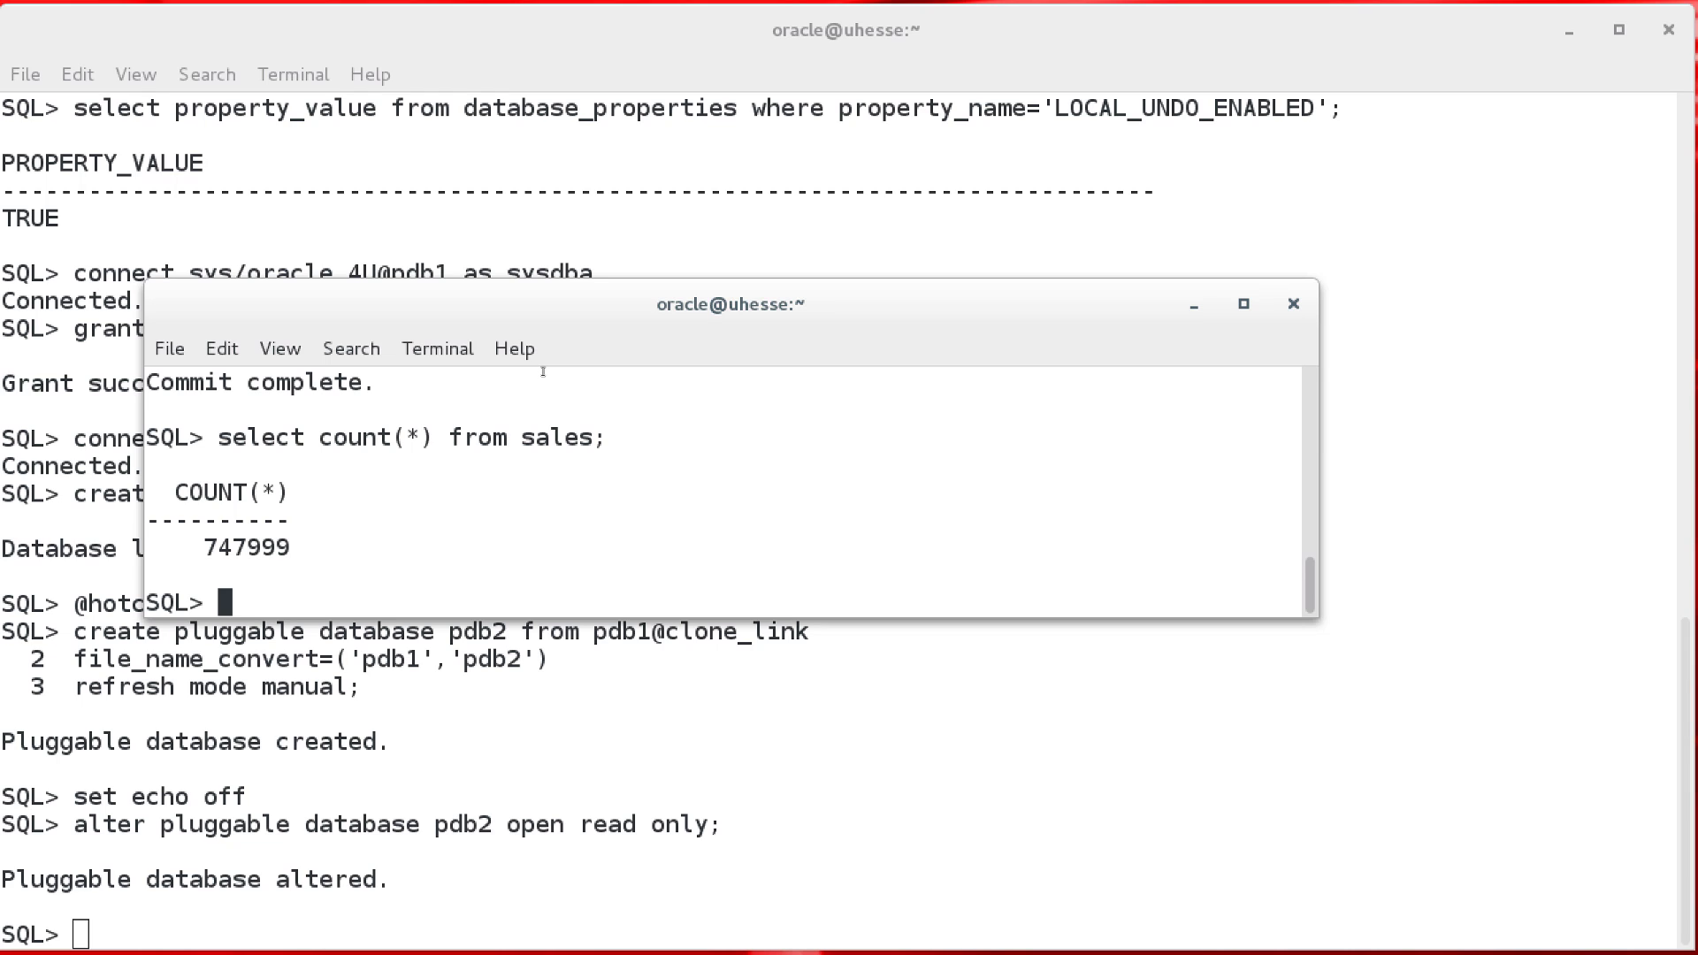
{"action": "mouse_move", "coordinate": [523, 696]}
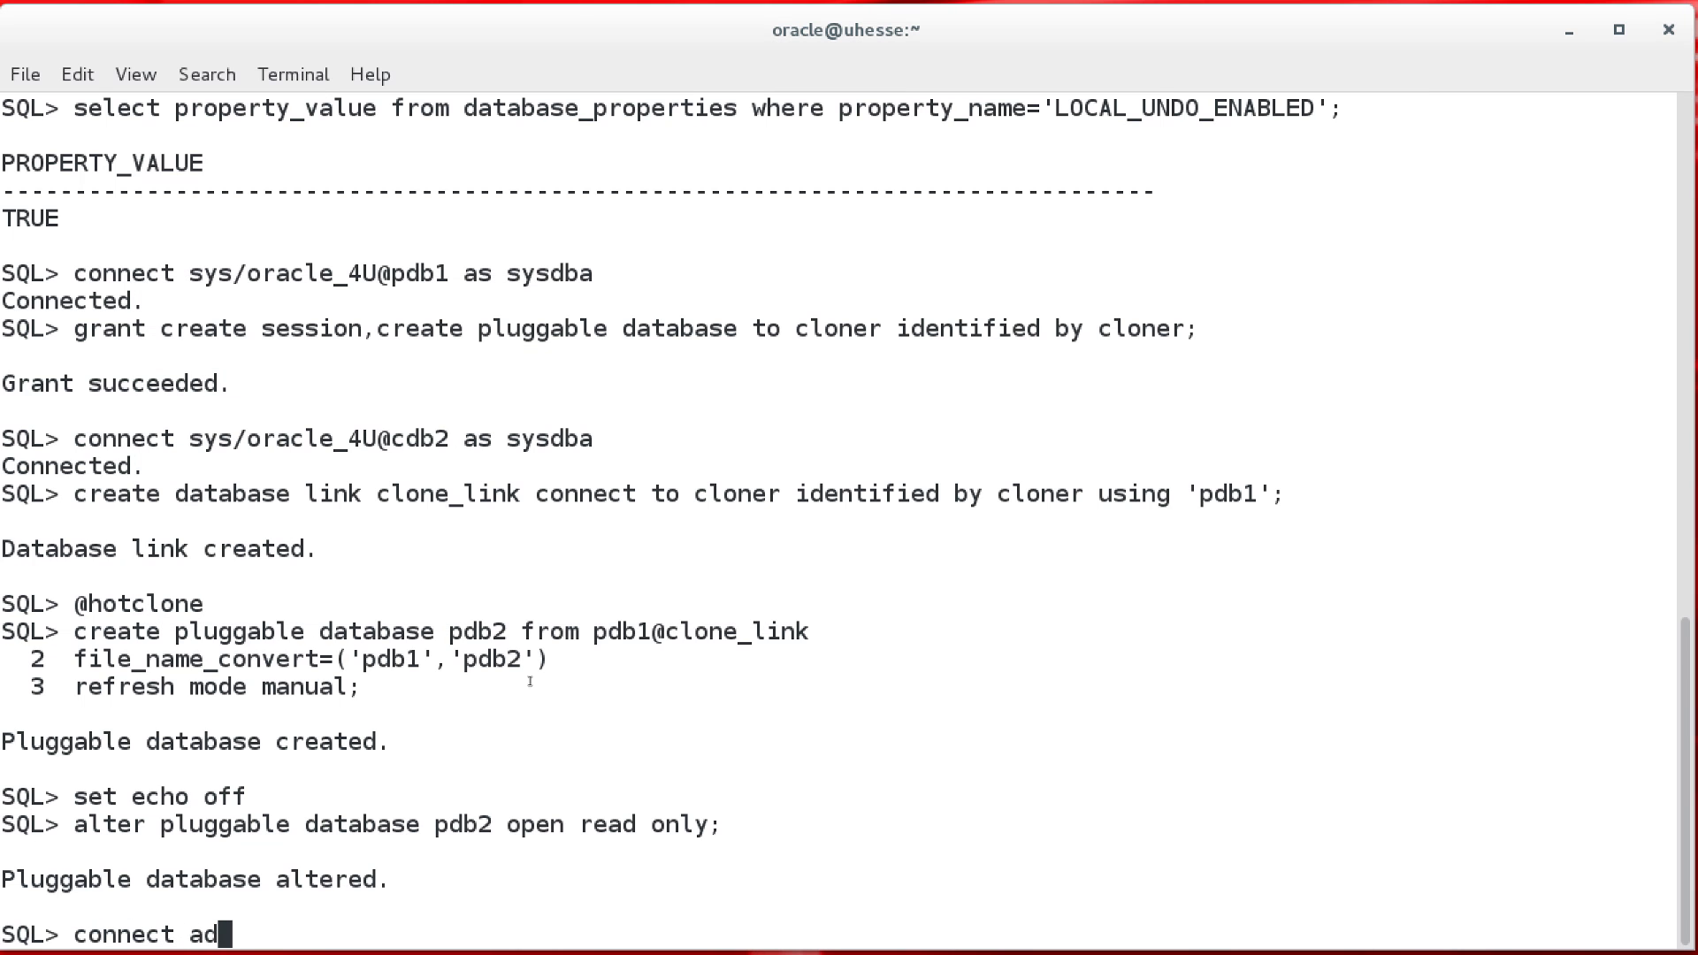
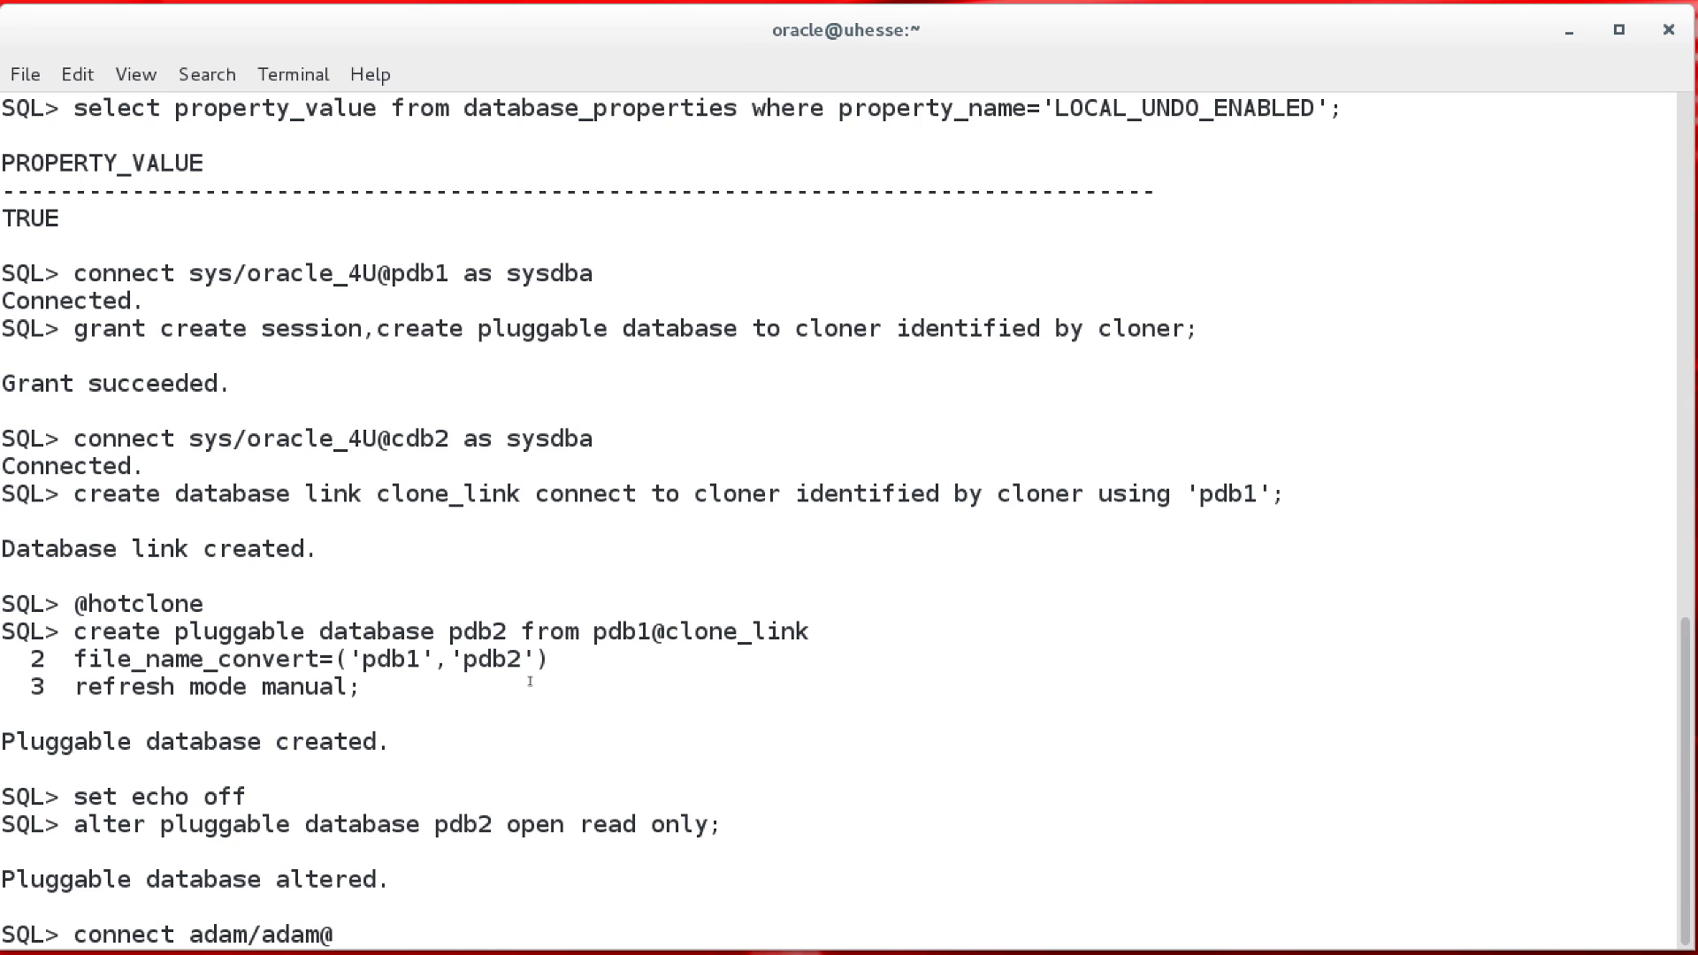
Connect as adam to pdb2 and count sales rows, still 748000 in the clone
{"action": "type", "text": "pdb2"}
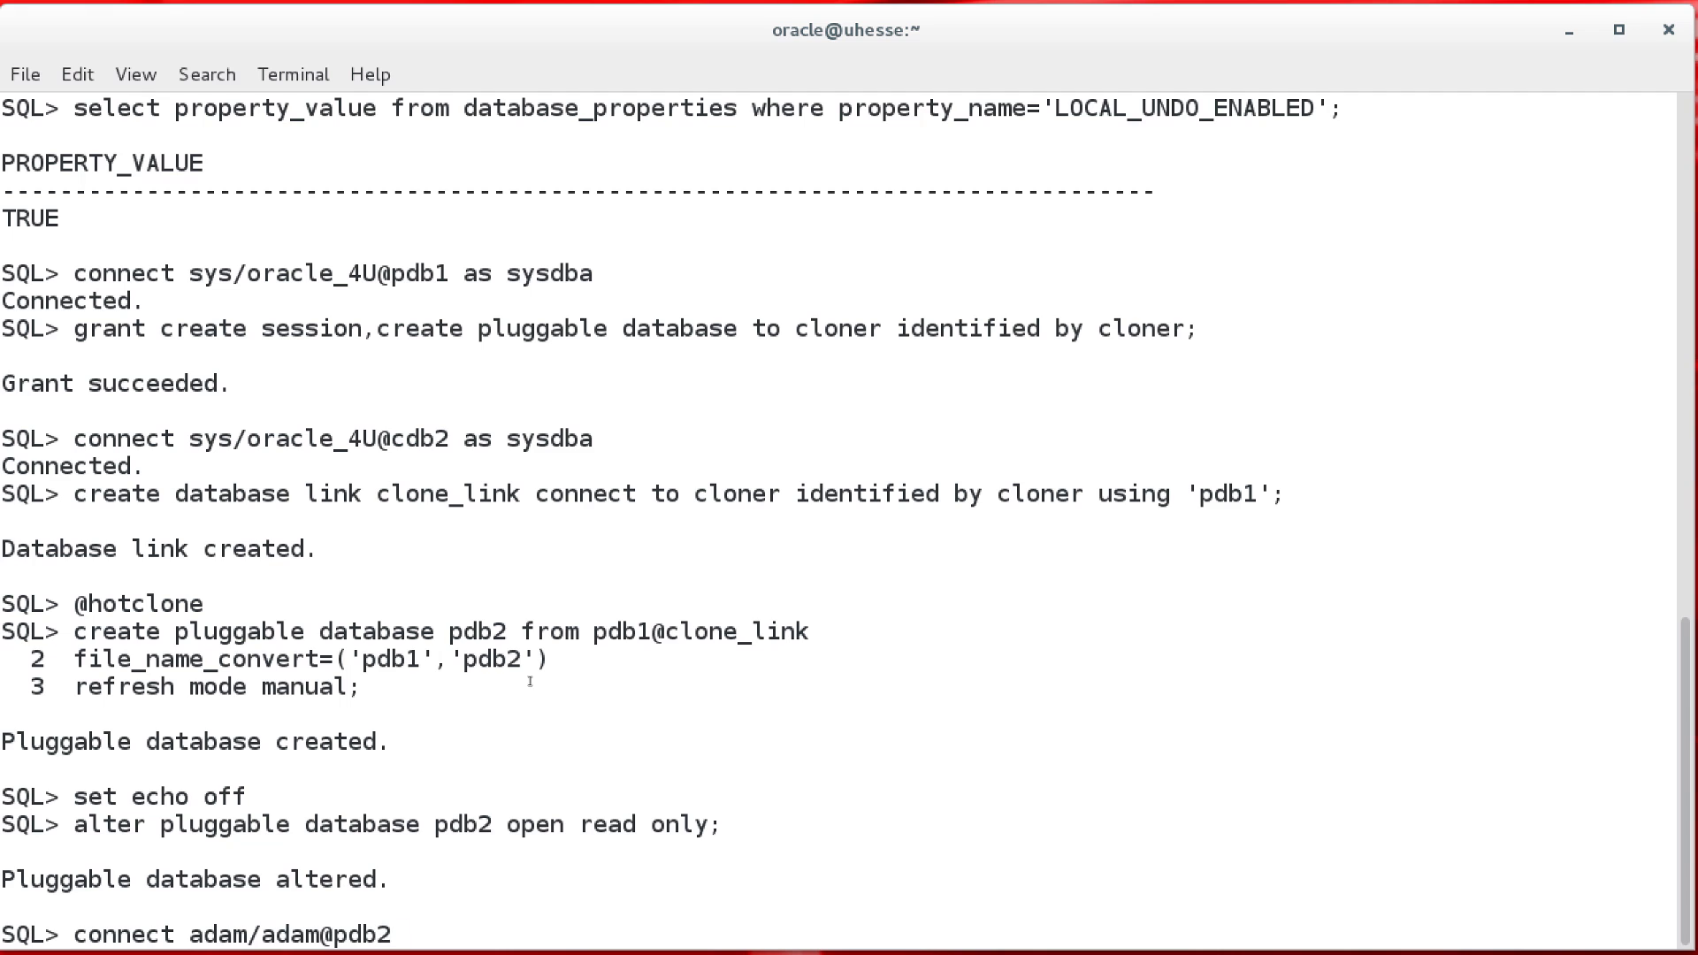
{"action": "type", "text": "selec"}
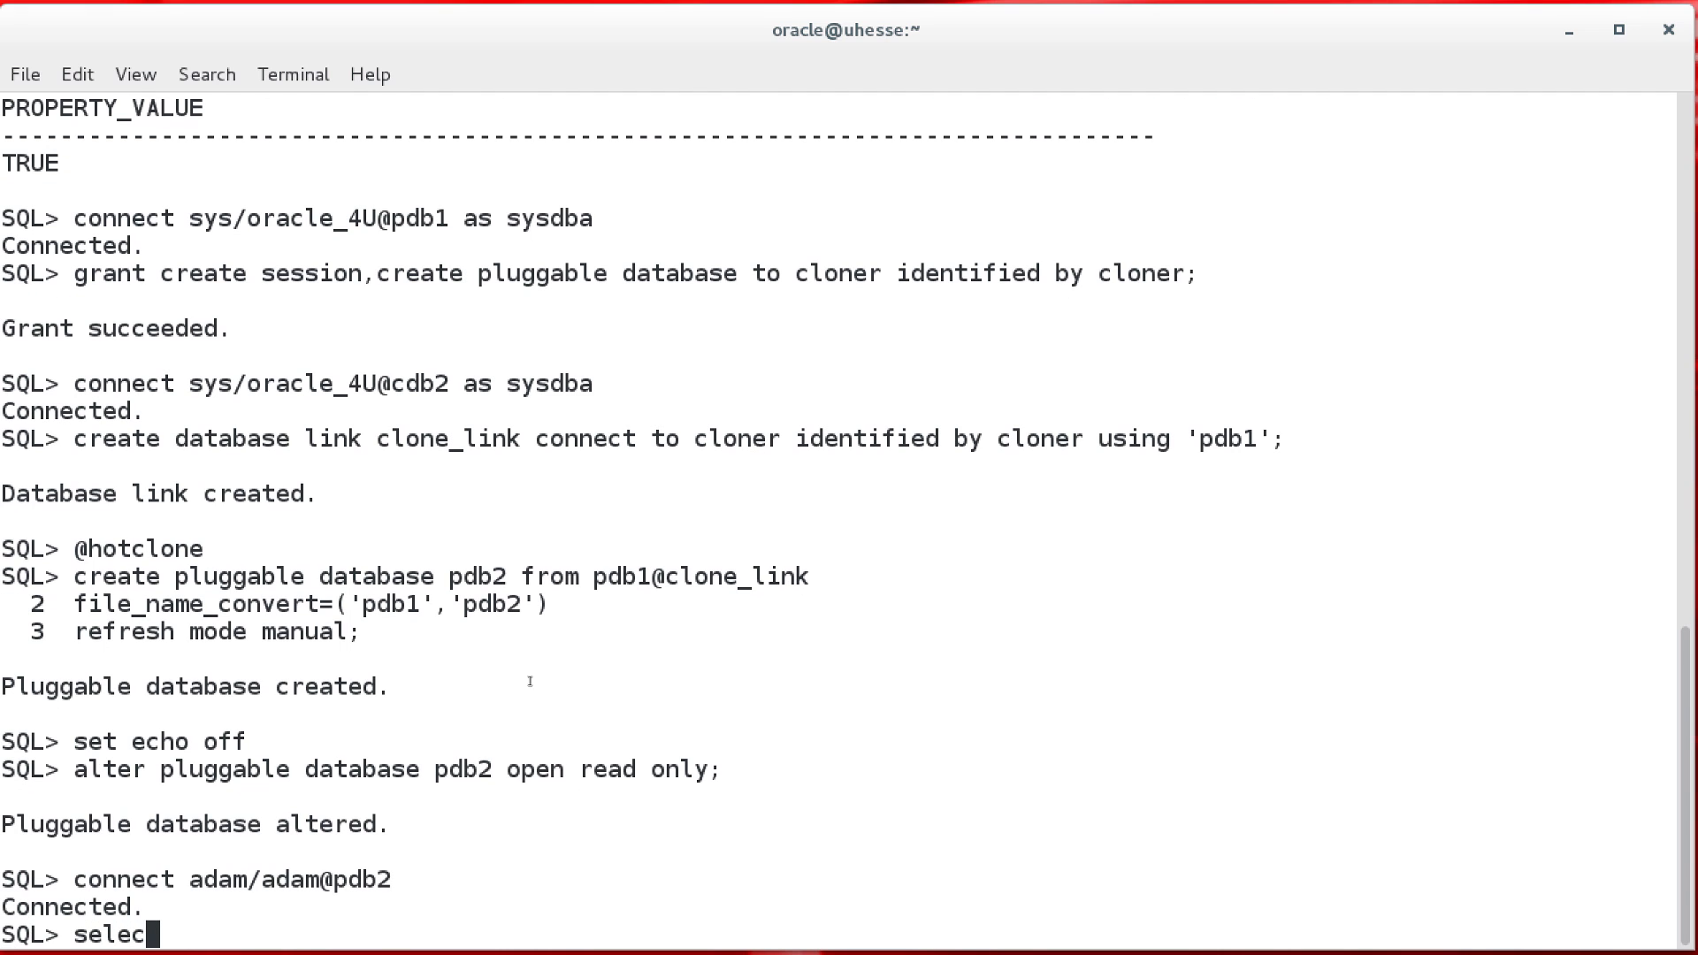
{"action": "type", "text": "t count("}
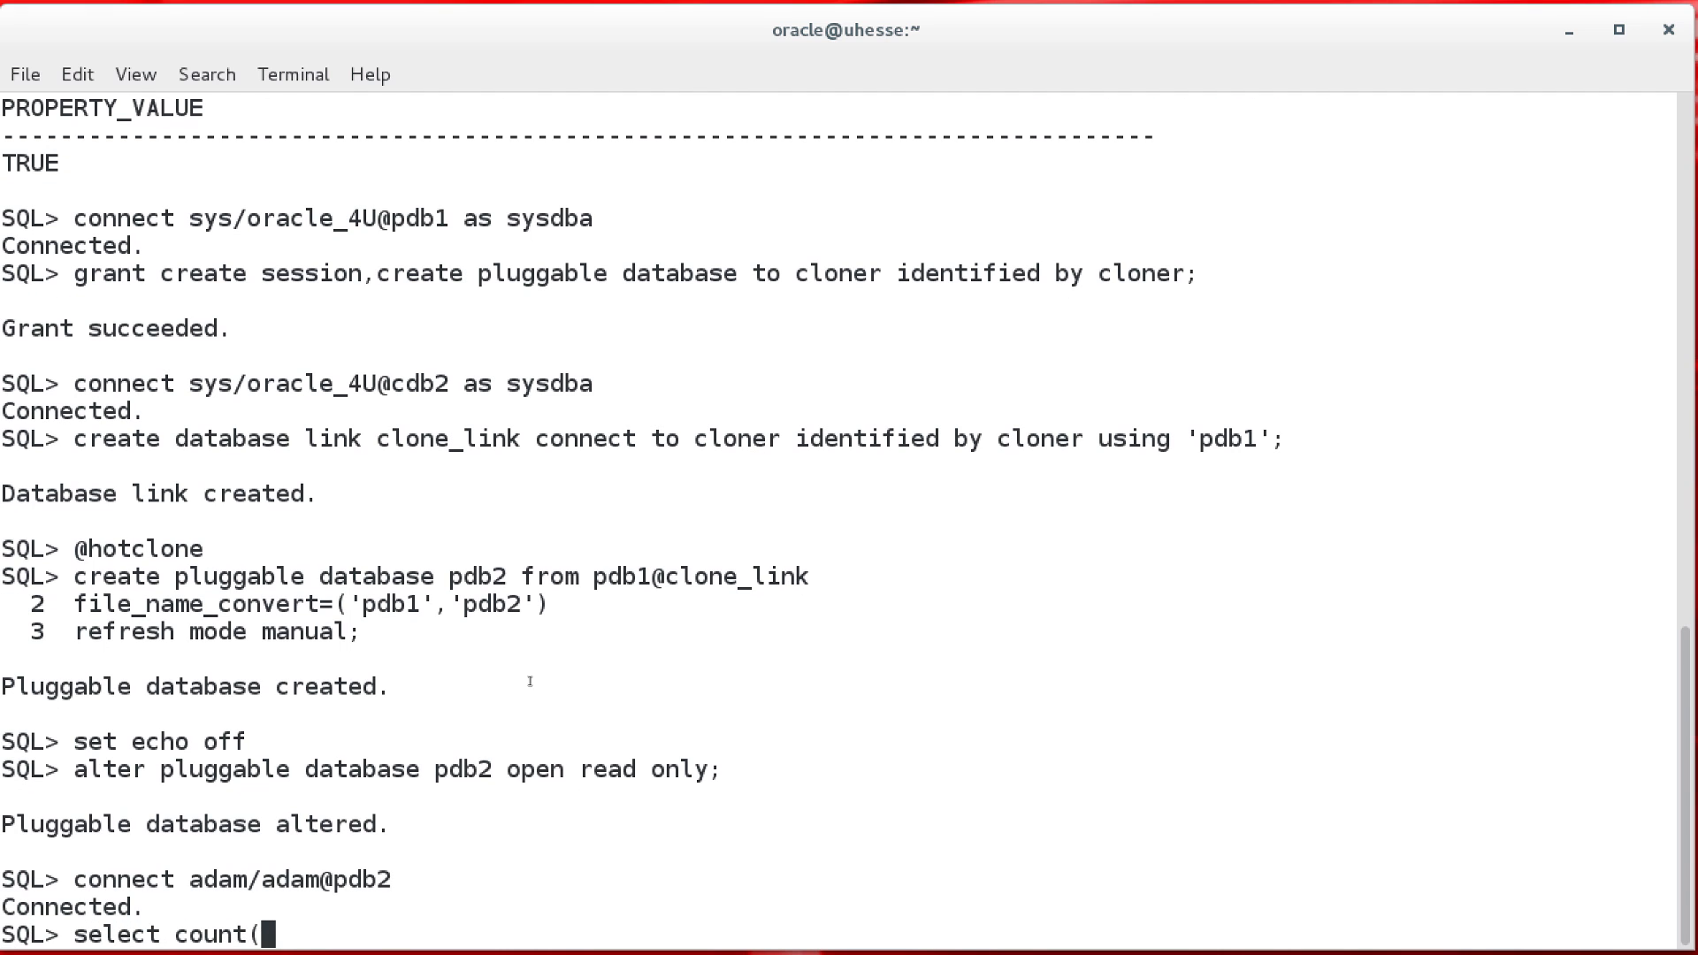
{"action": "type", "text": "*) fro"}
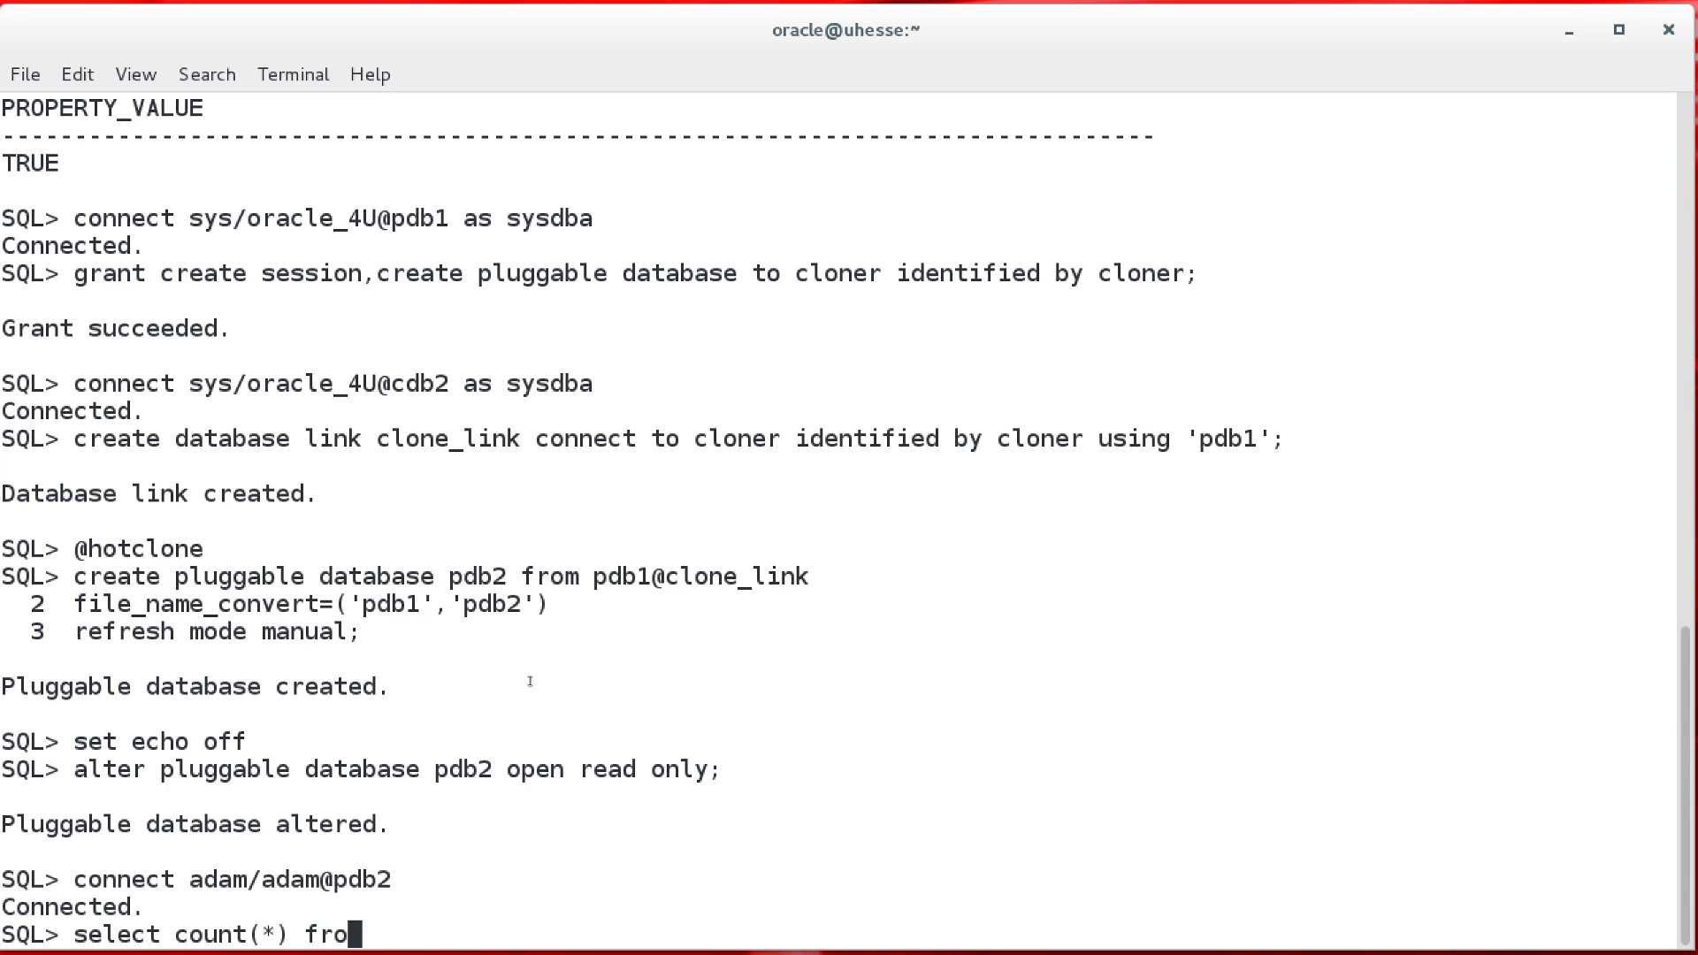
{"action": "type", "text": "m sa"}
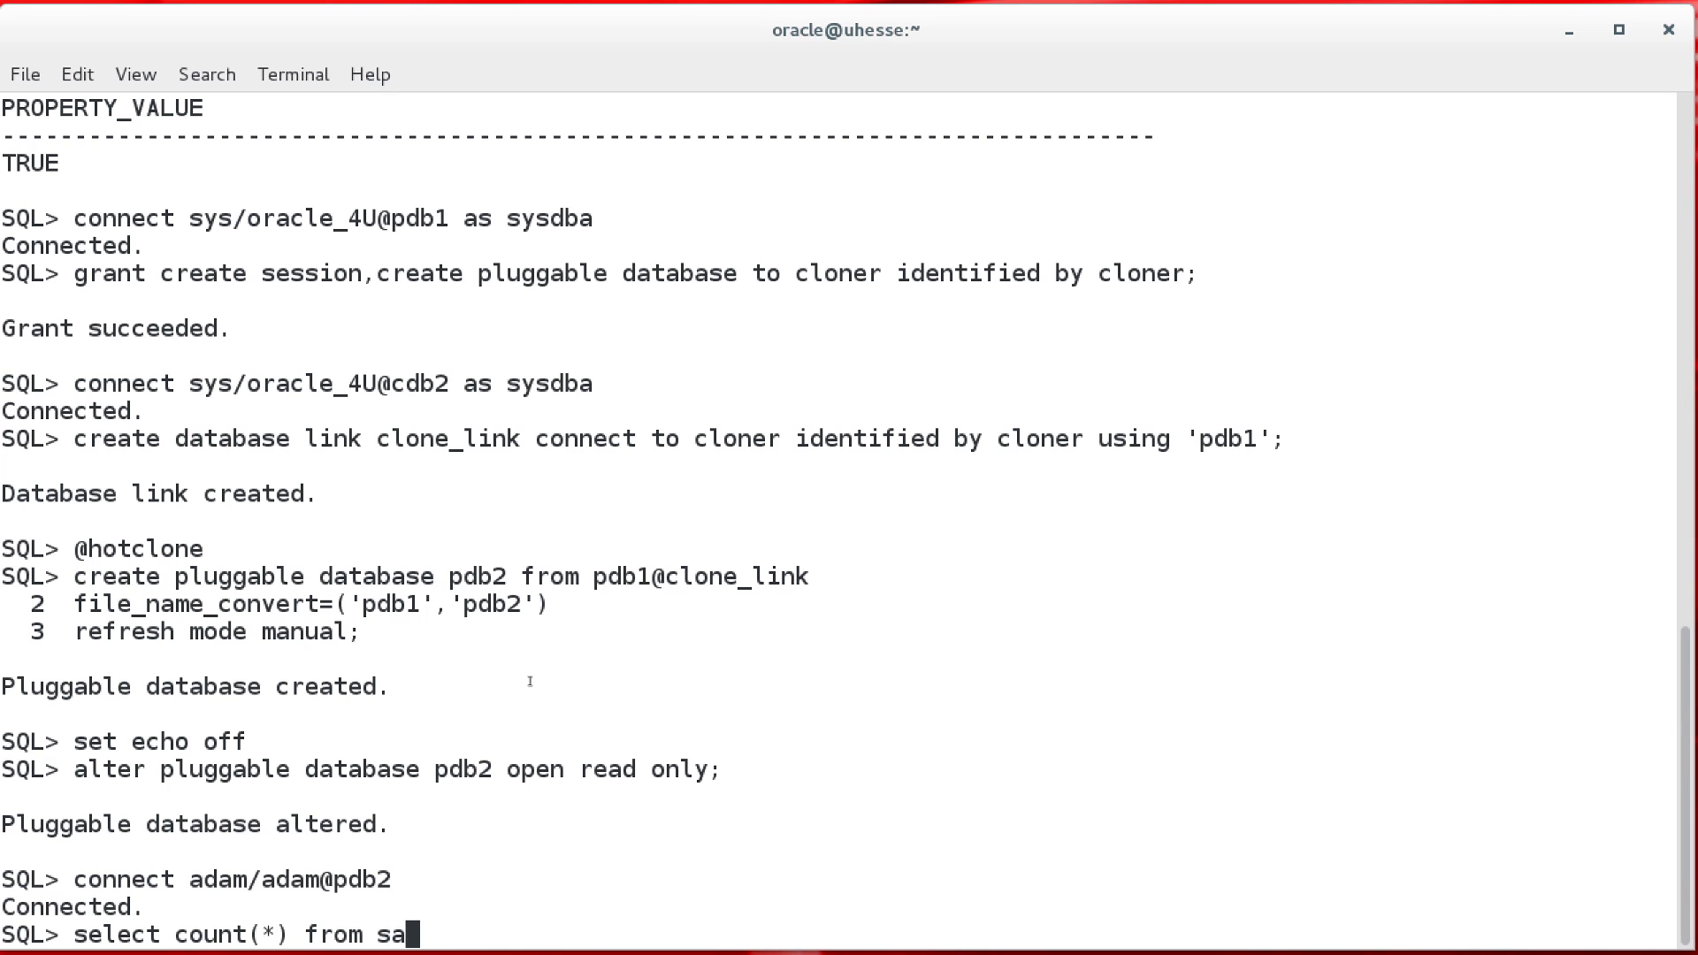
{"action": "type", "text": "les;"}
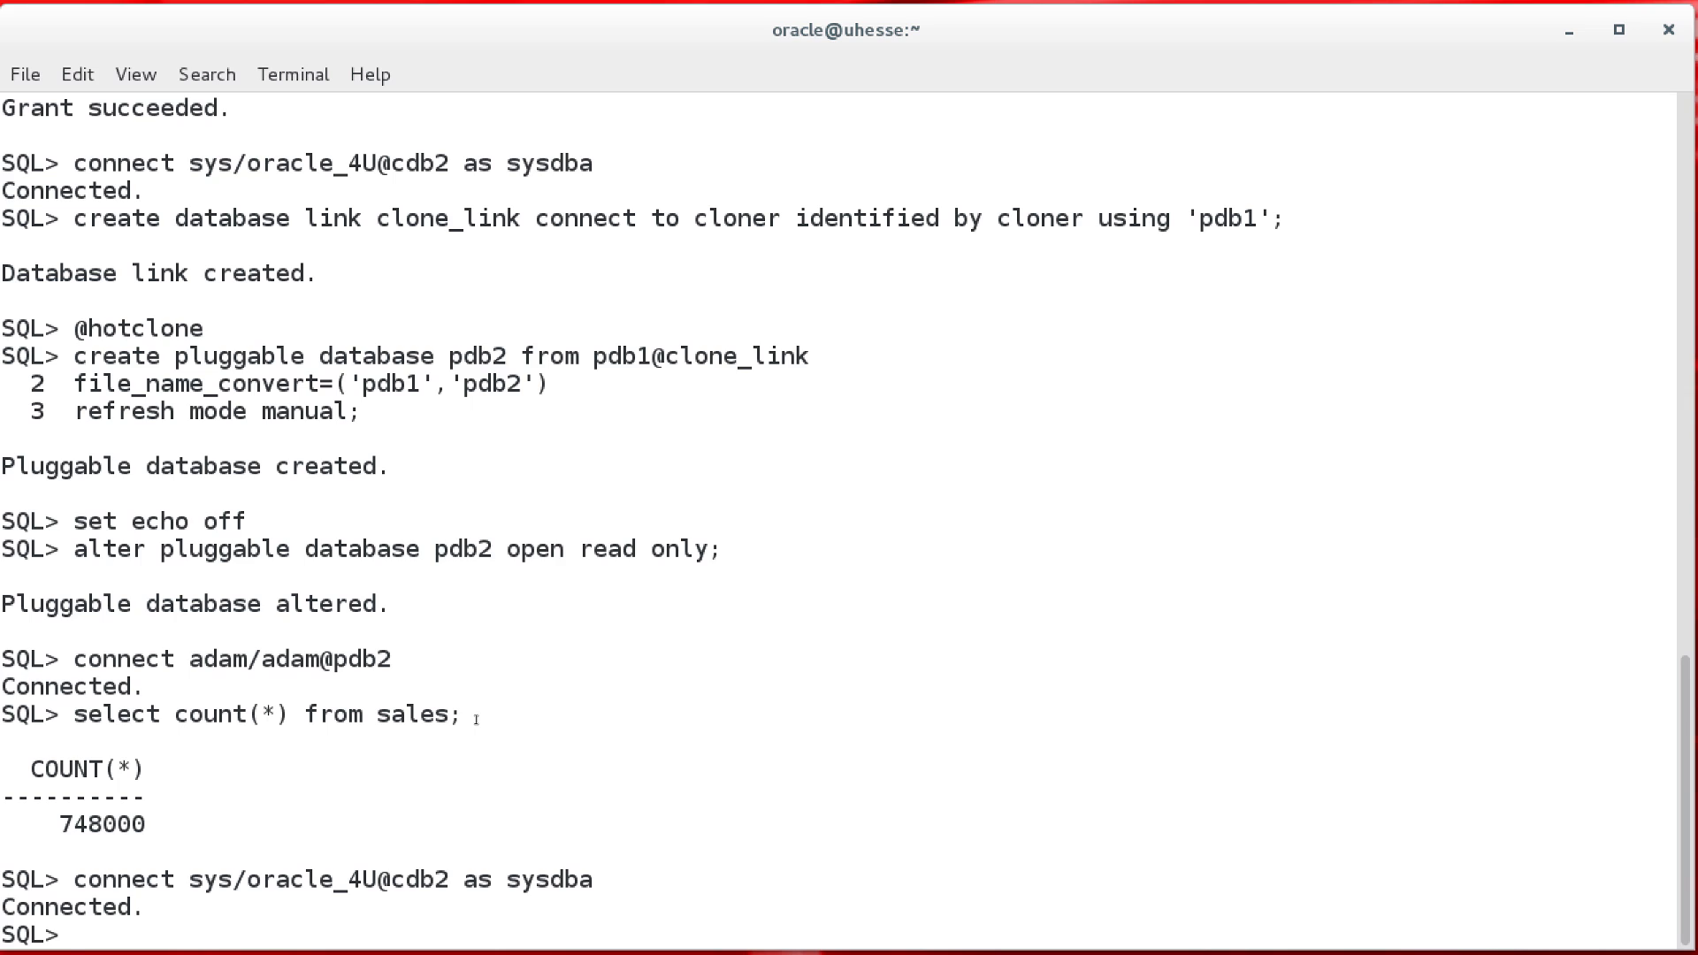
Alter pluggable database pdb2 to close immediate
{"action": "type", "text": "alter plugg"}
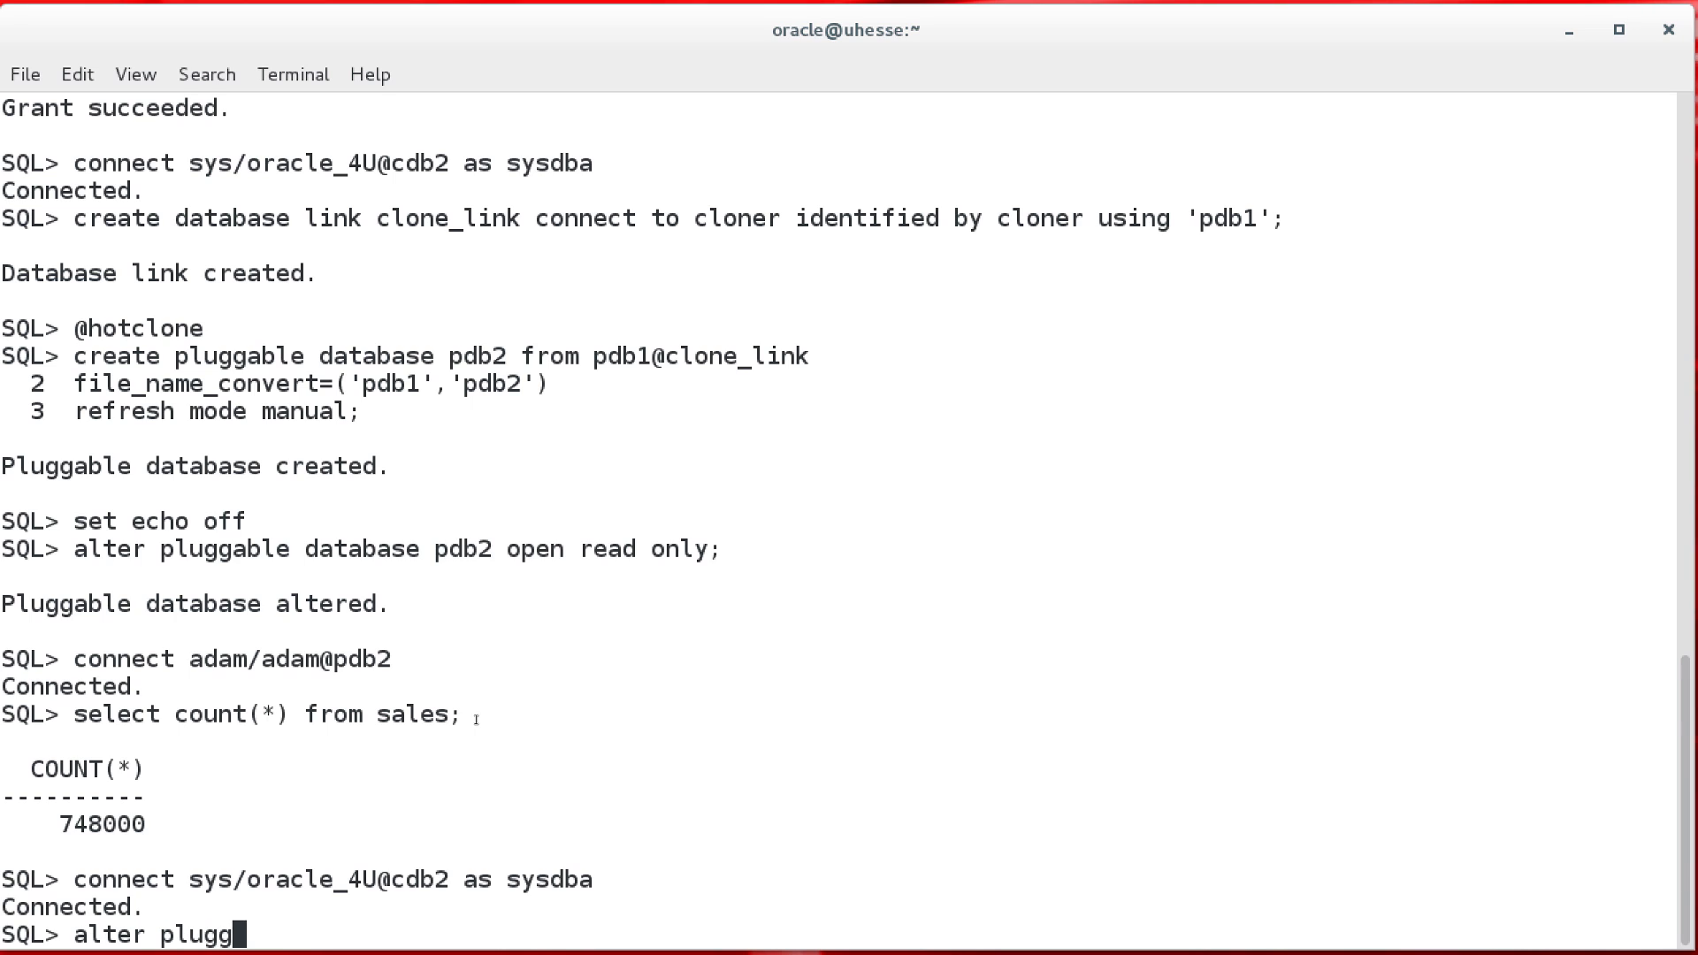
{"action": "type", "text": "able database pdb2"}
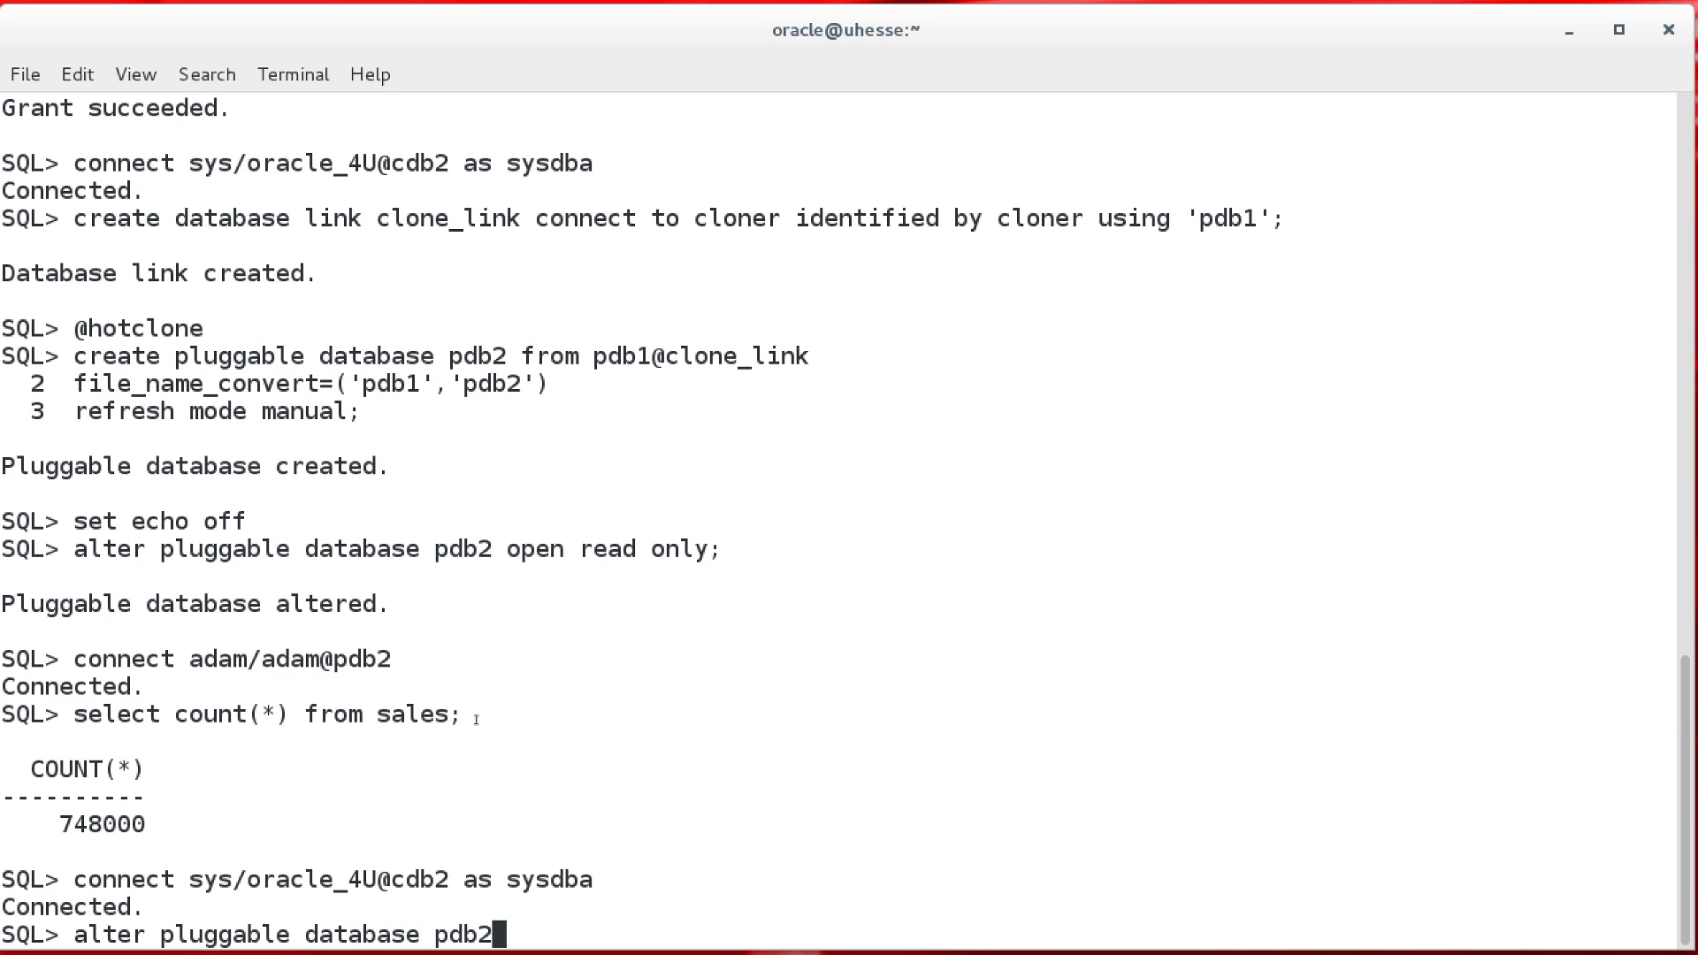
{"action": "type", "text": "close imm"}
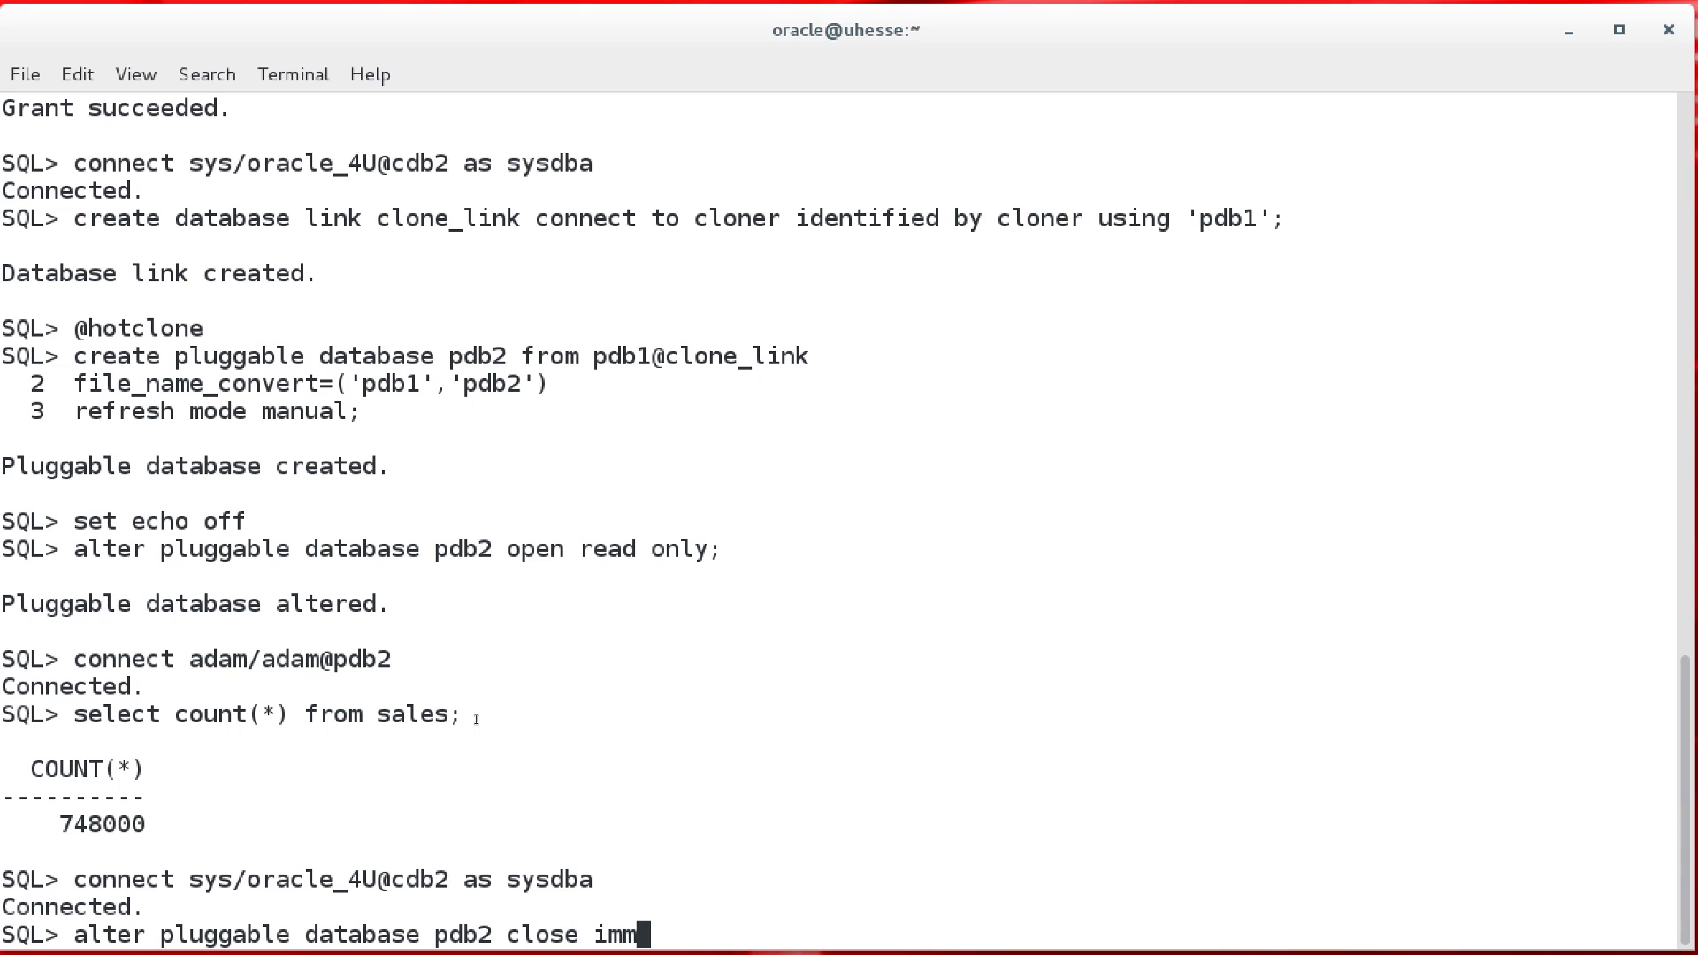
{"action": "type", "text": "ediate;"}
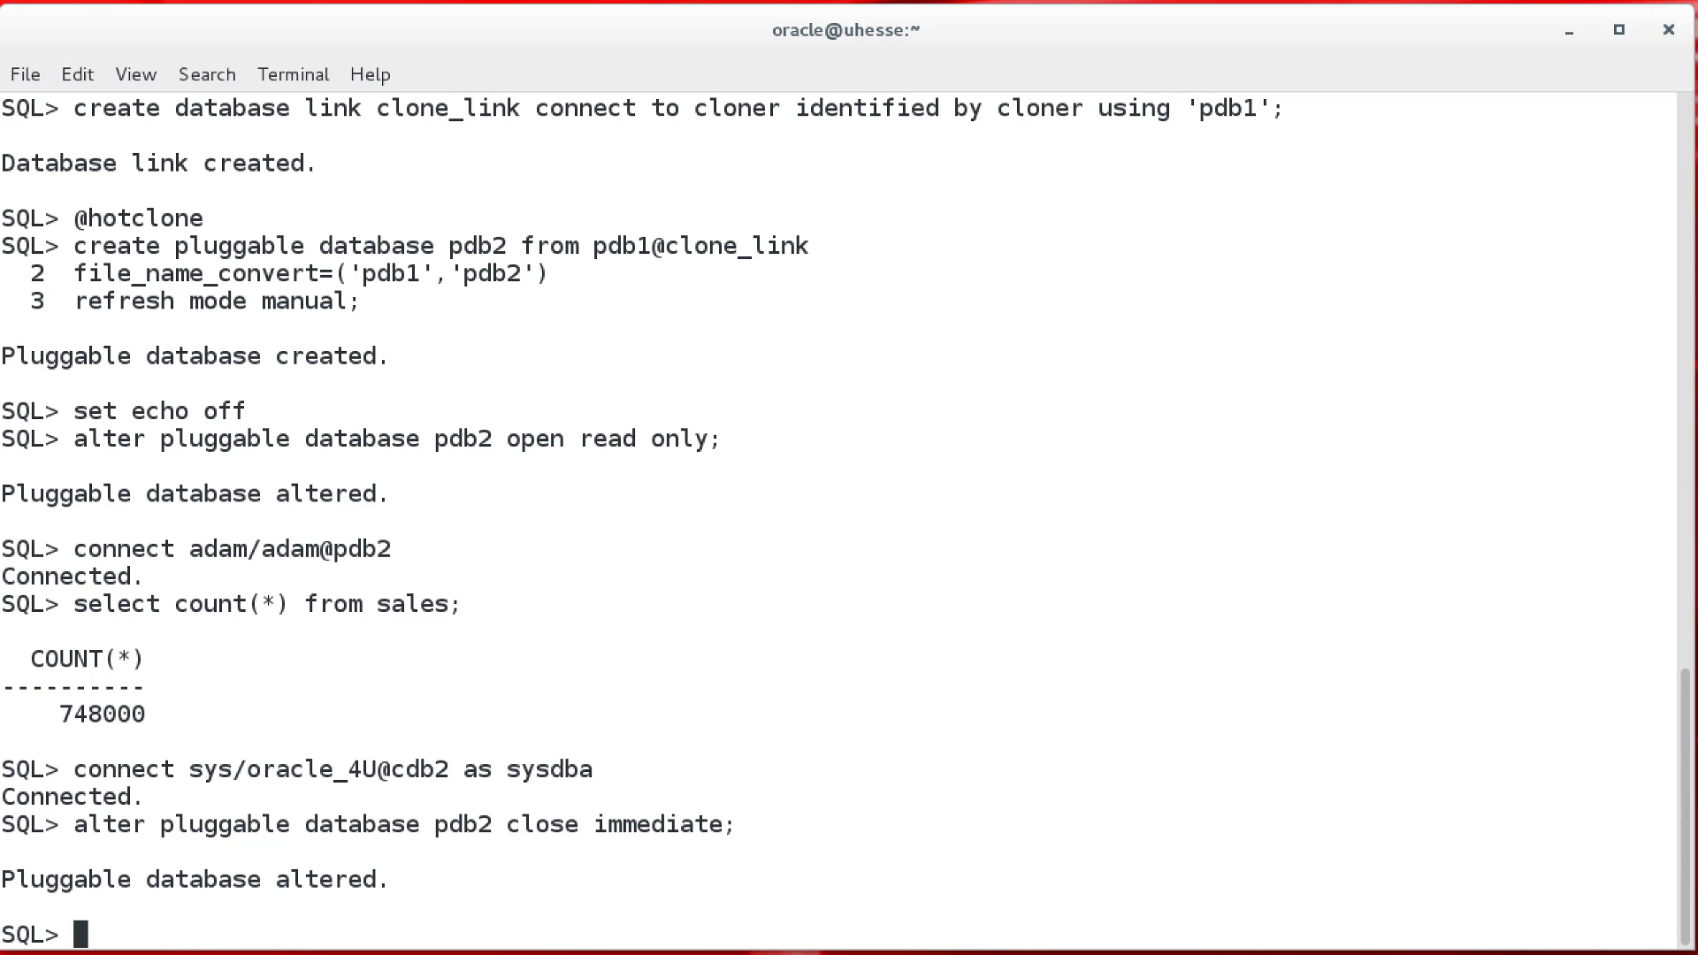
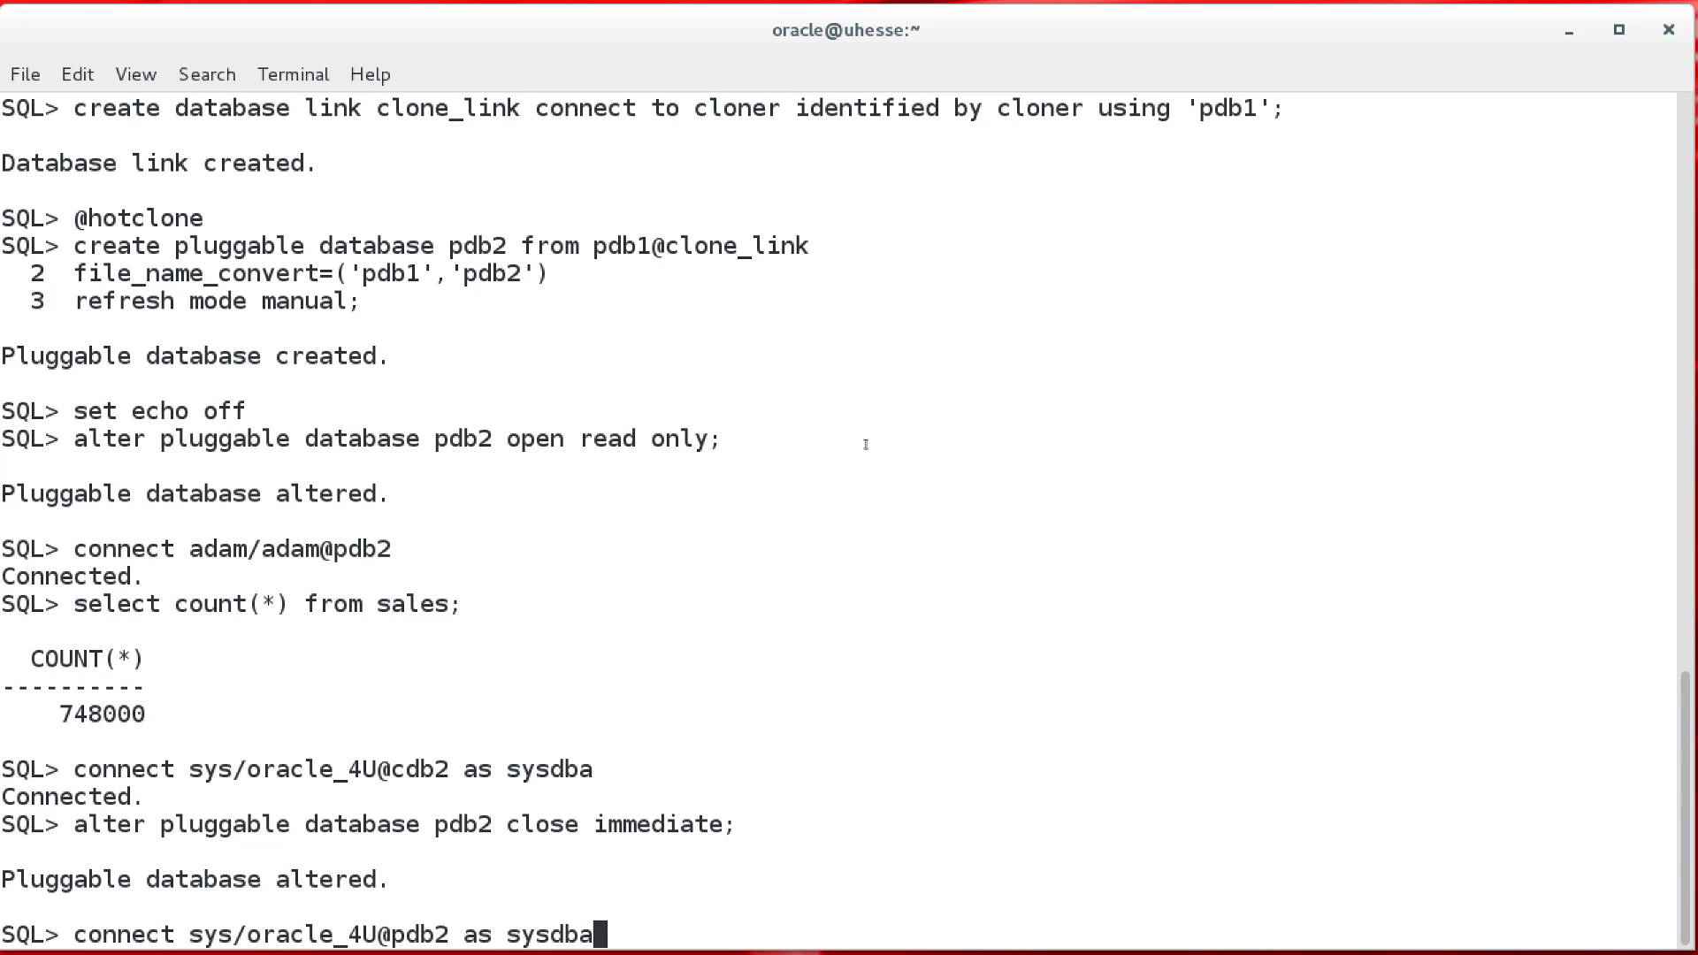
Connect to pdb2 as SYSDBA and run alter pluggable database refresh
{"action": "type", "text": "alter pluggable database"}
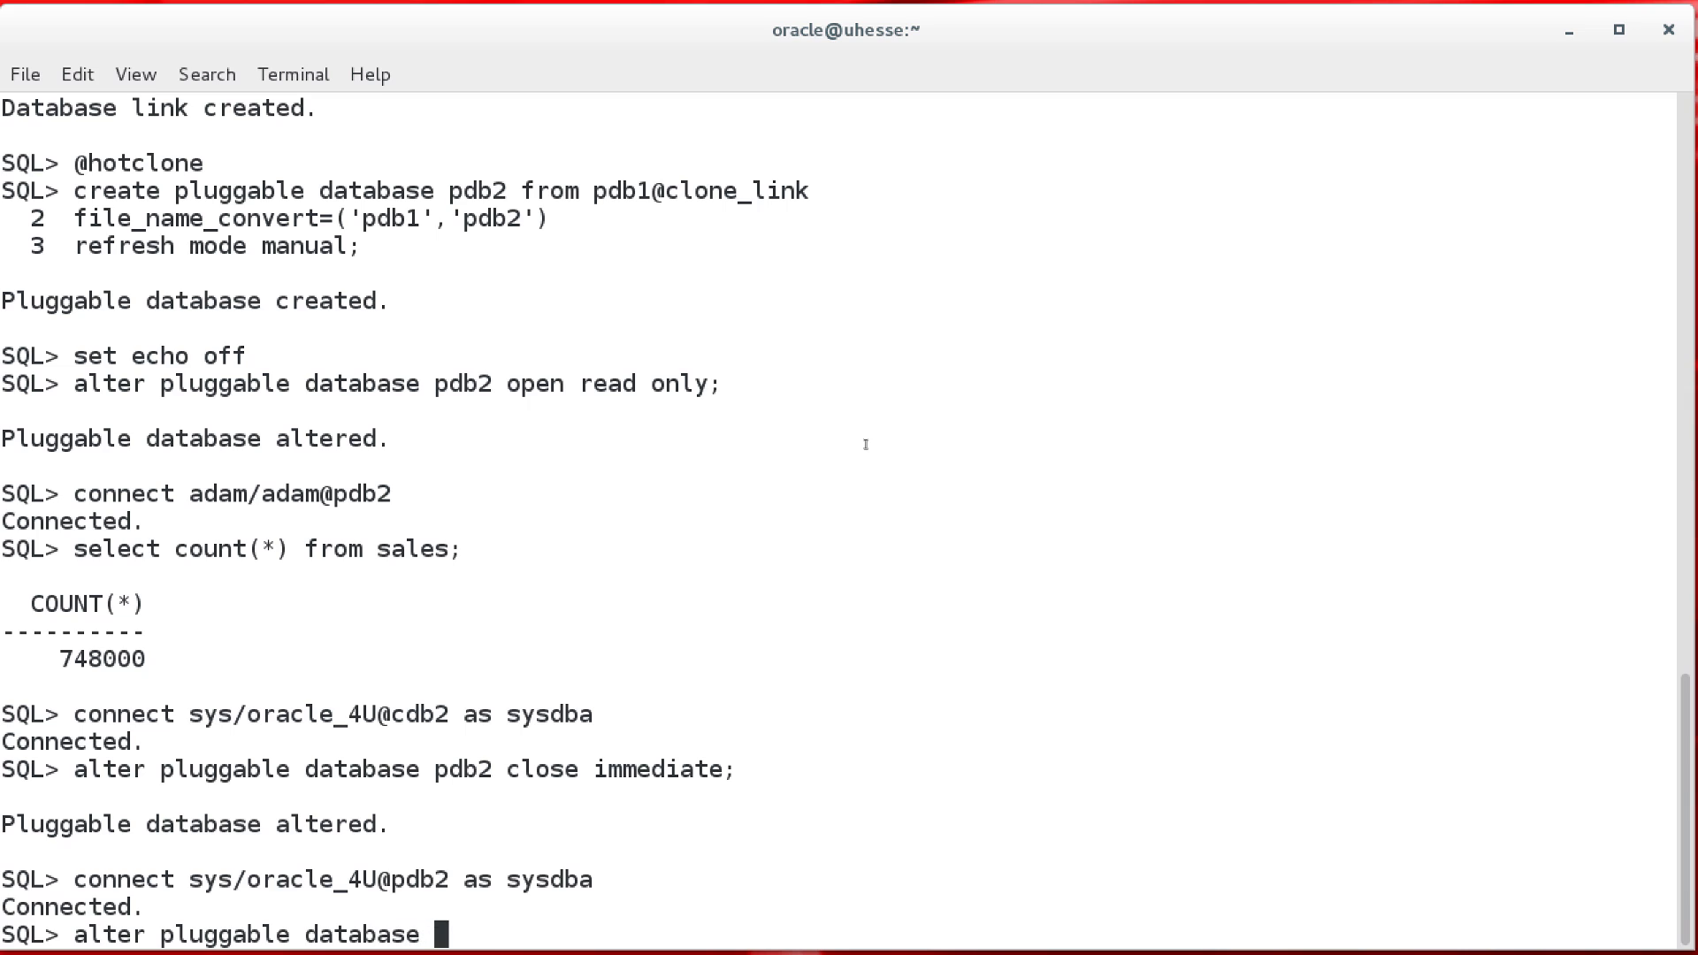
{"action": "type", "text": "refresh"}
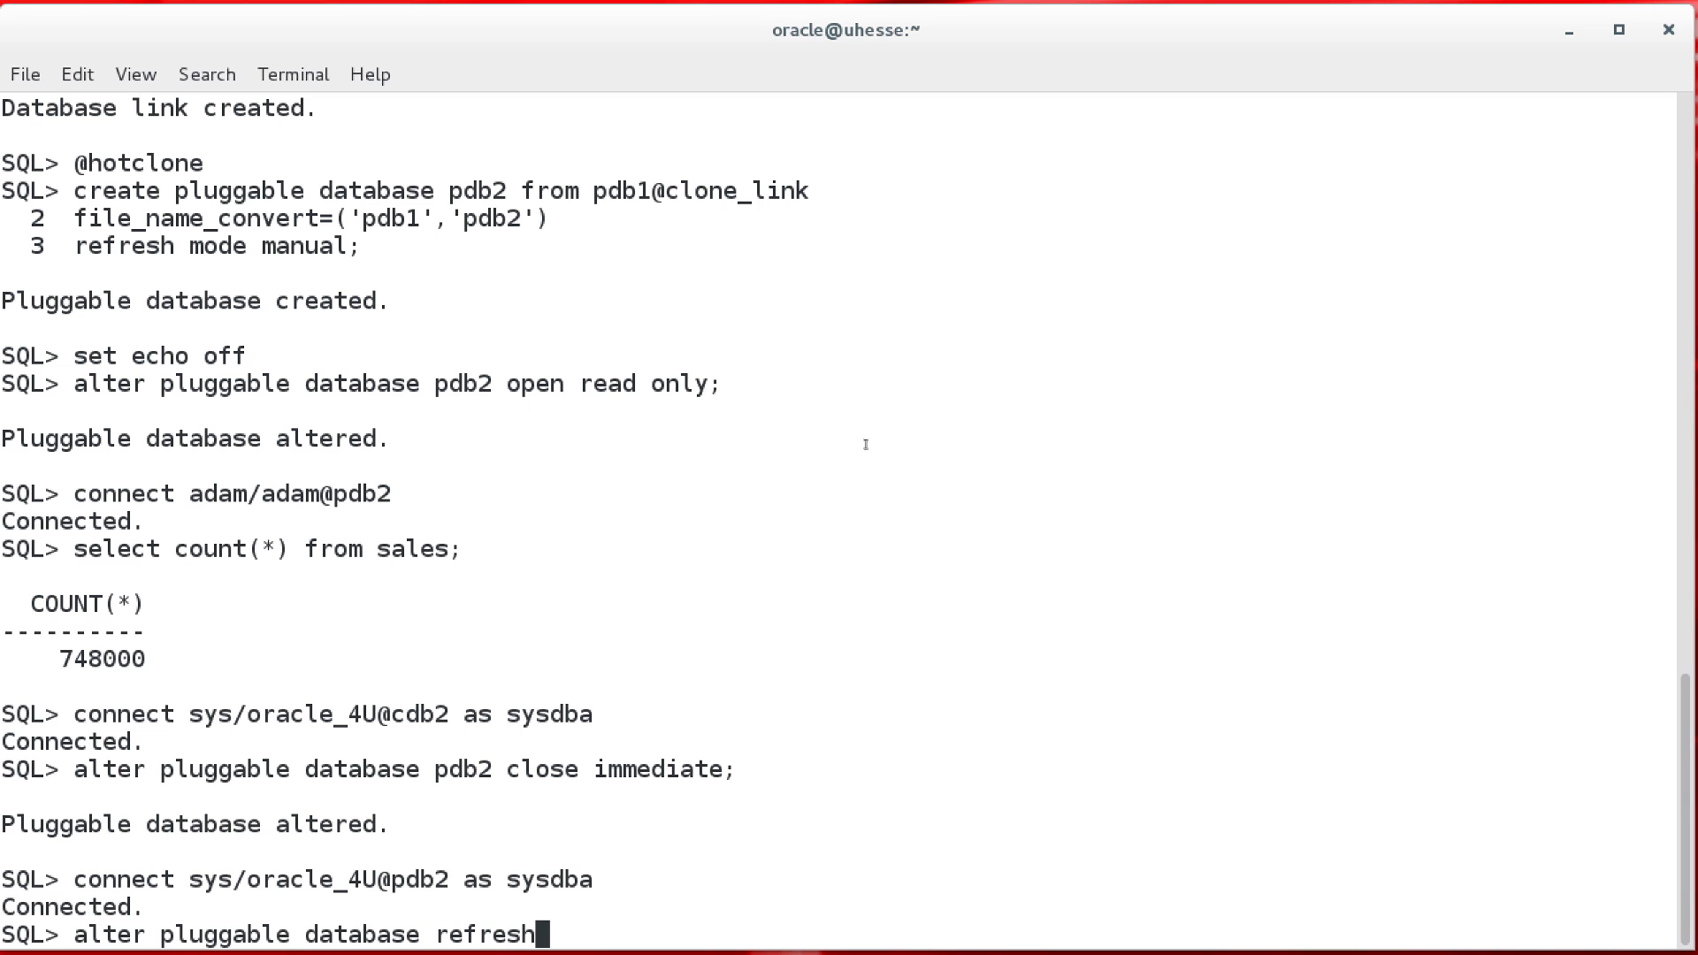
{"action": "type", "text": ";"}
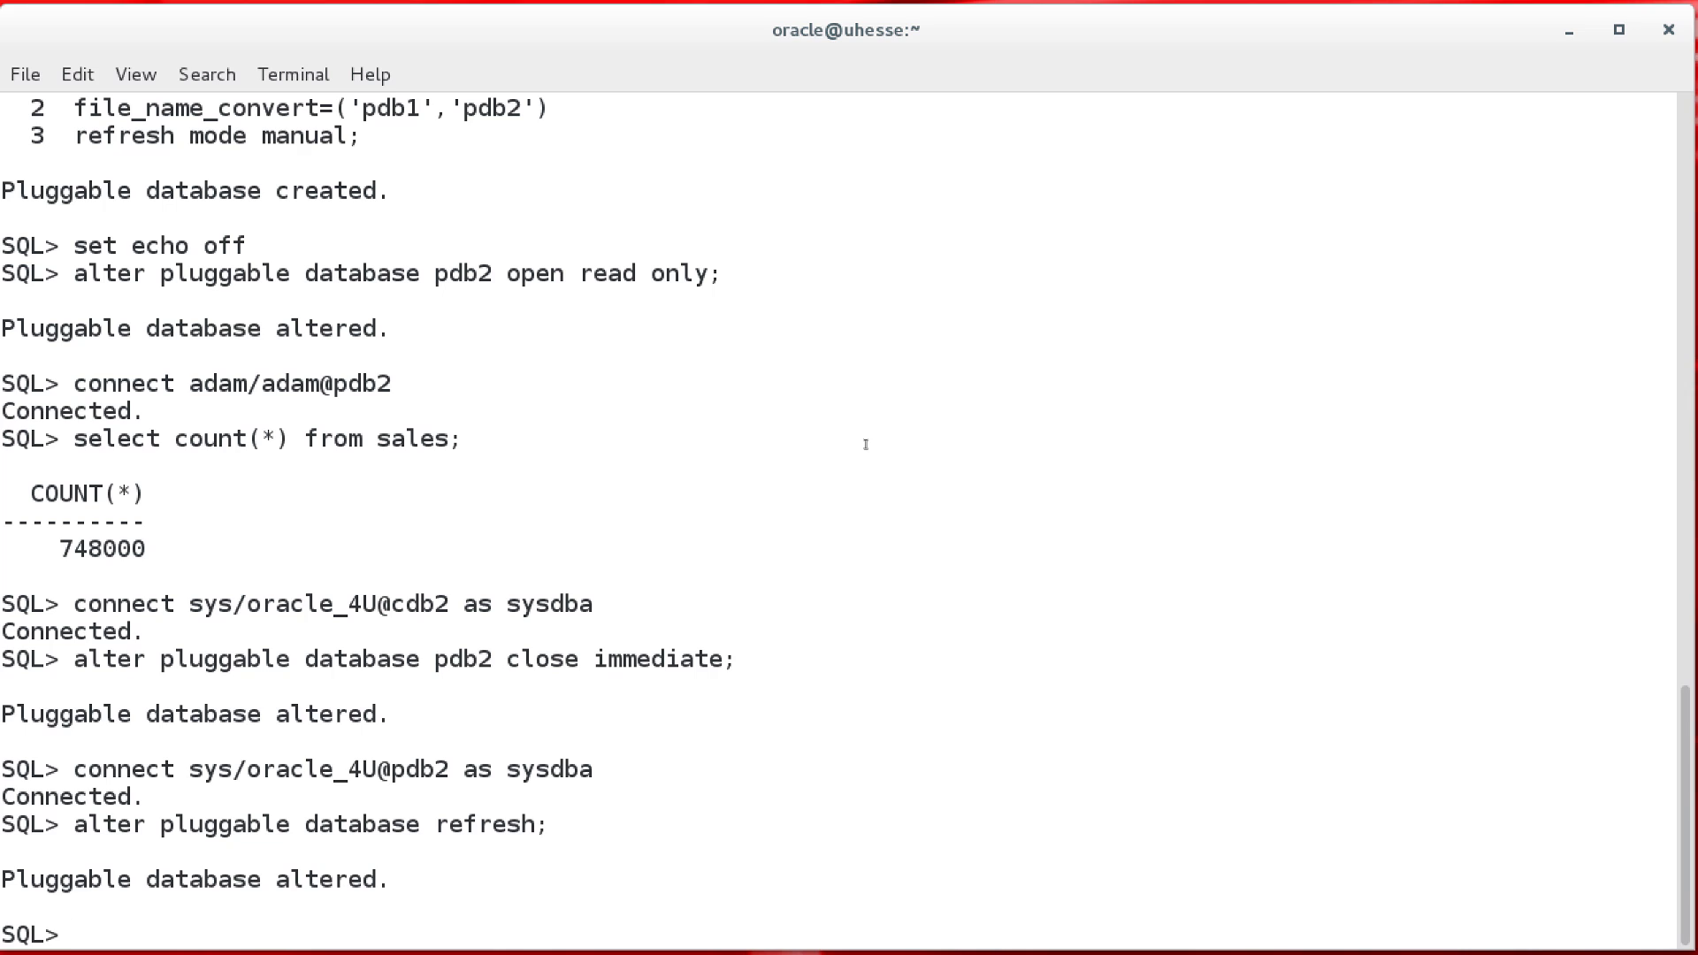
Alter pluggable database pdb2 to open read only after the refresh
{"action": "type", "text": "alter"}
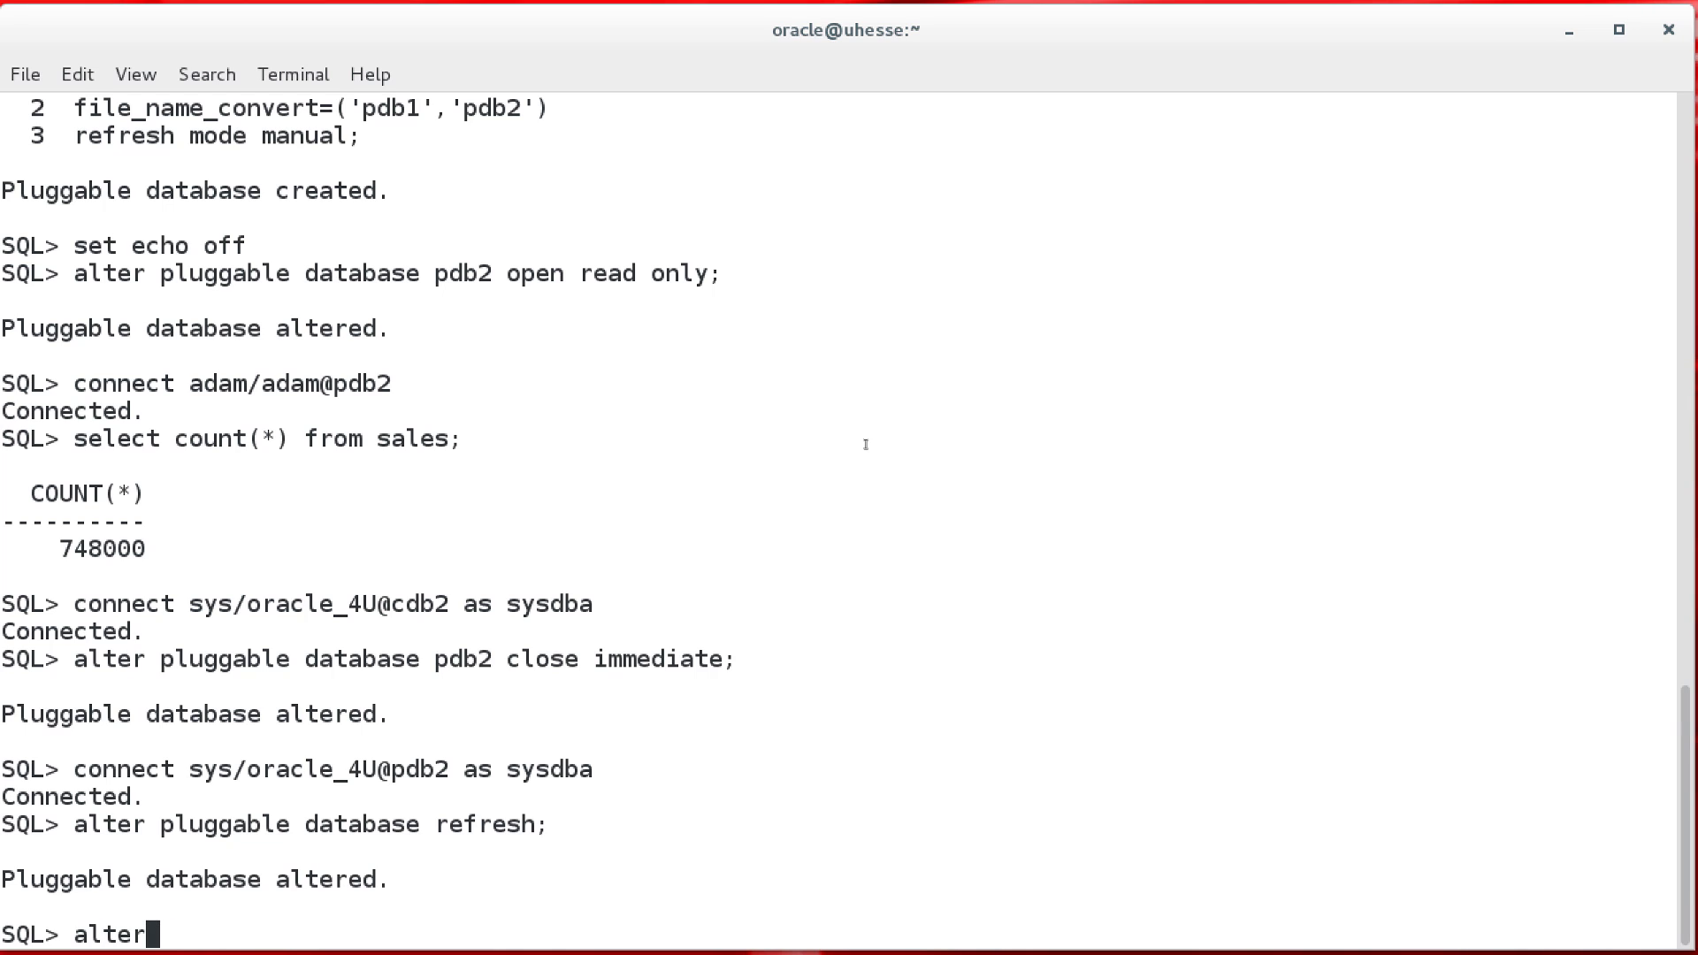
{"action": "type", "text": "pluggab"}
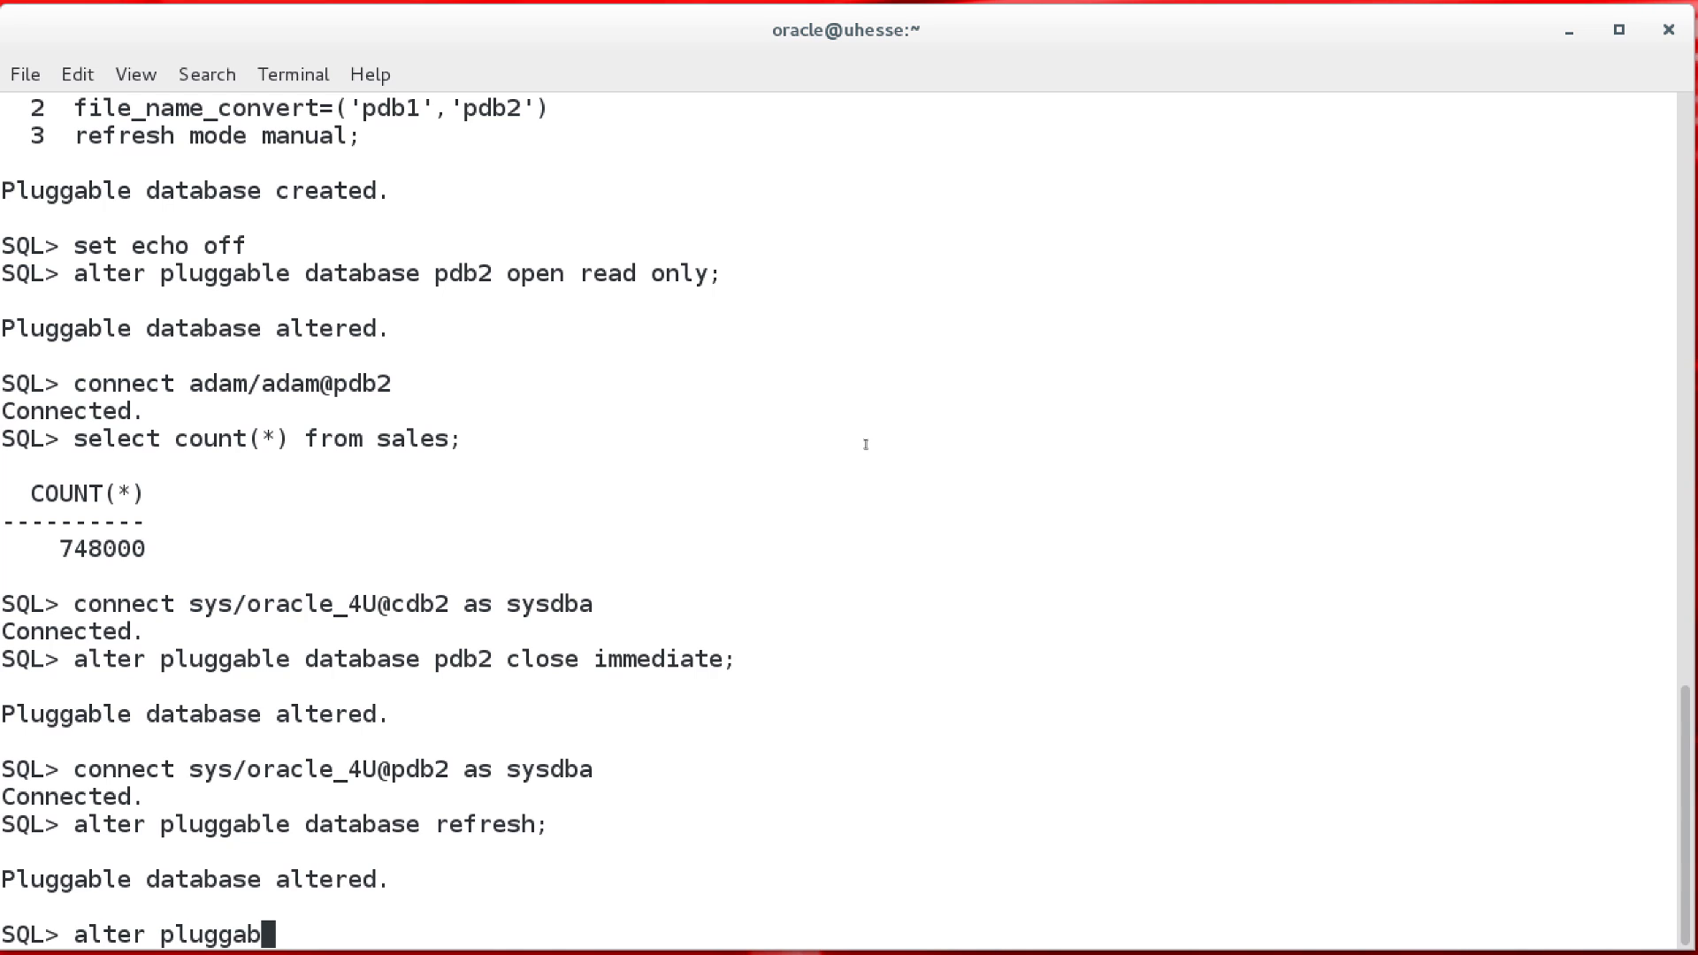
{"action": "type", "text": "le database"}
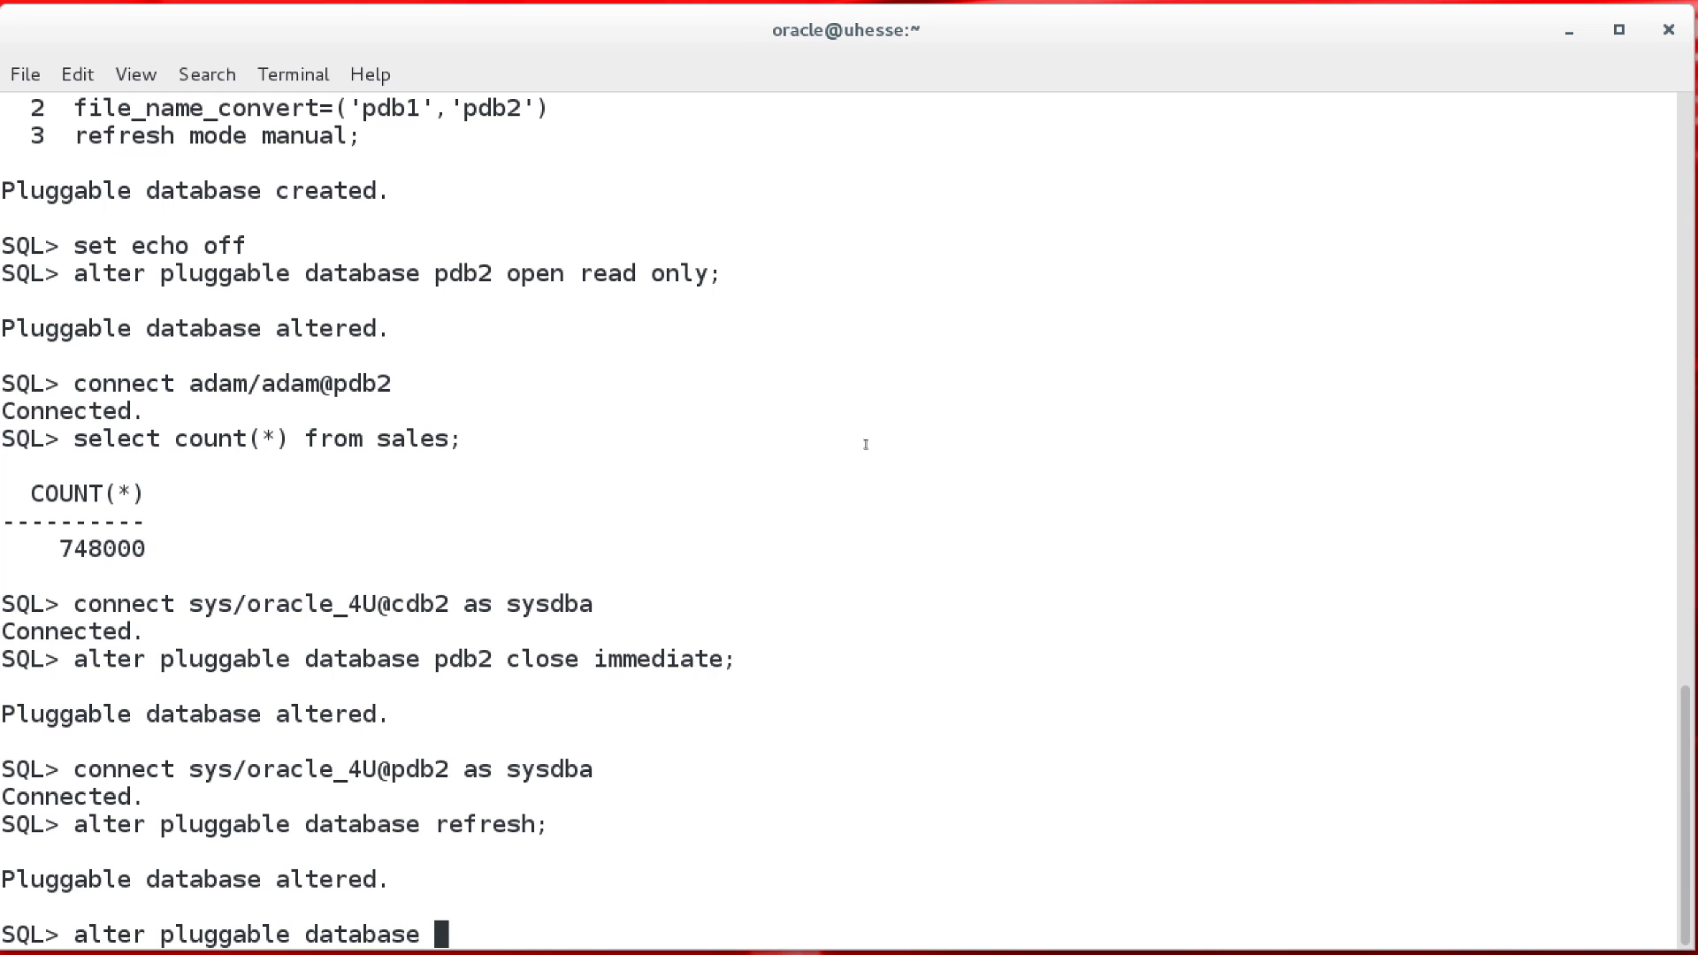
{"action": "type", "text": "open read"}
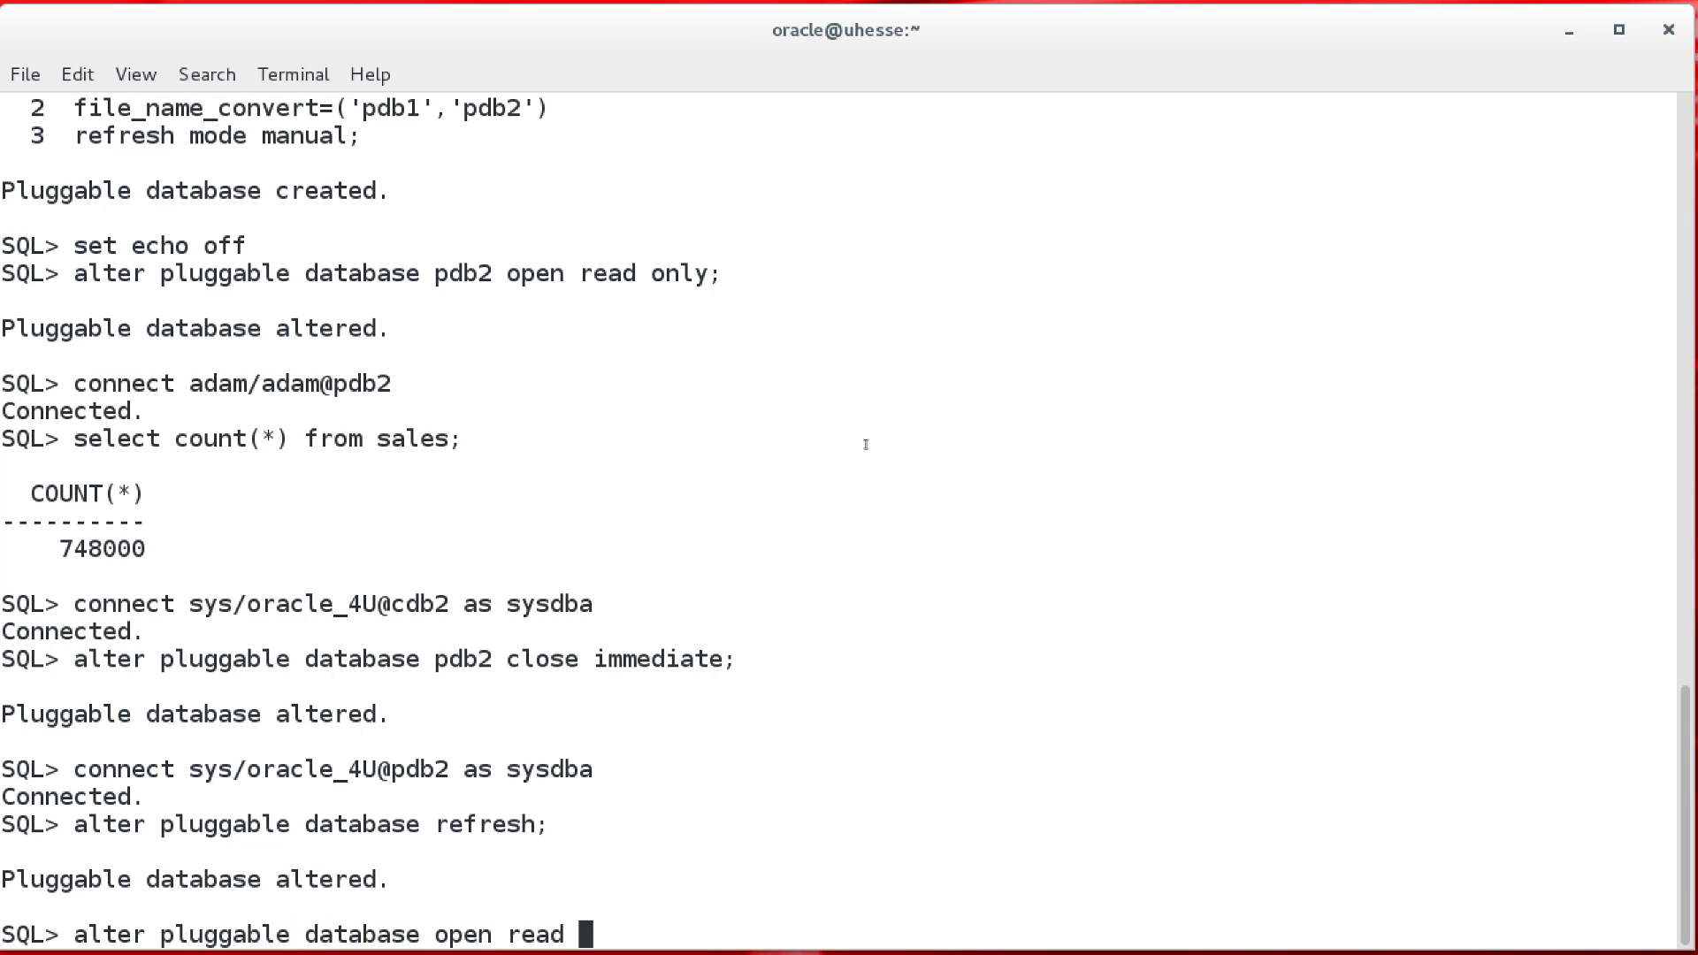
{"action": "type", "text": "only;"}
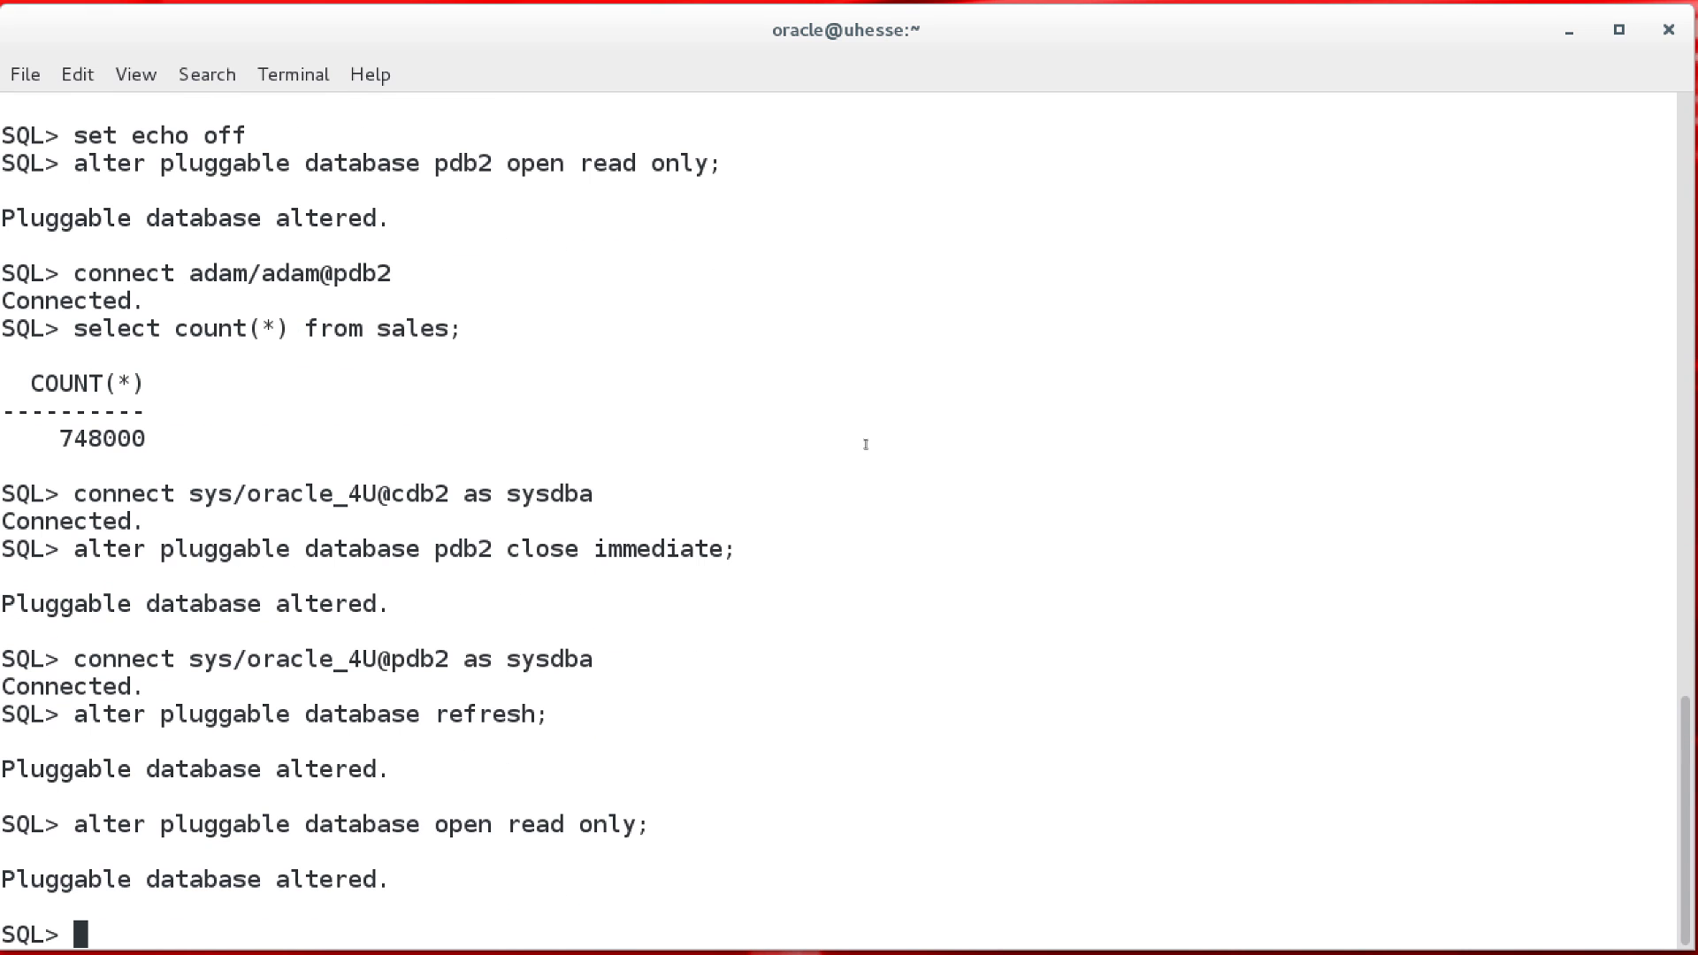
{"action": "mouse_move", "coordinate": [815, 595]}
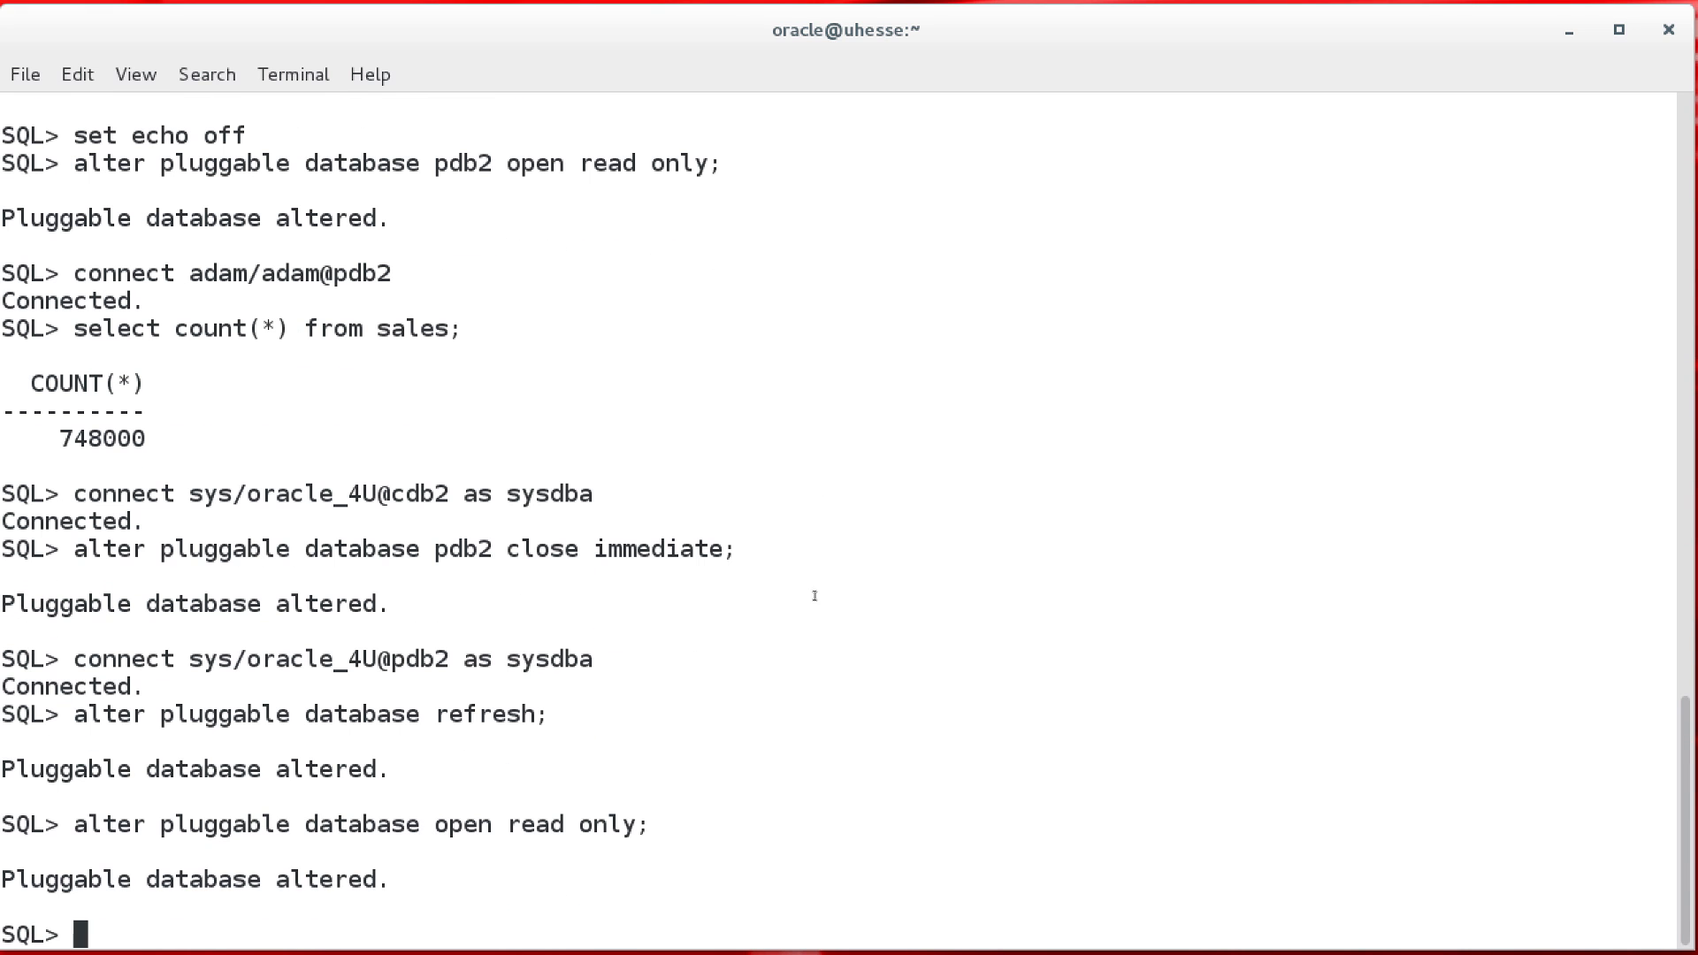